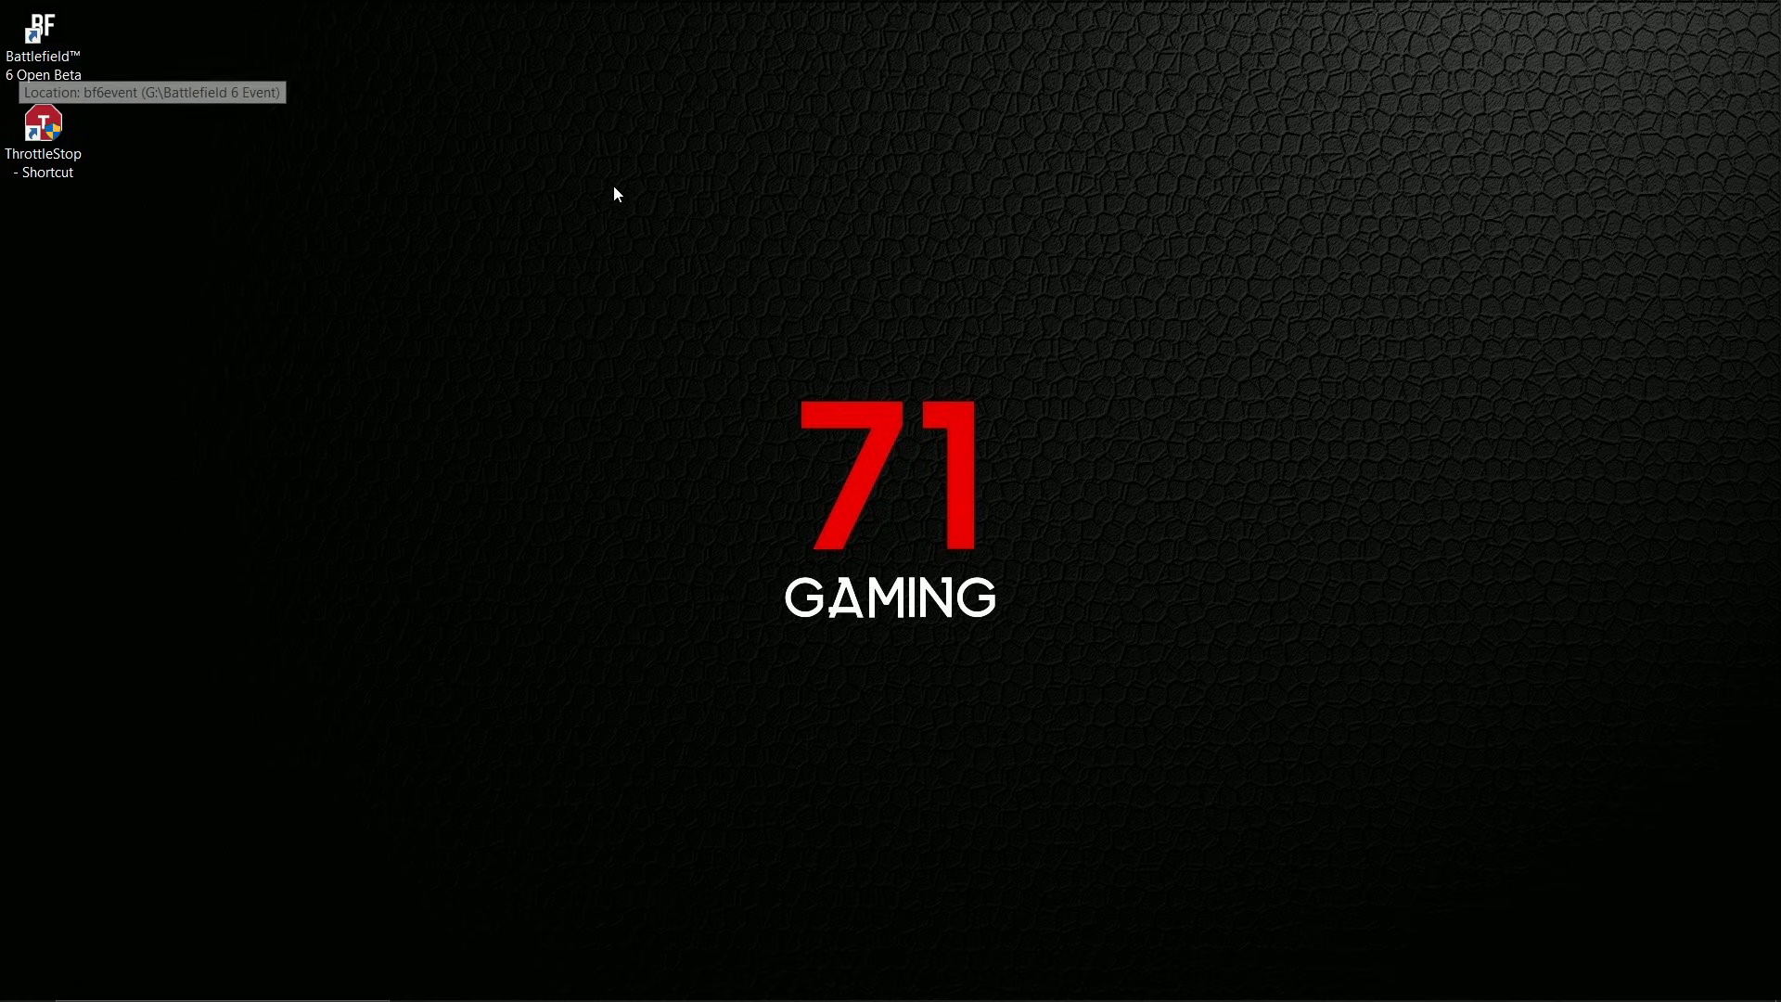
mouse_move(1263, 204)
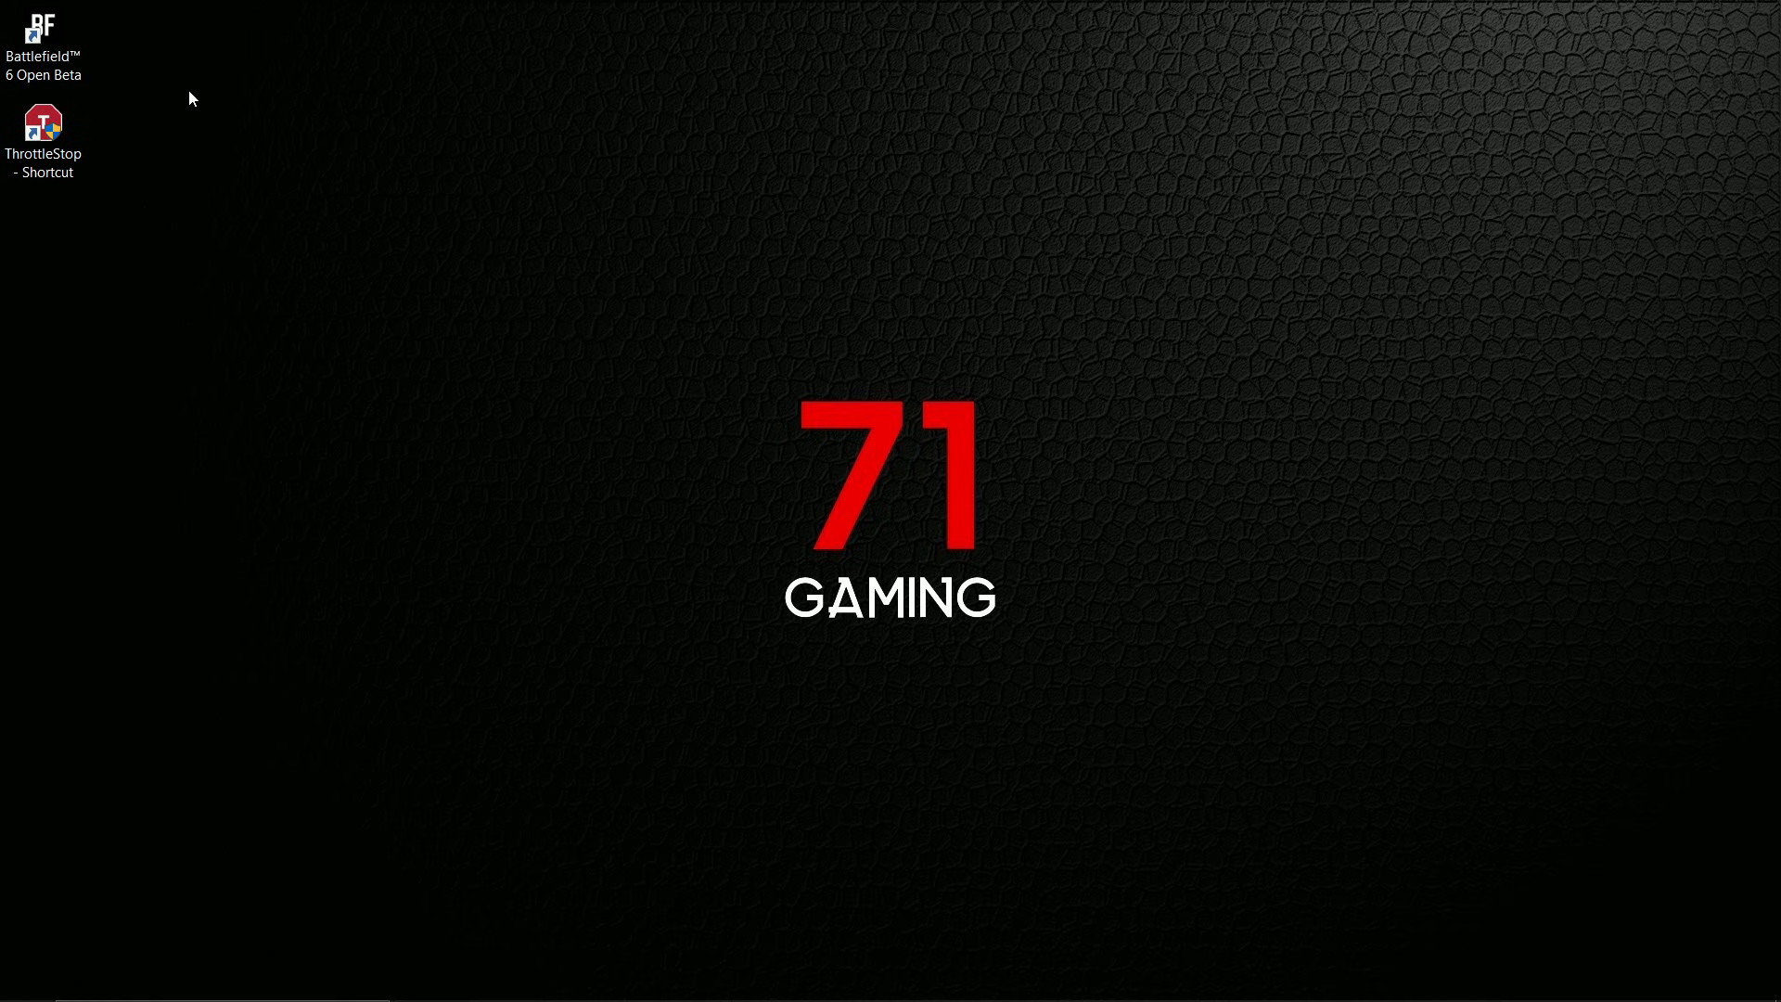
mouse_move(1100, 222)
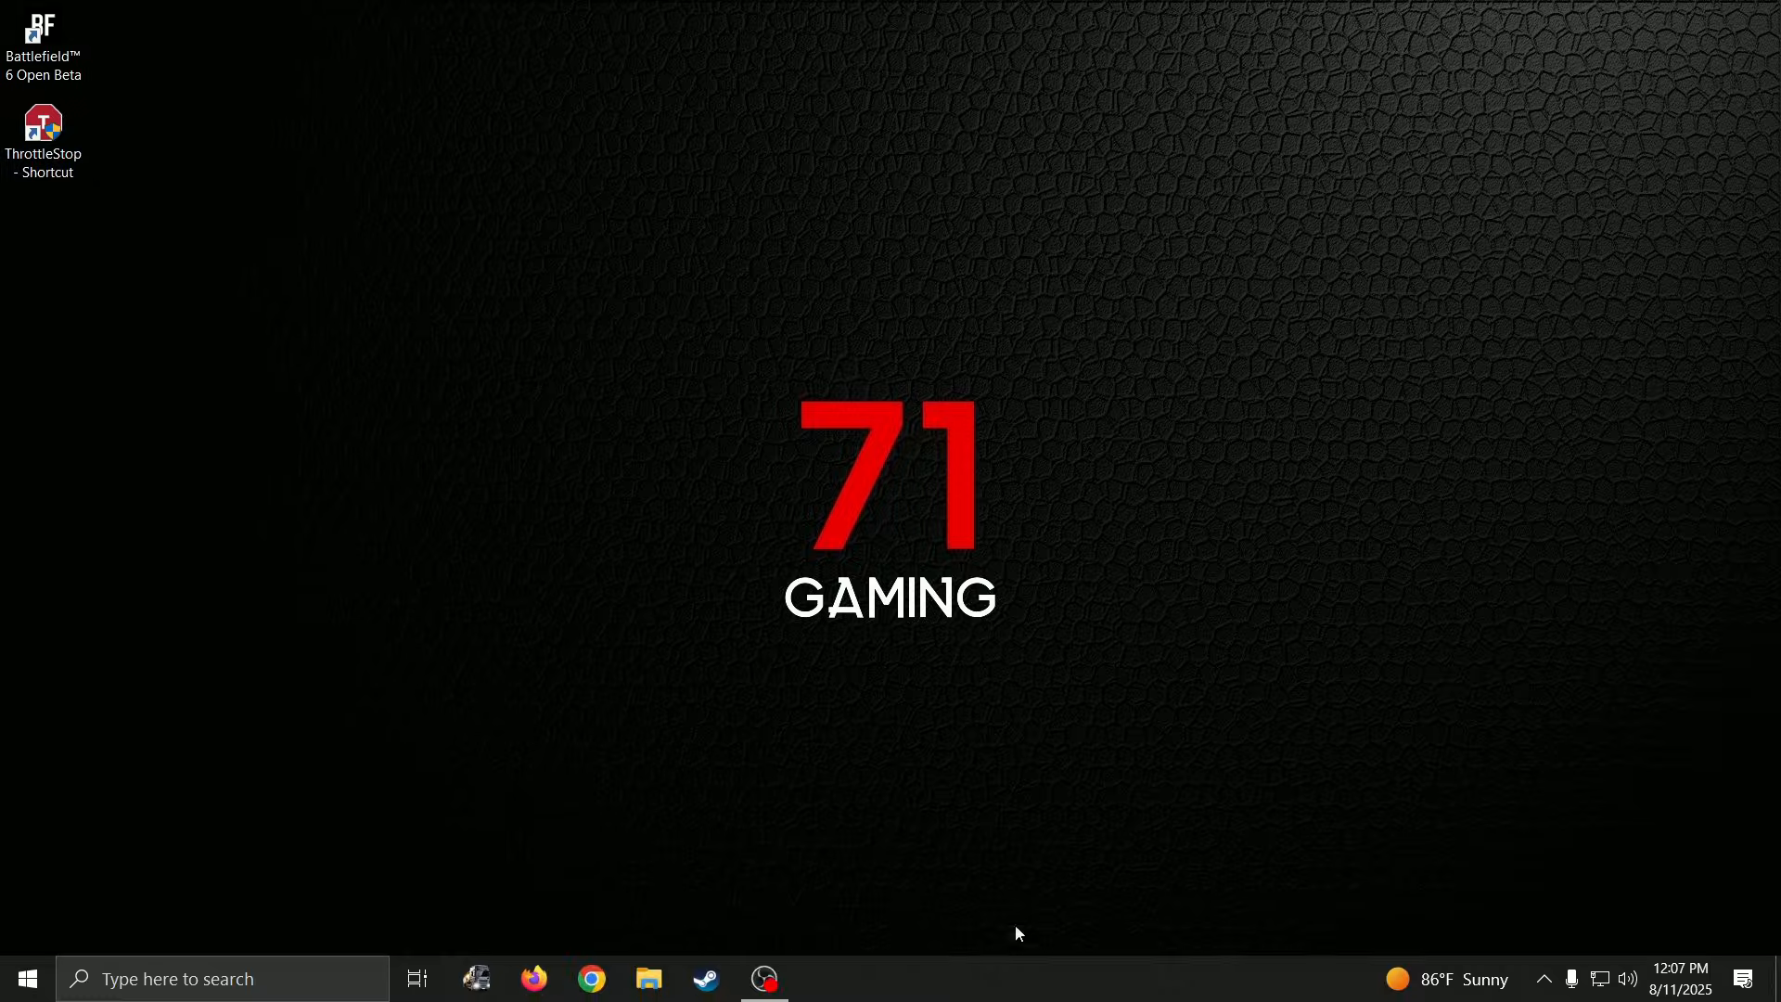
- Search 'throttlestop' in Chrome and reach the TechPowerUp ThrottleStop download page
left_click(591, 977)
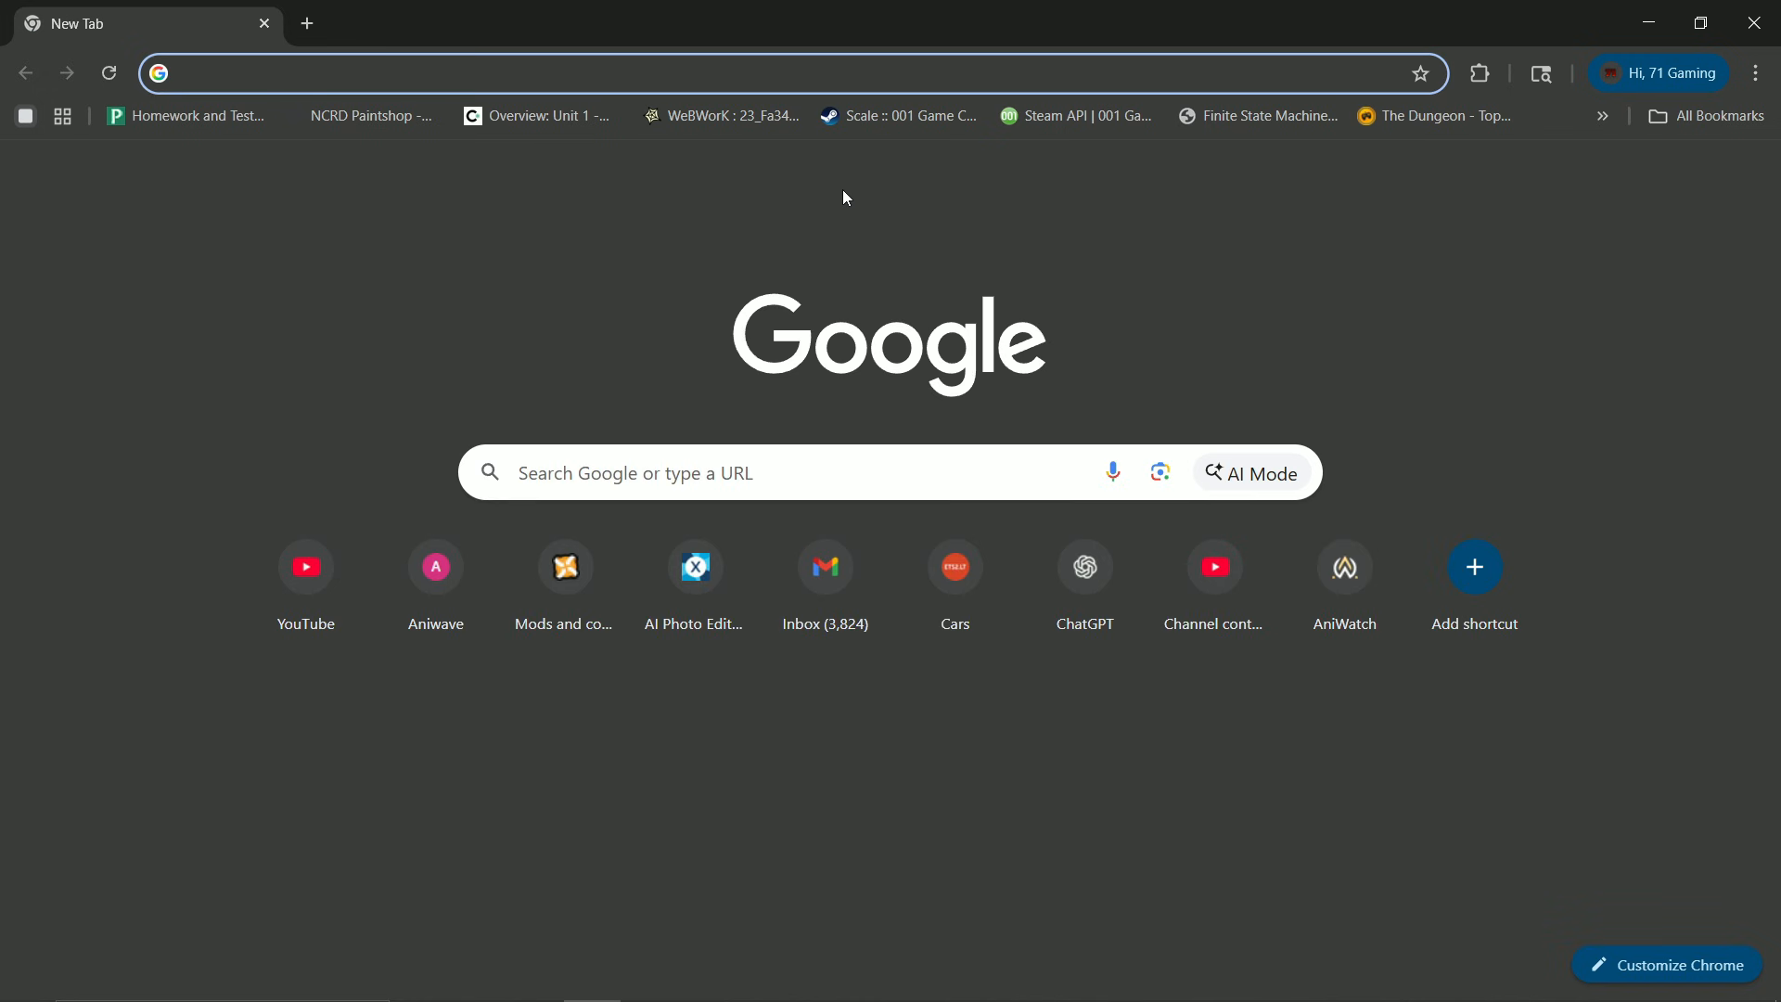
type("thro")
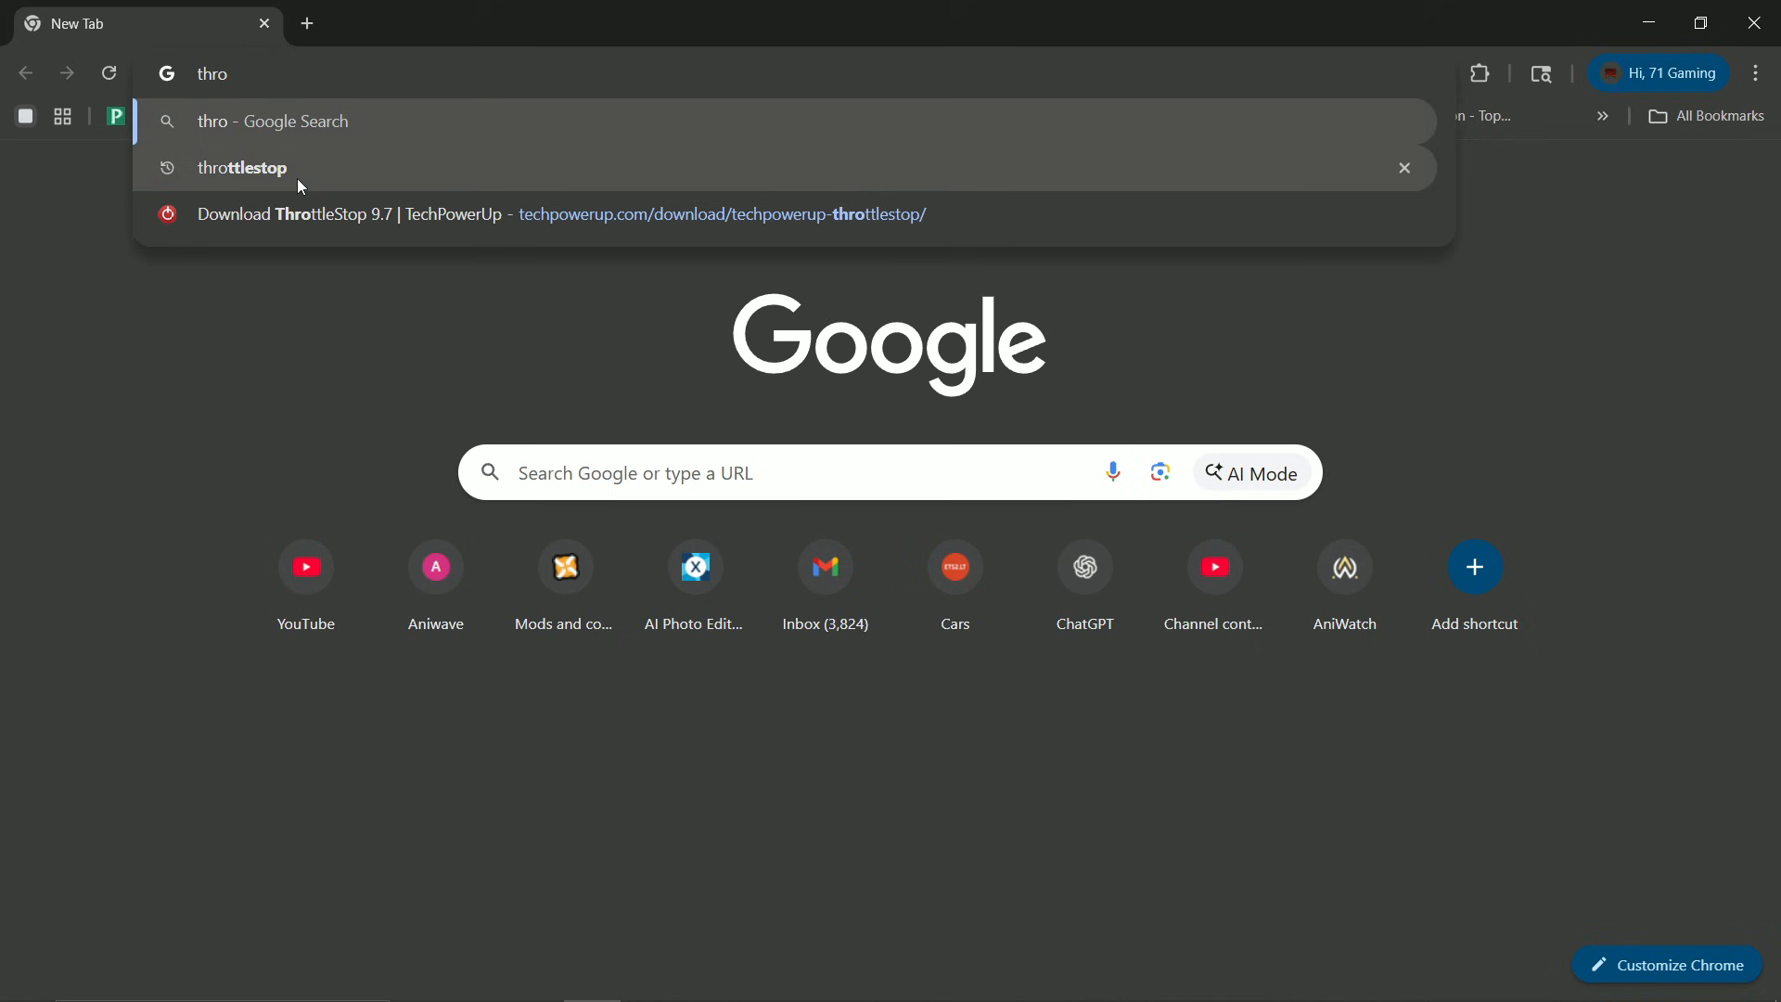
left_click(241, 167)
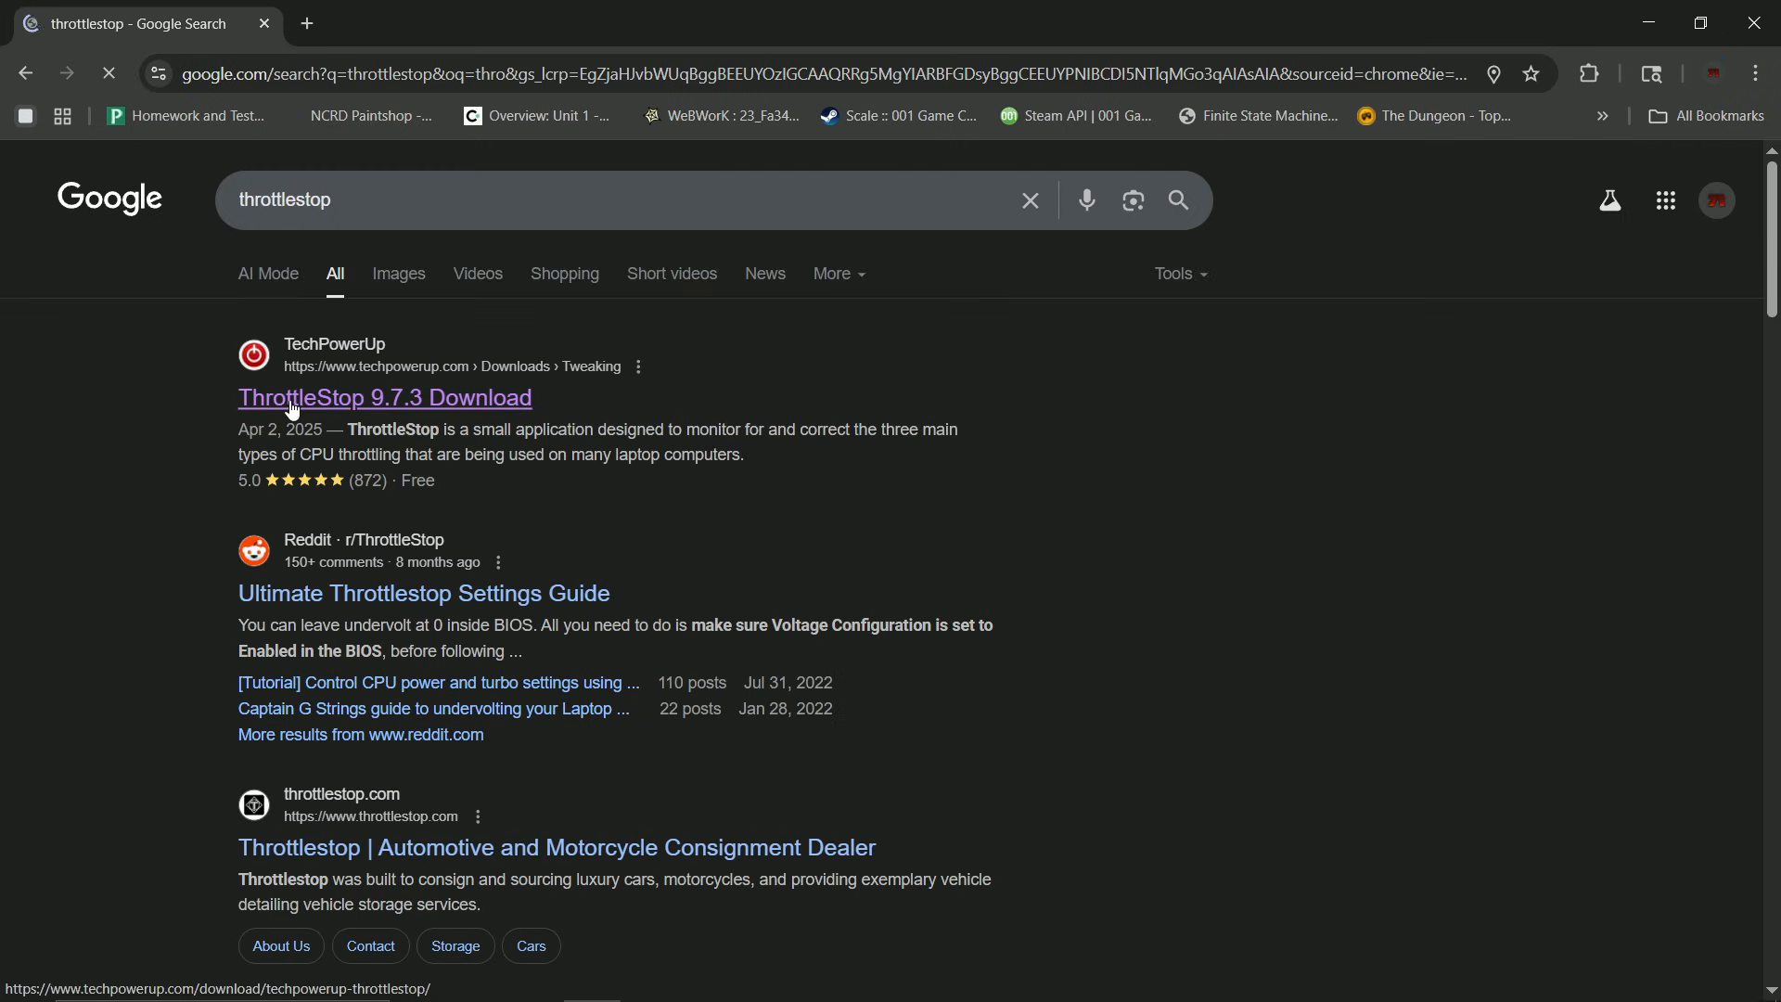
left_click(384, 397)
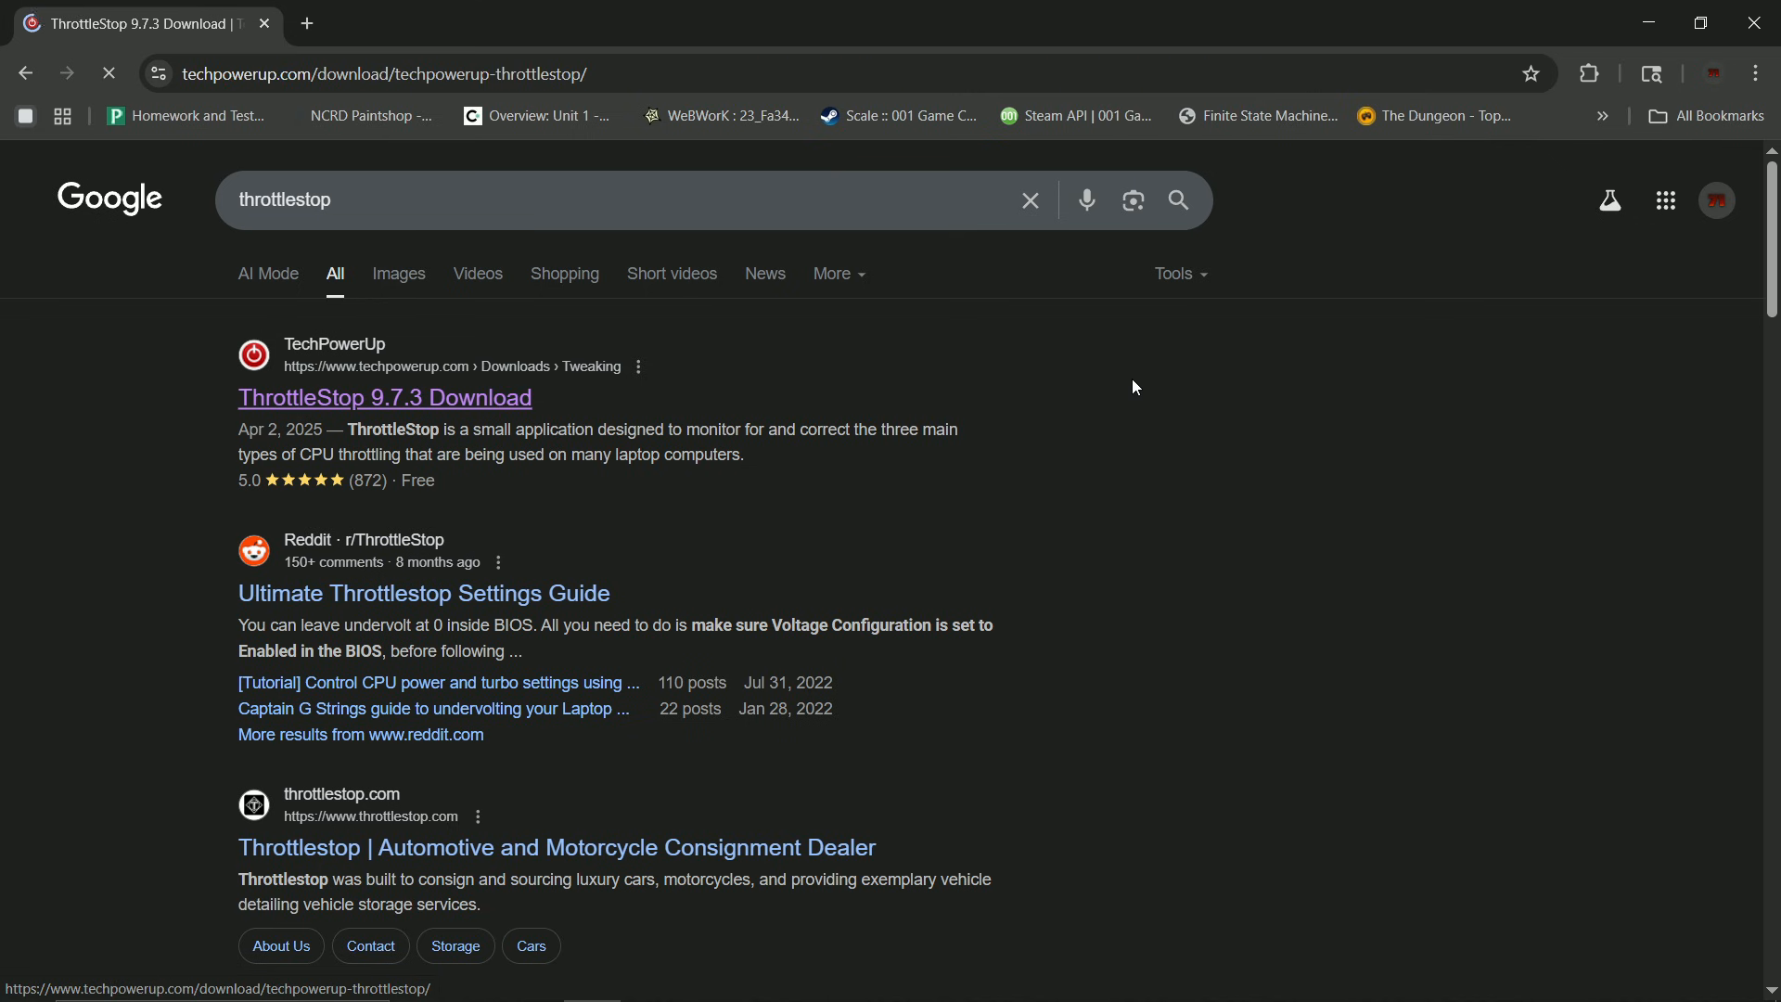
left_click(384, 397)
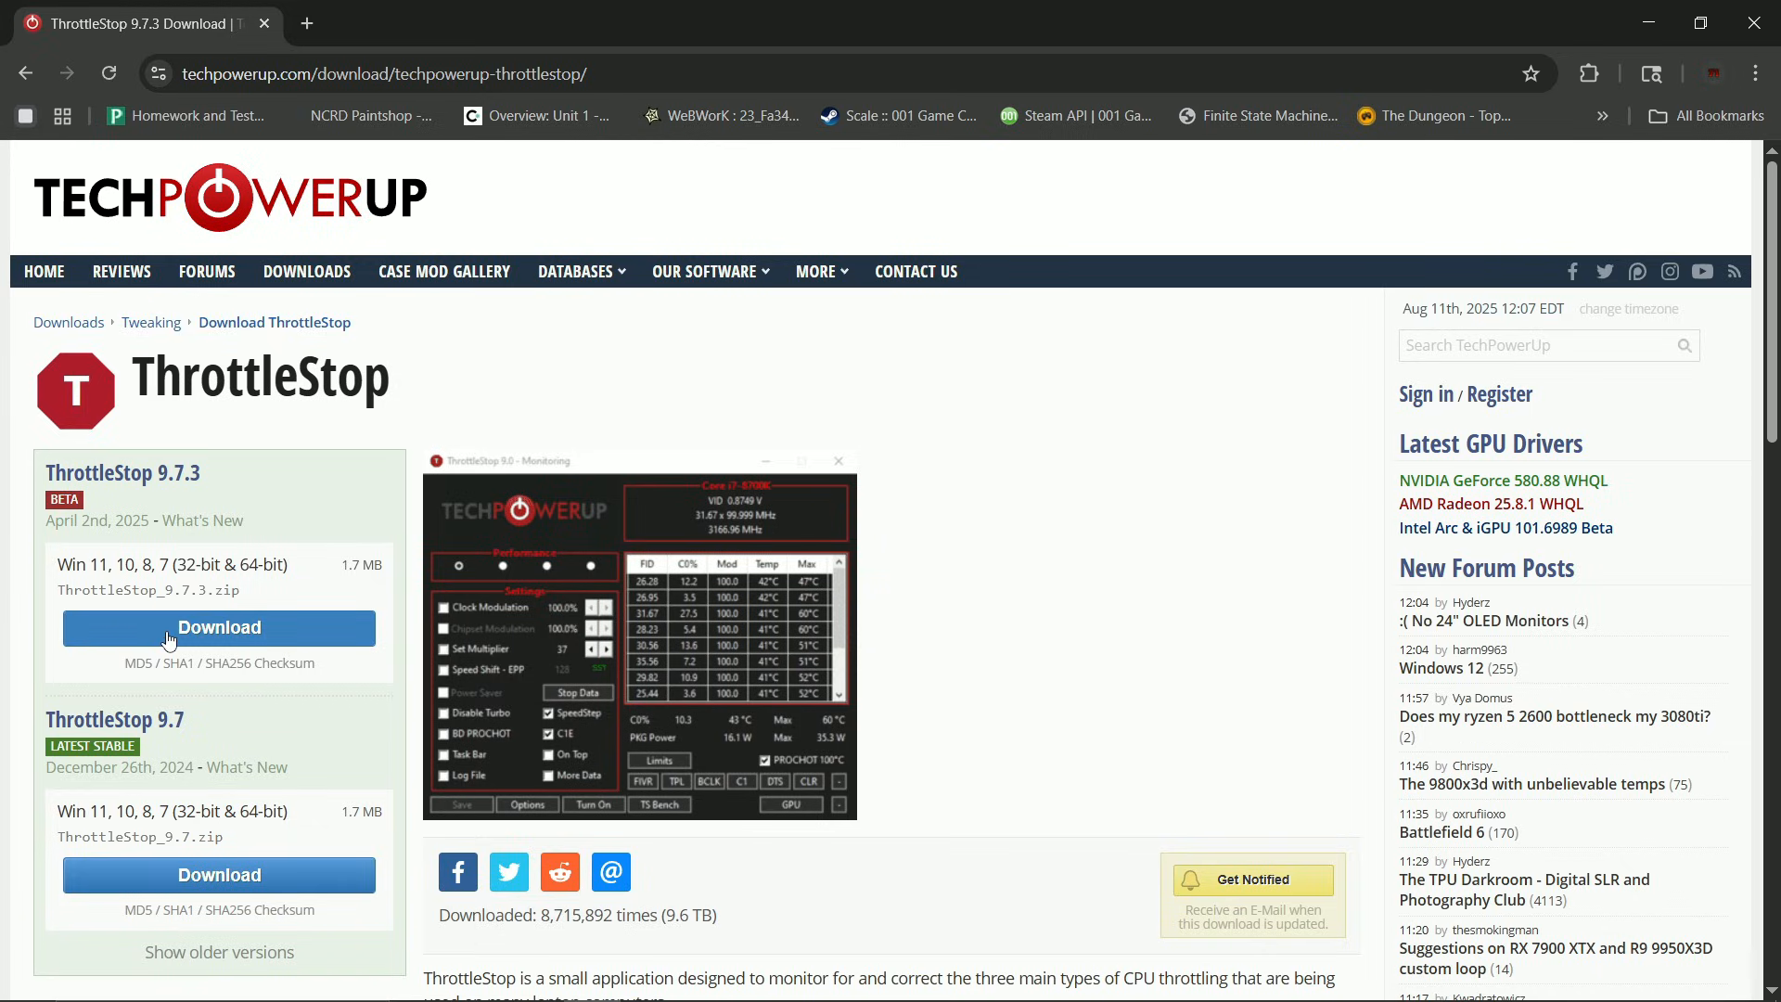
- Download the stable ThrottleStop 9.7 release from the TechPowerUp US-9 server
scroll("down", 3)
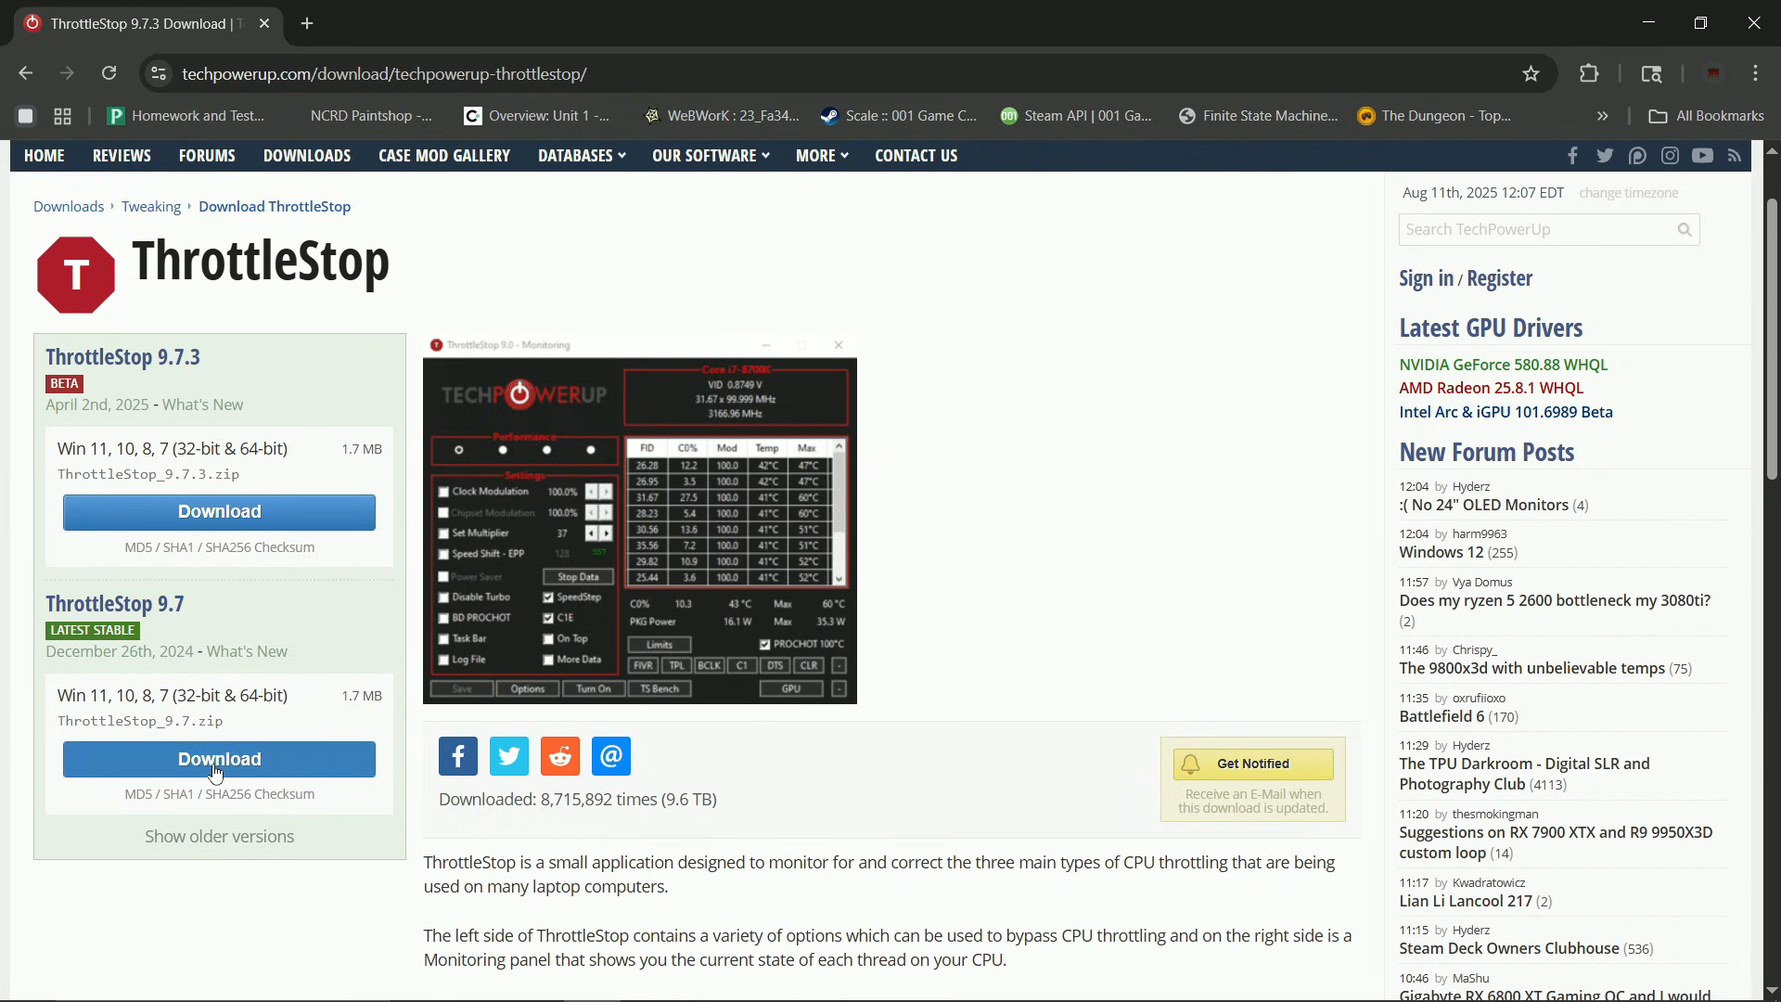
left_click(219, 758)
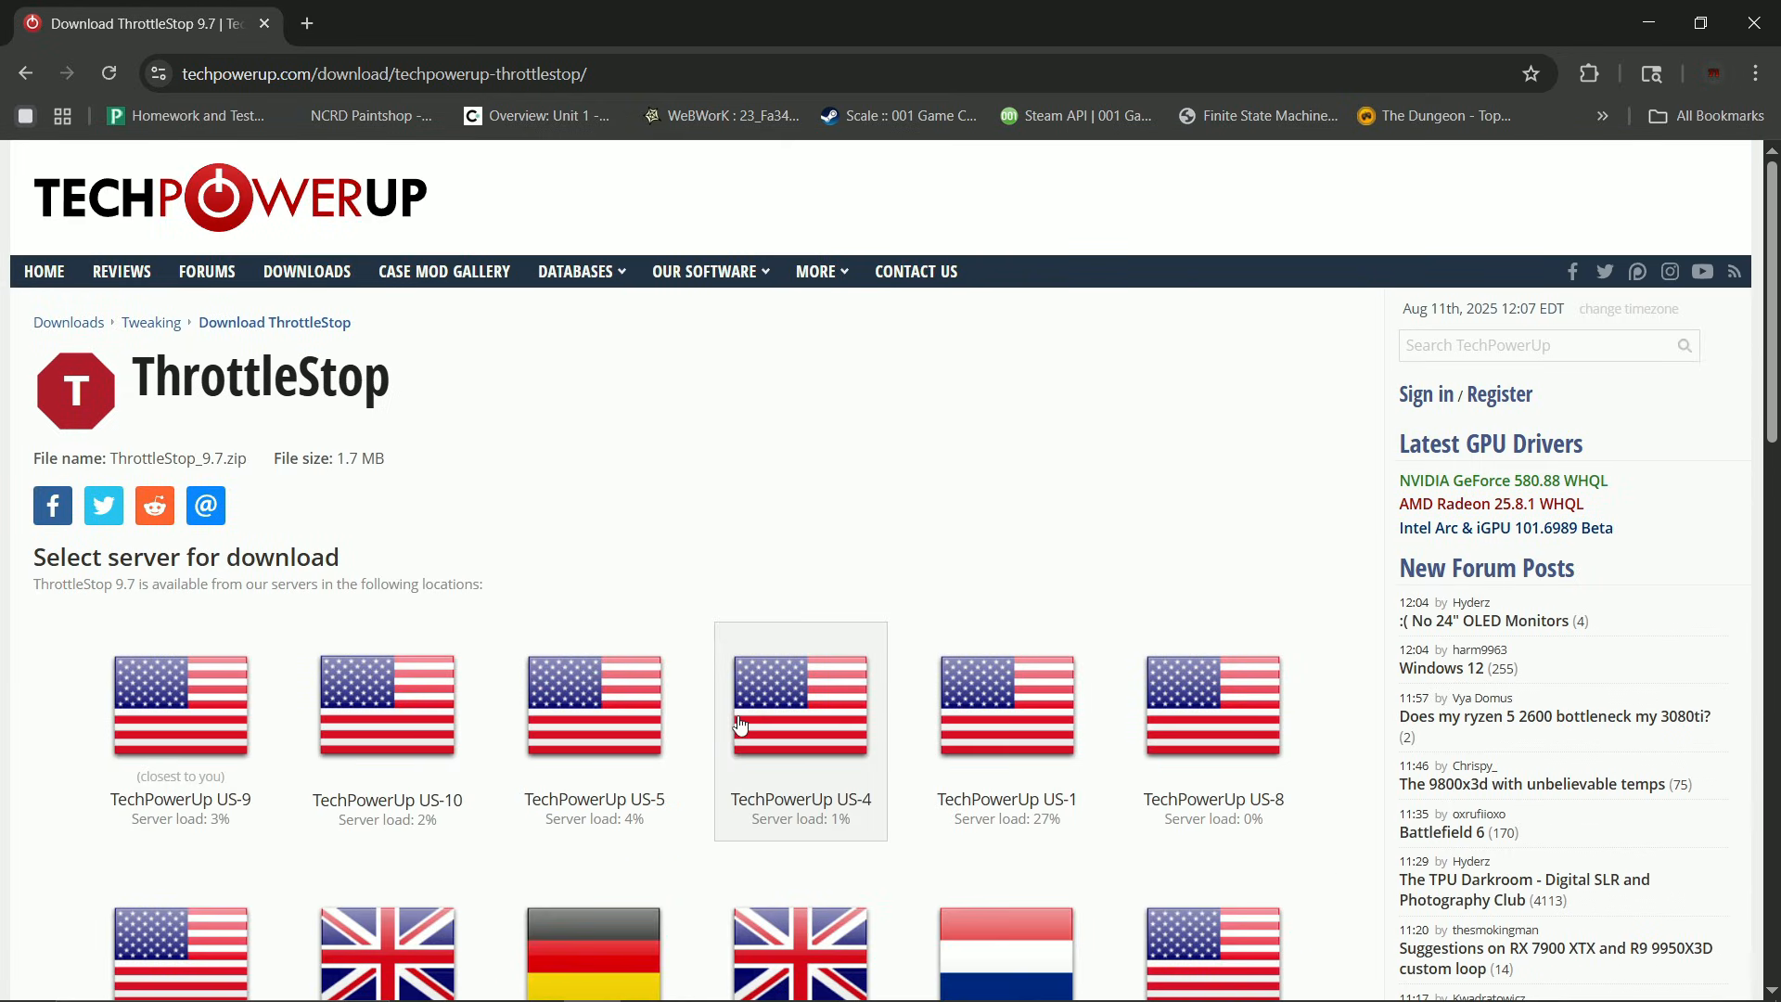
mouse_move(212, 695)
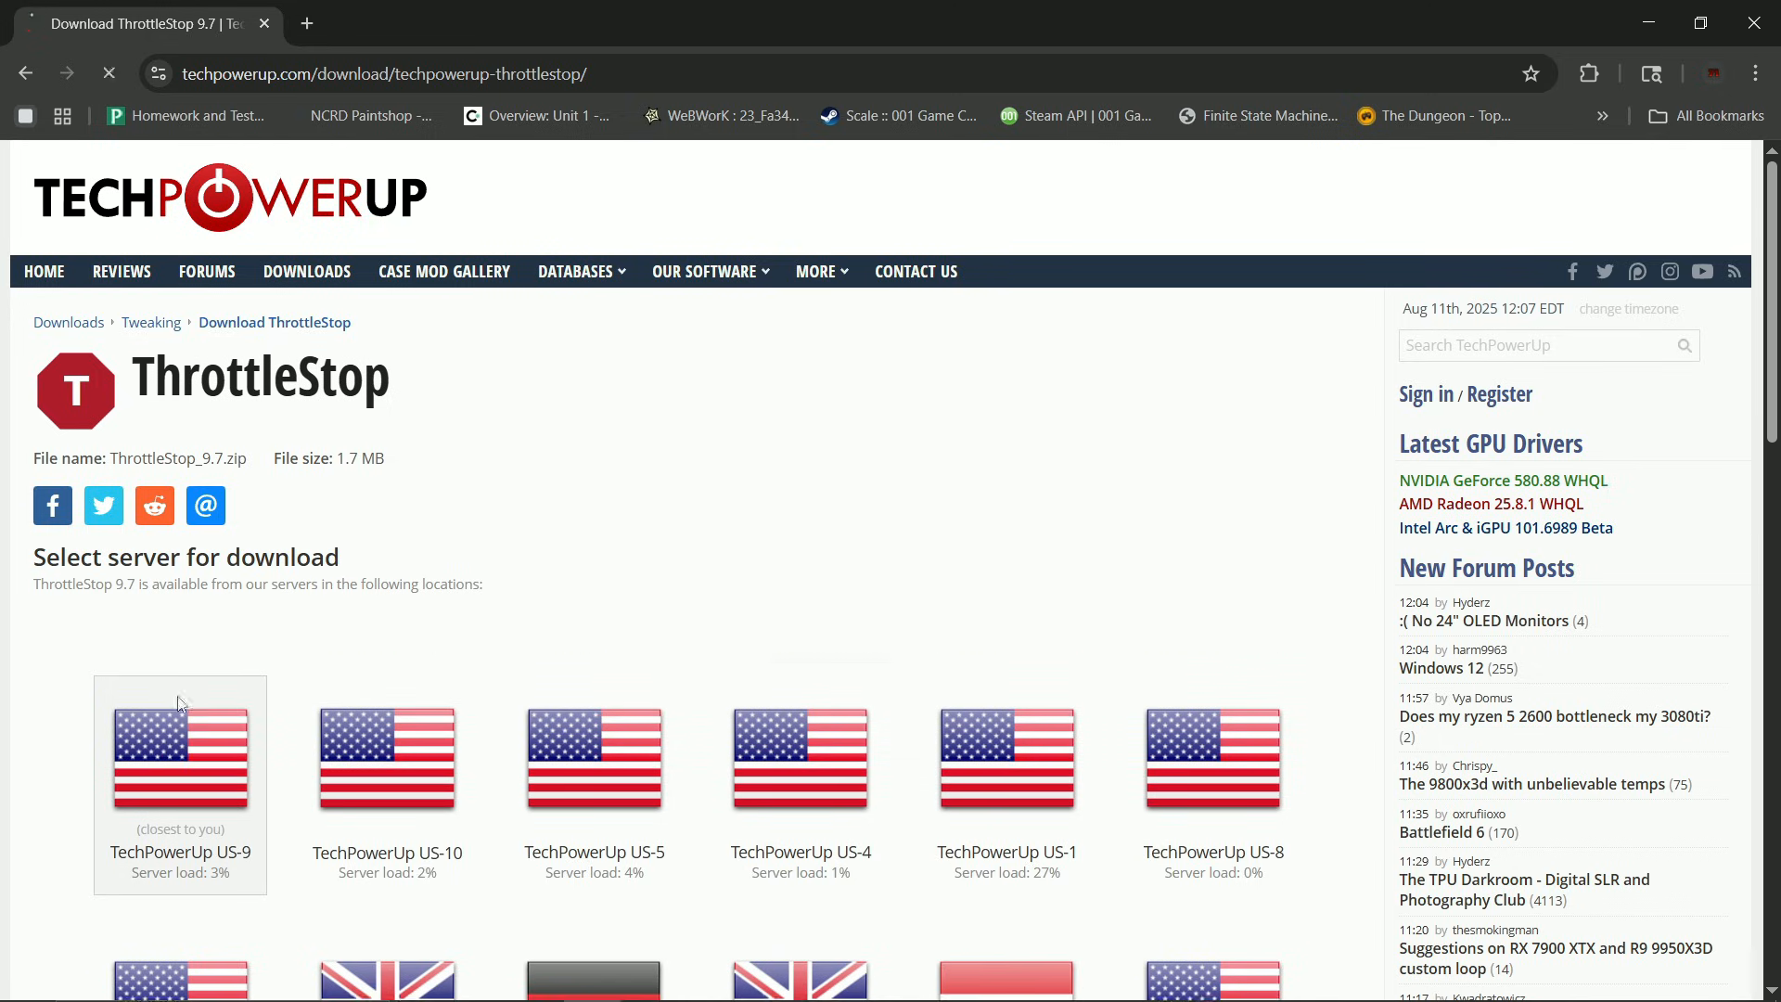
left_click(180, 757)
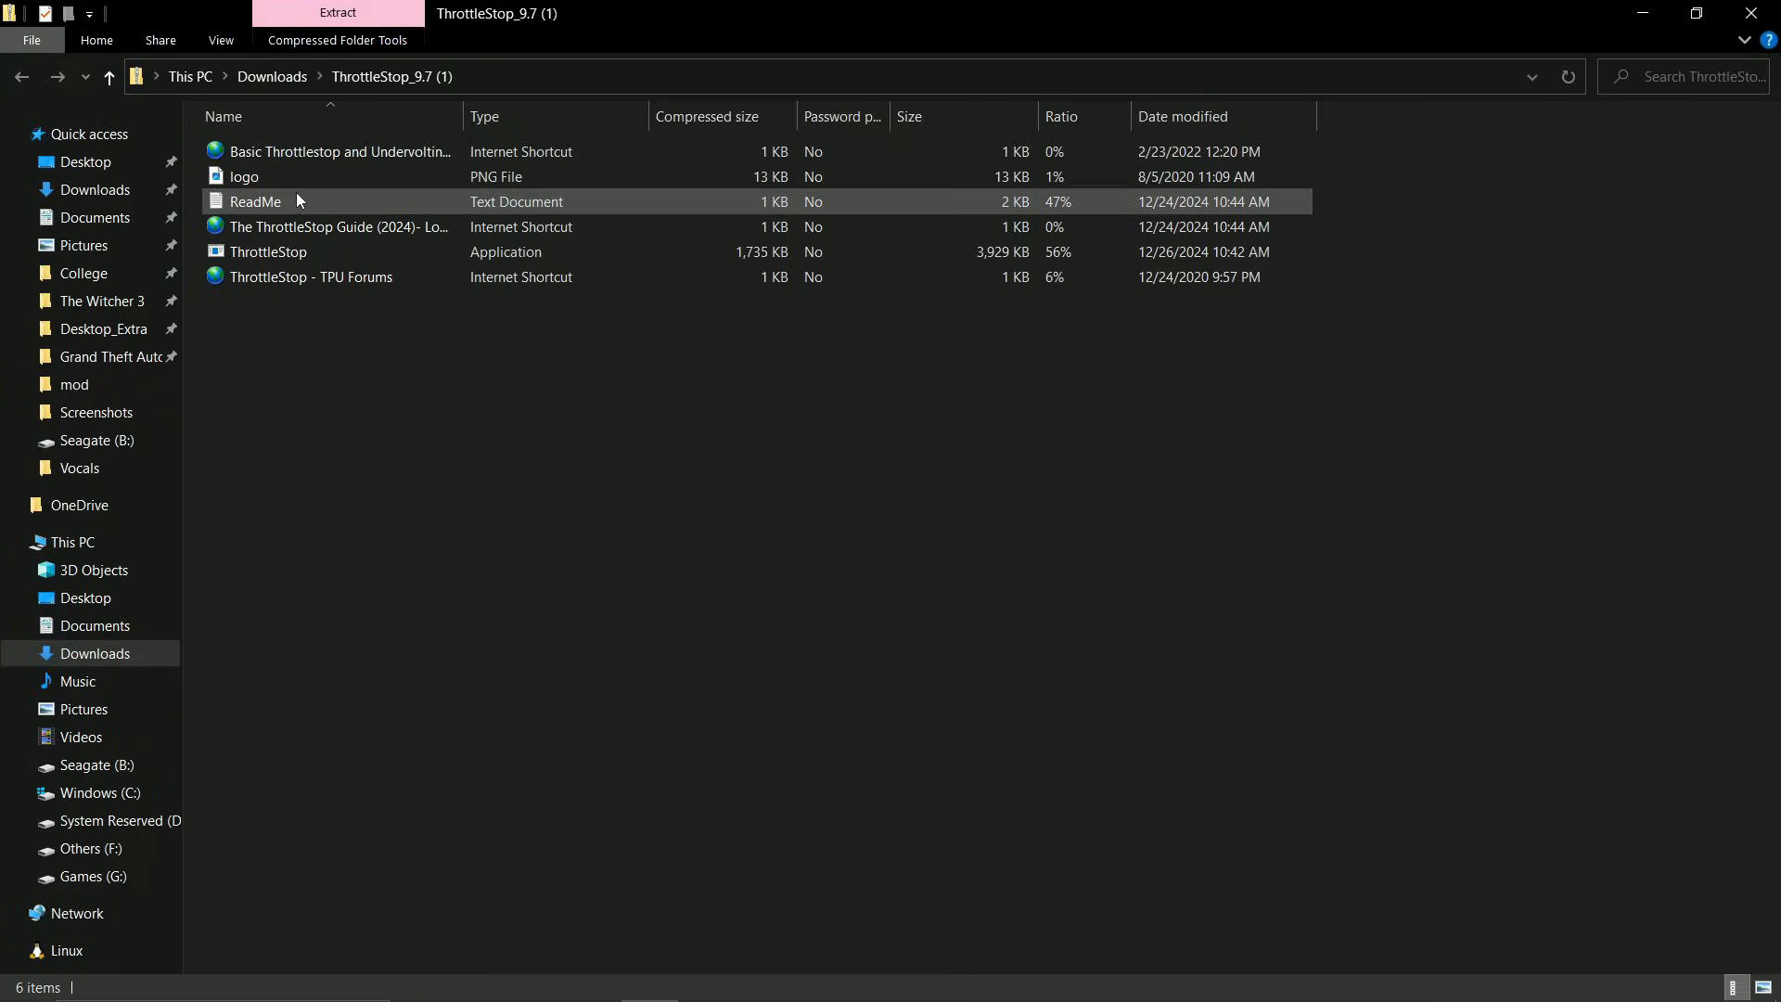
- Send a ThrottleStop.exe shortcut to the desktop from the ThrottleStop_9.7 folder
left_click(267, 252)
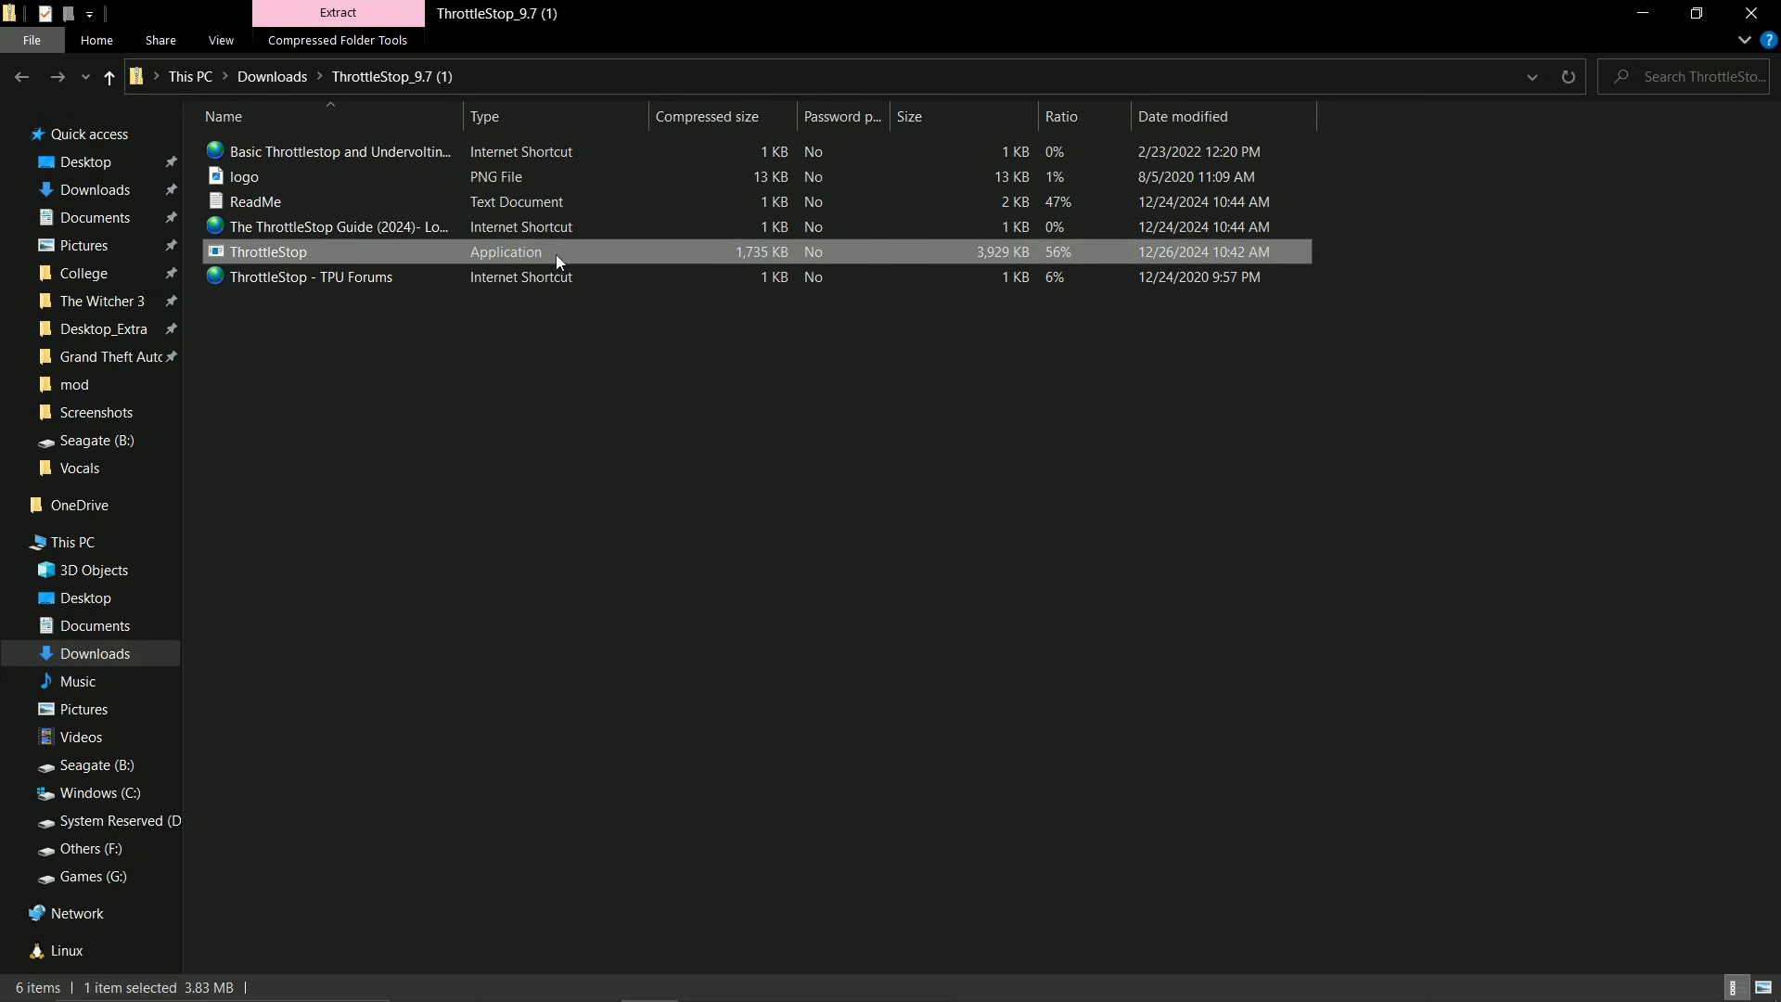
right_click(267, 252)
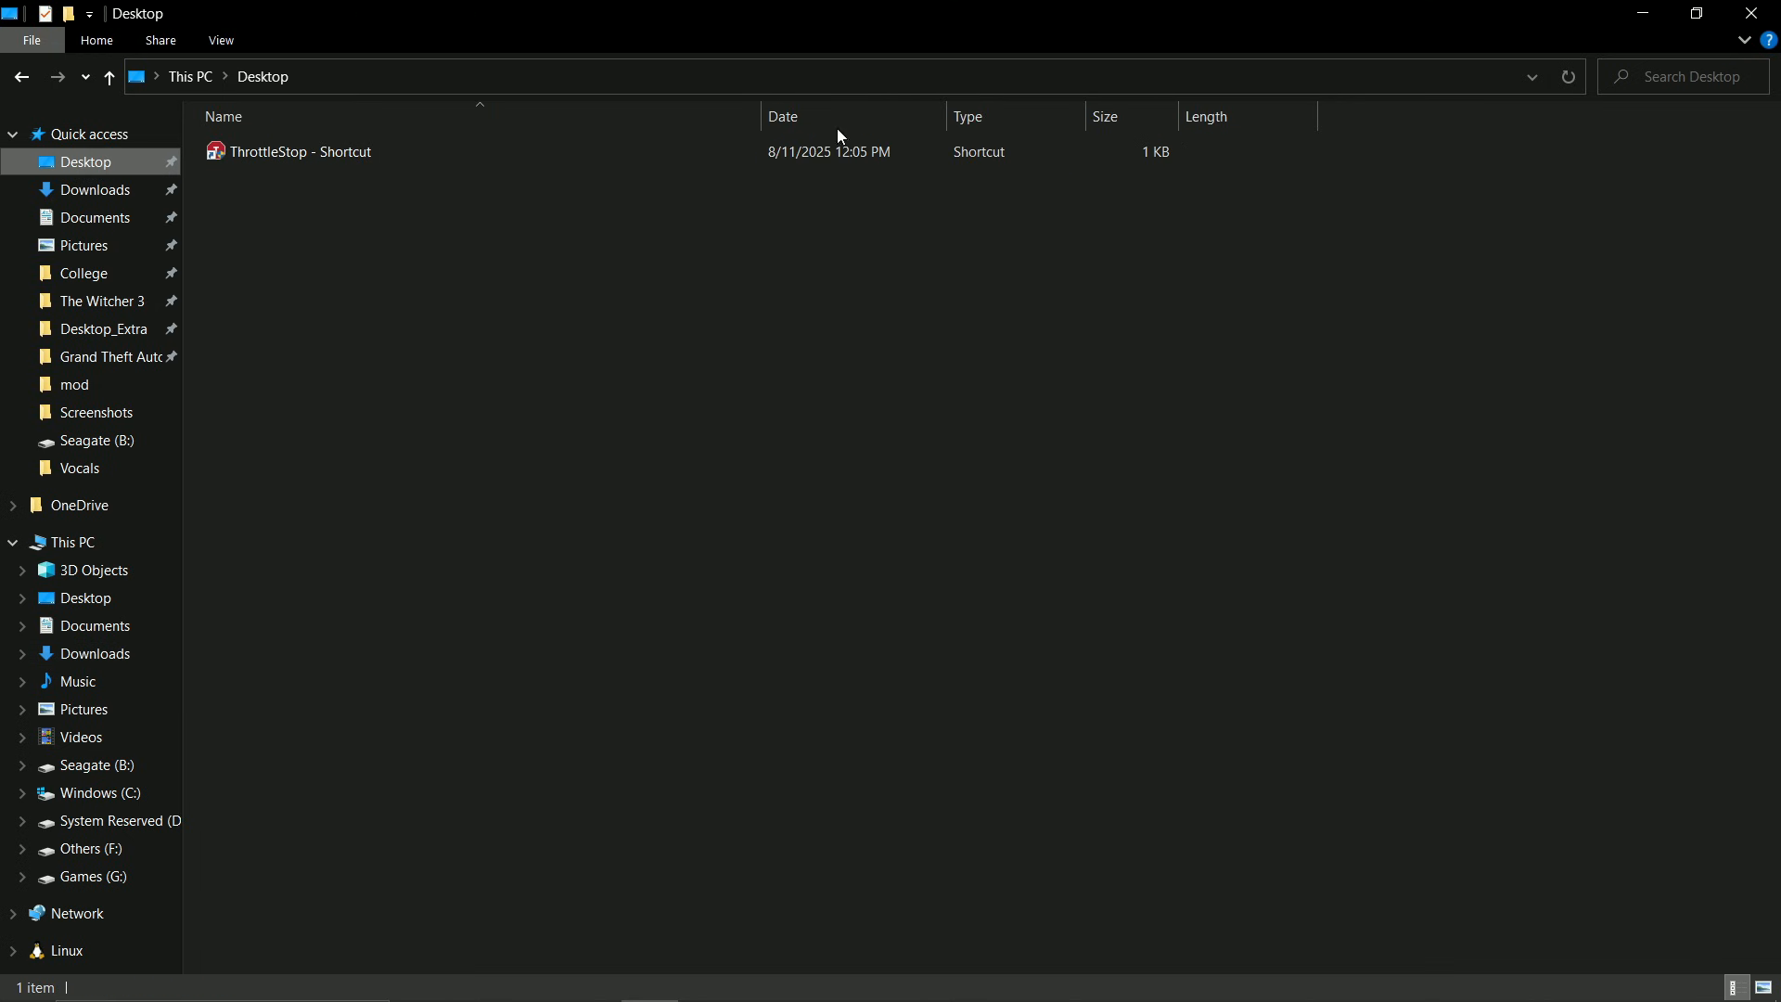
mouse_move(682, 199)
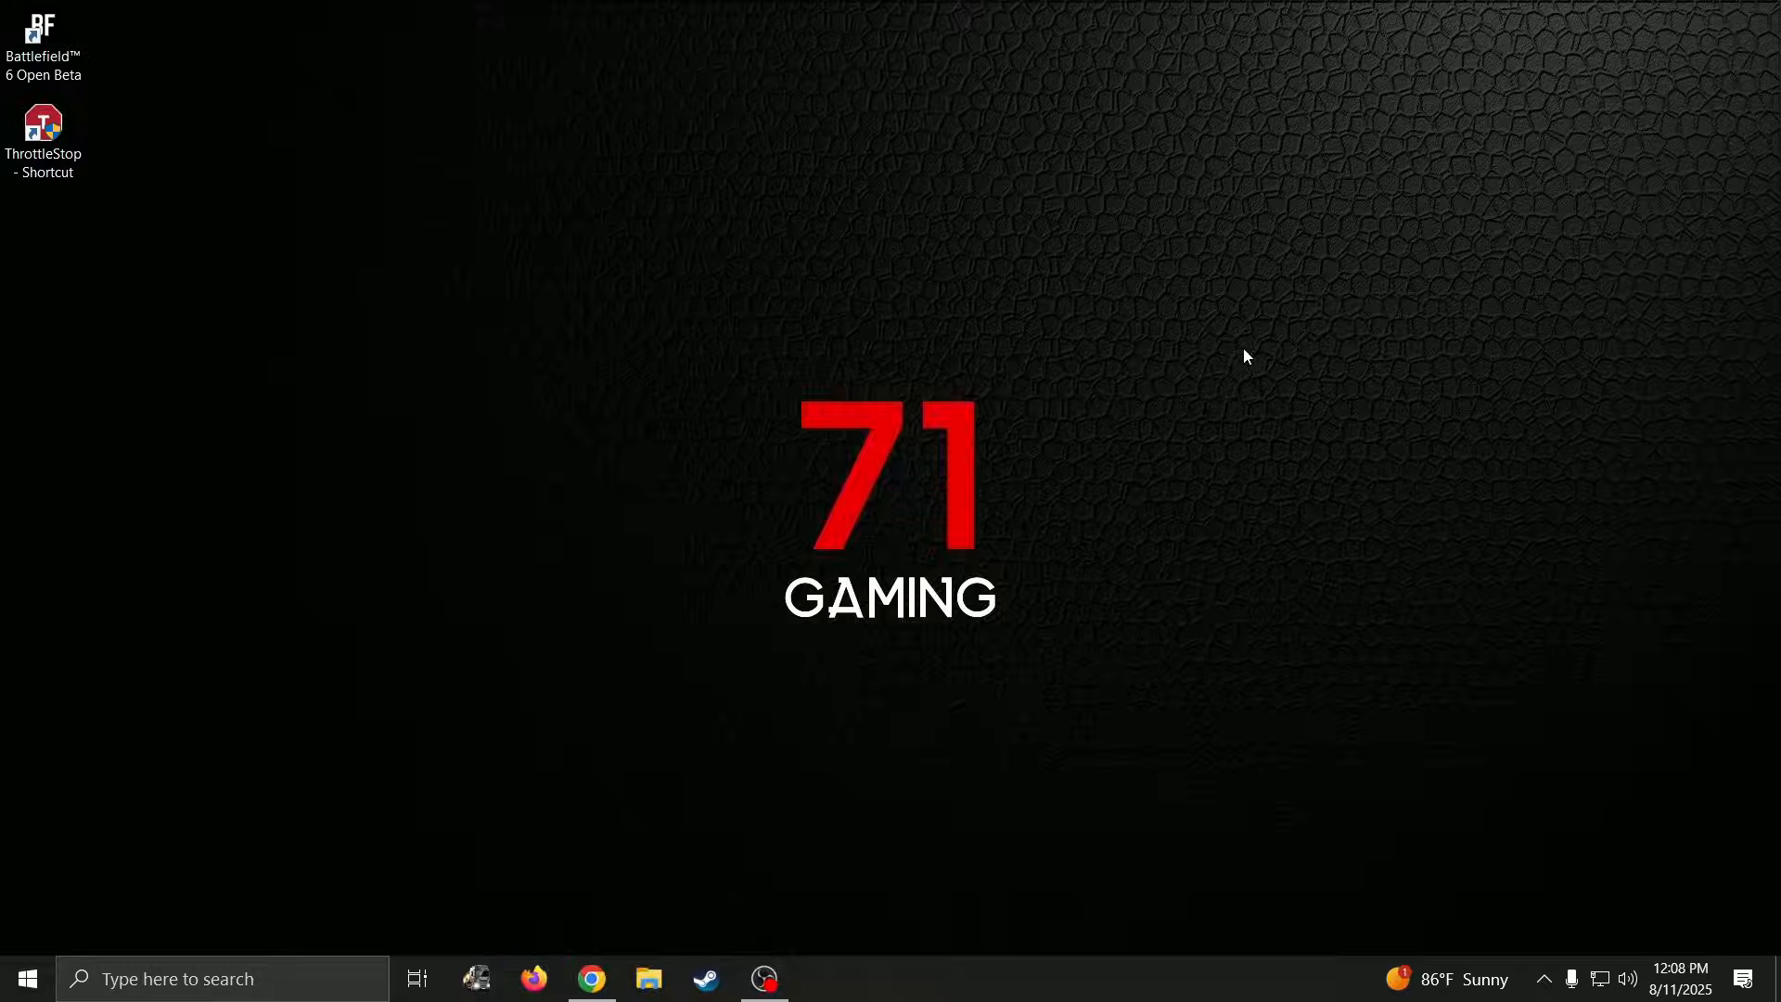
- Launch ThrottleStop from its desktop shortcut
right_click(42, 123)
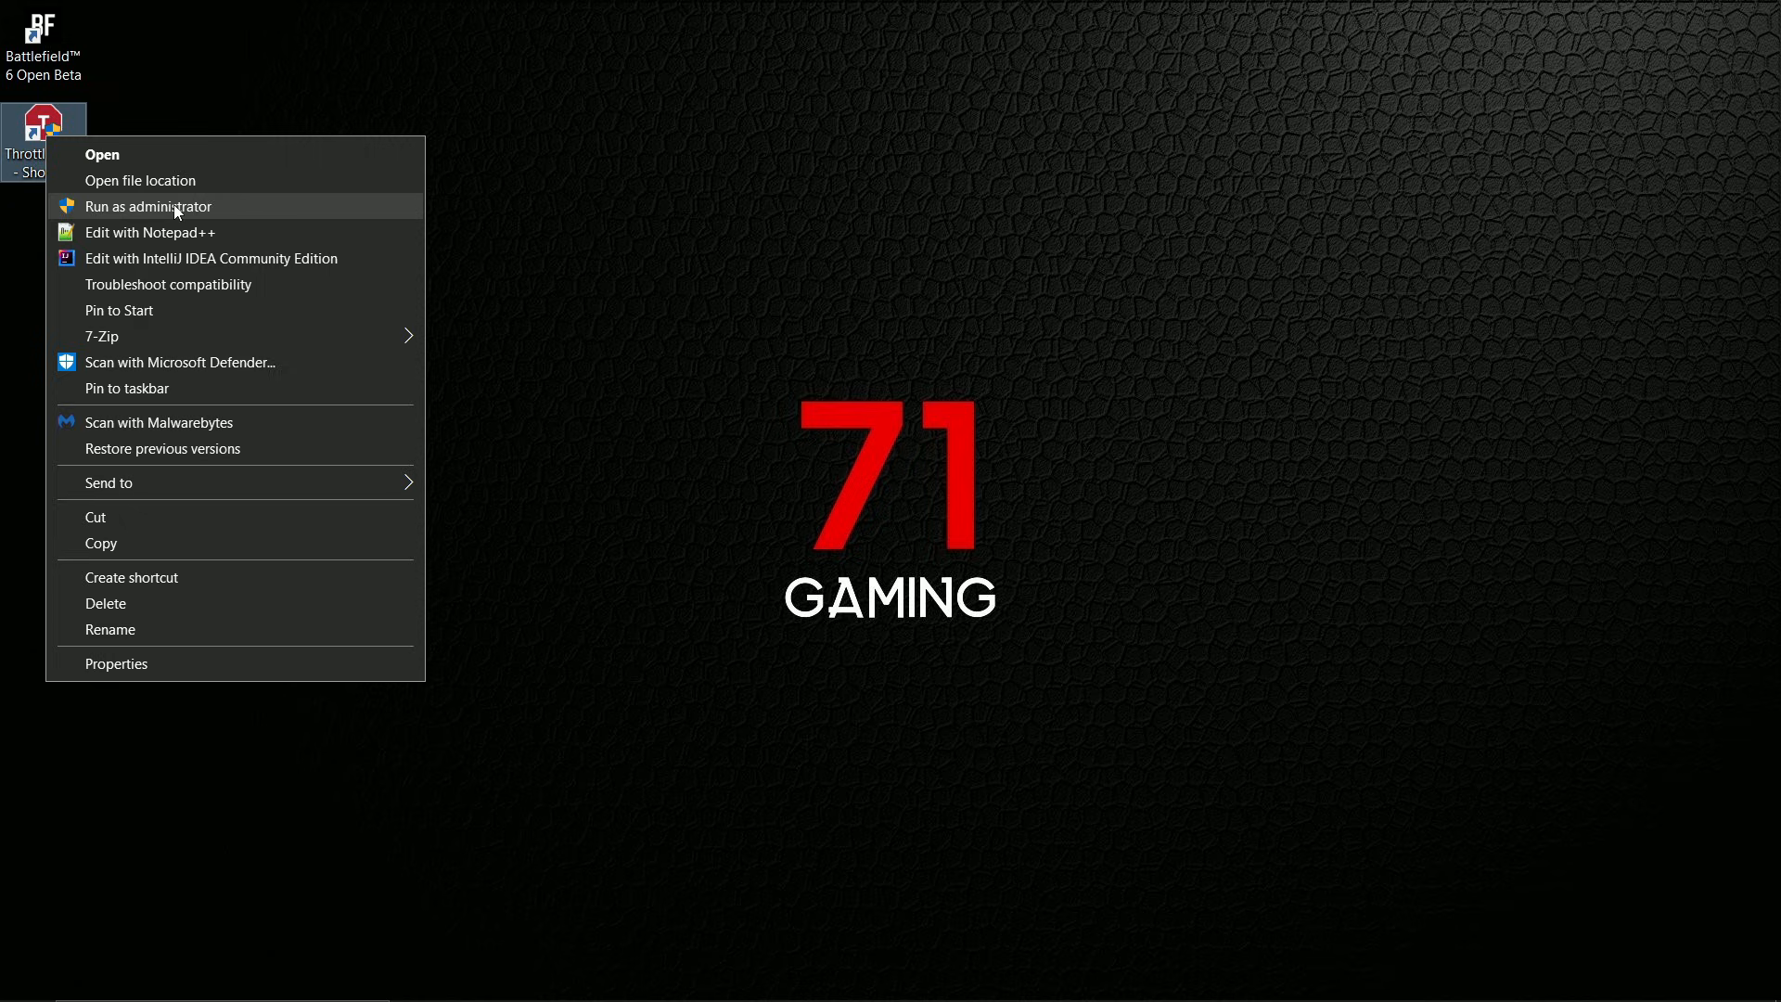
mouse_move(78, 148)
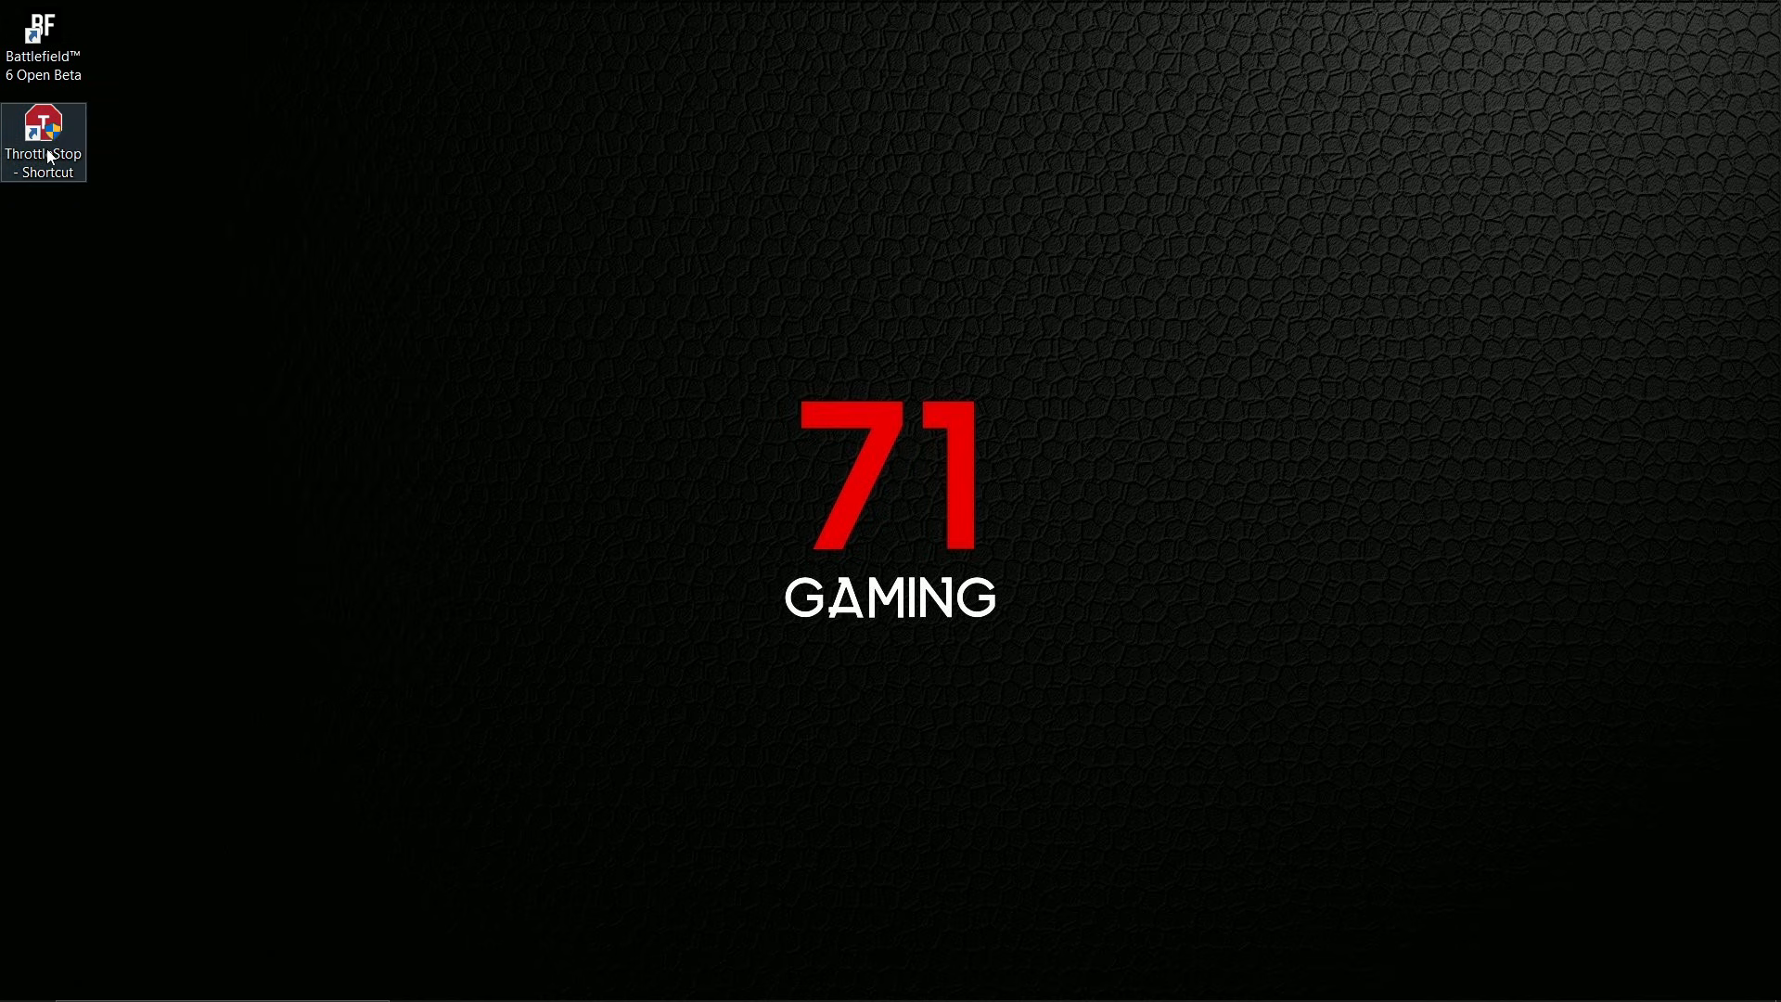
double_click(43, 122)
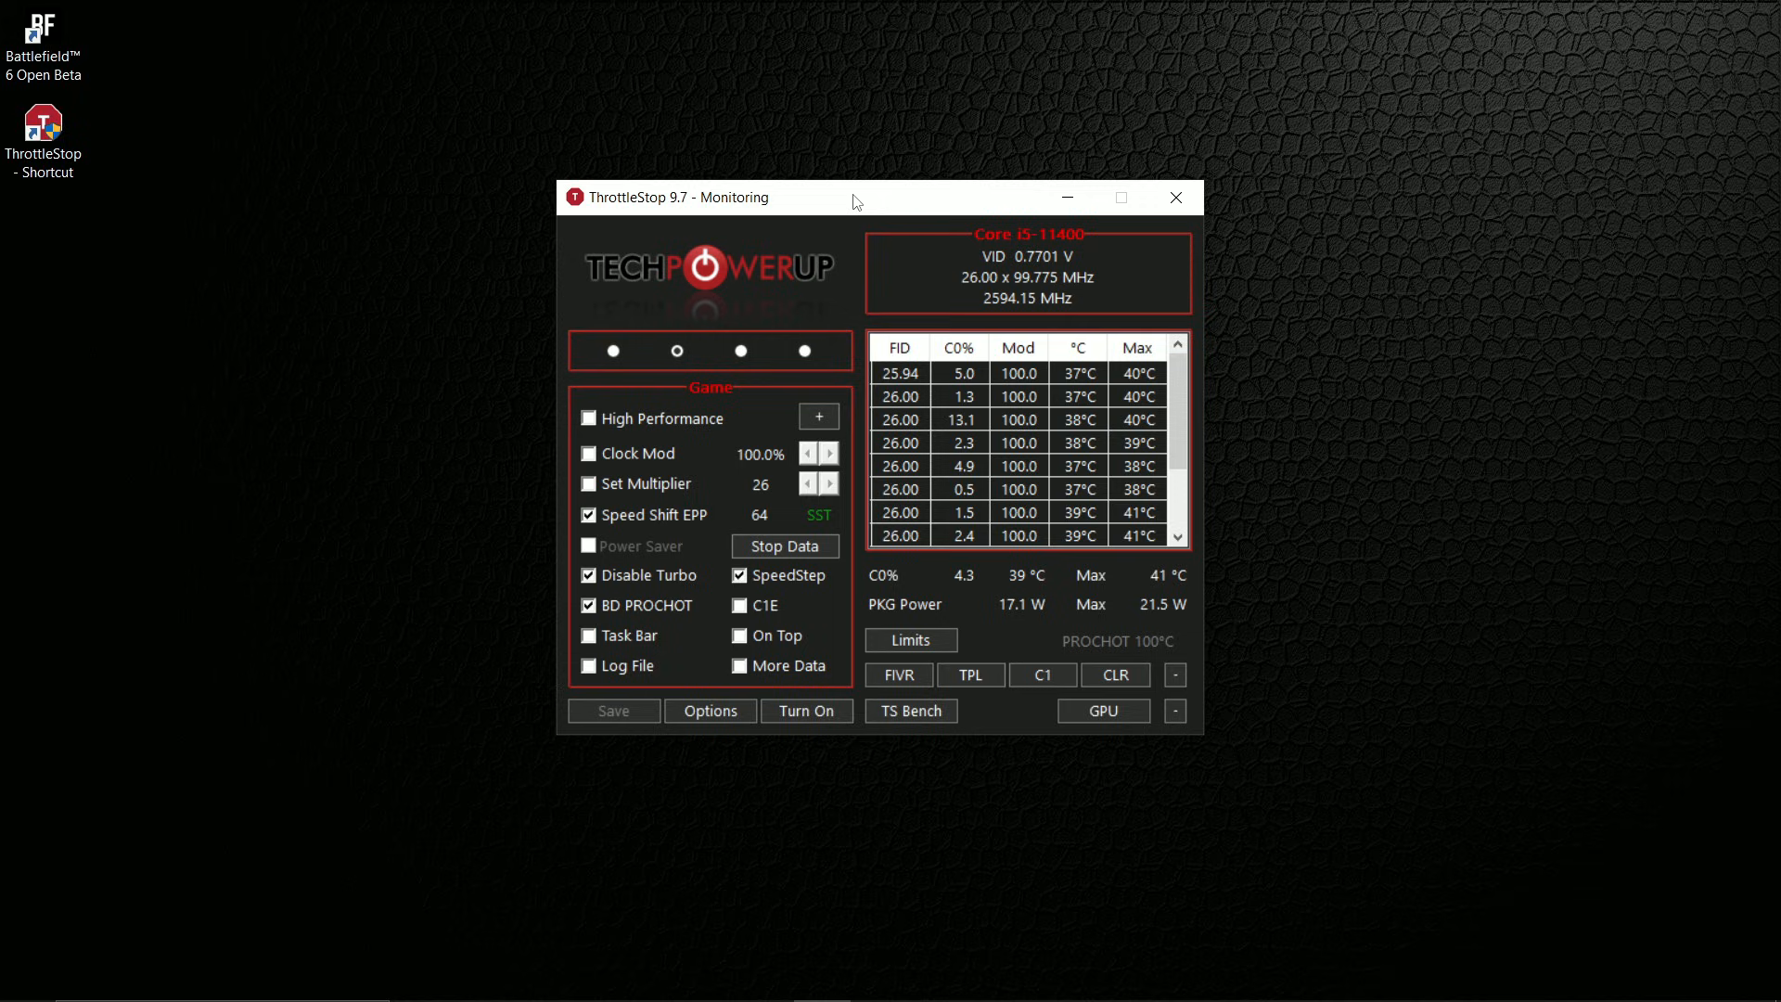
- Drag the ThrottleStop monitoring window into place on the desktop
left_click_drag(853, 198, 882, 221)
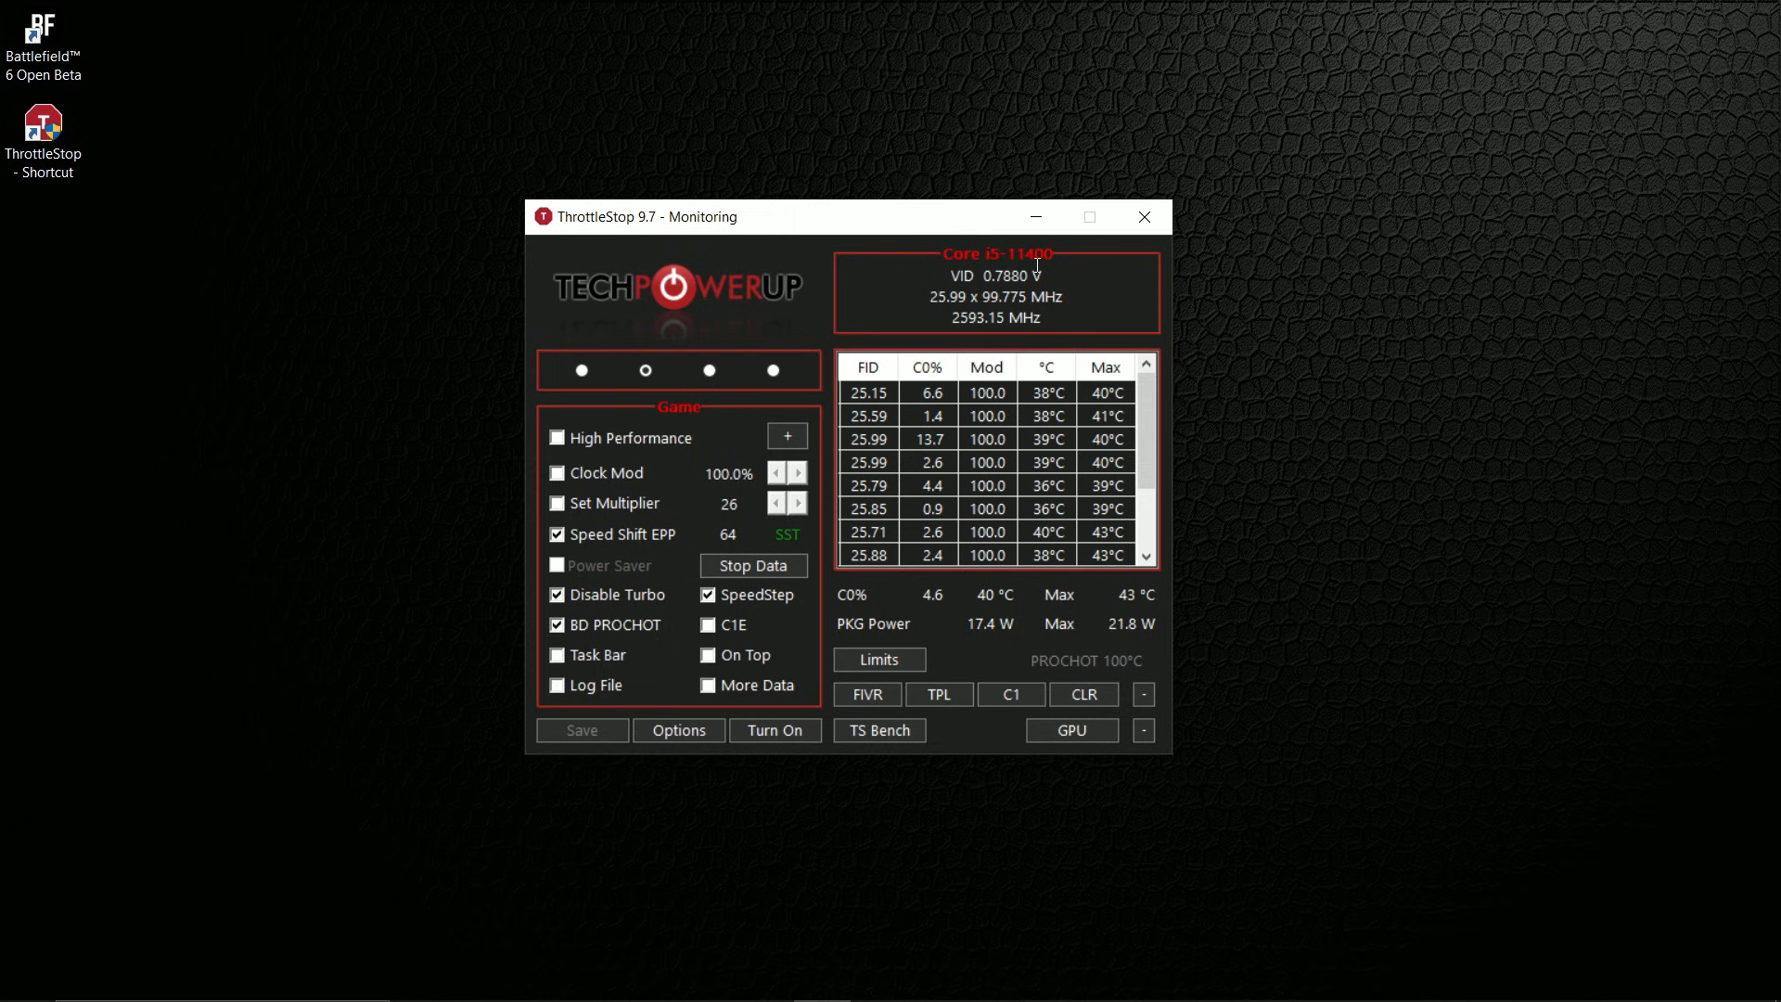
left_click_drag(845, 217, 886, 198)
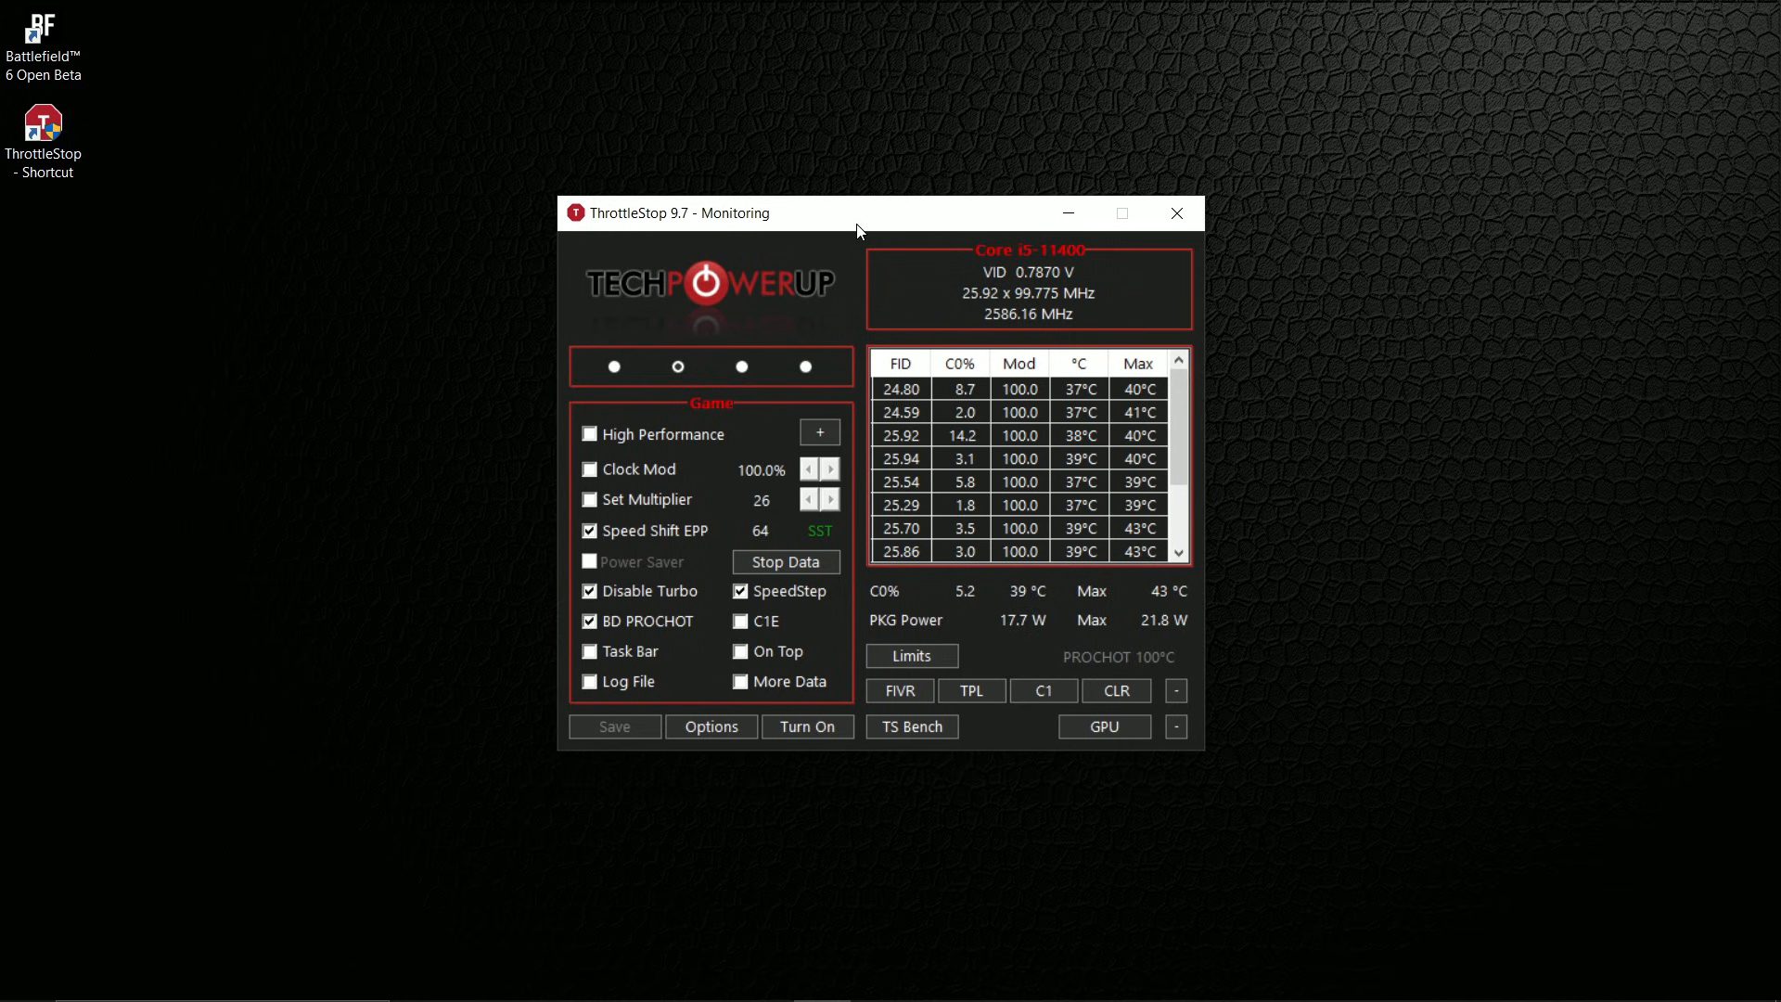
left_click_drag(857, 211, 834, 221)
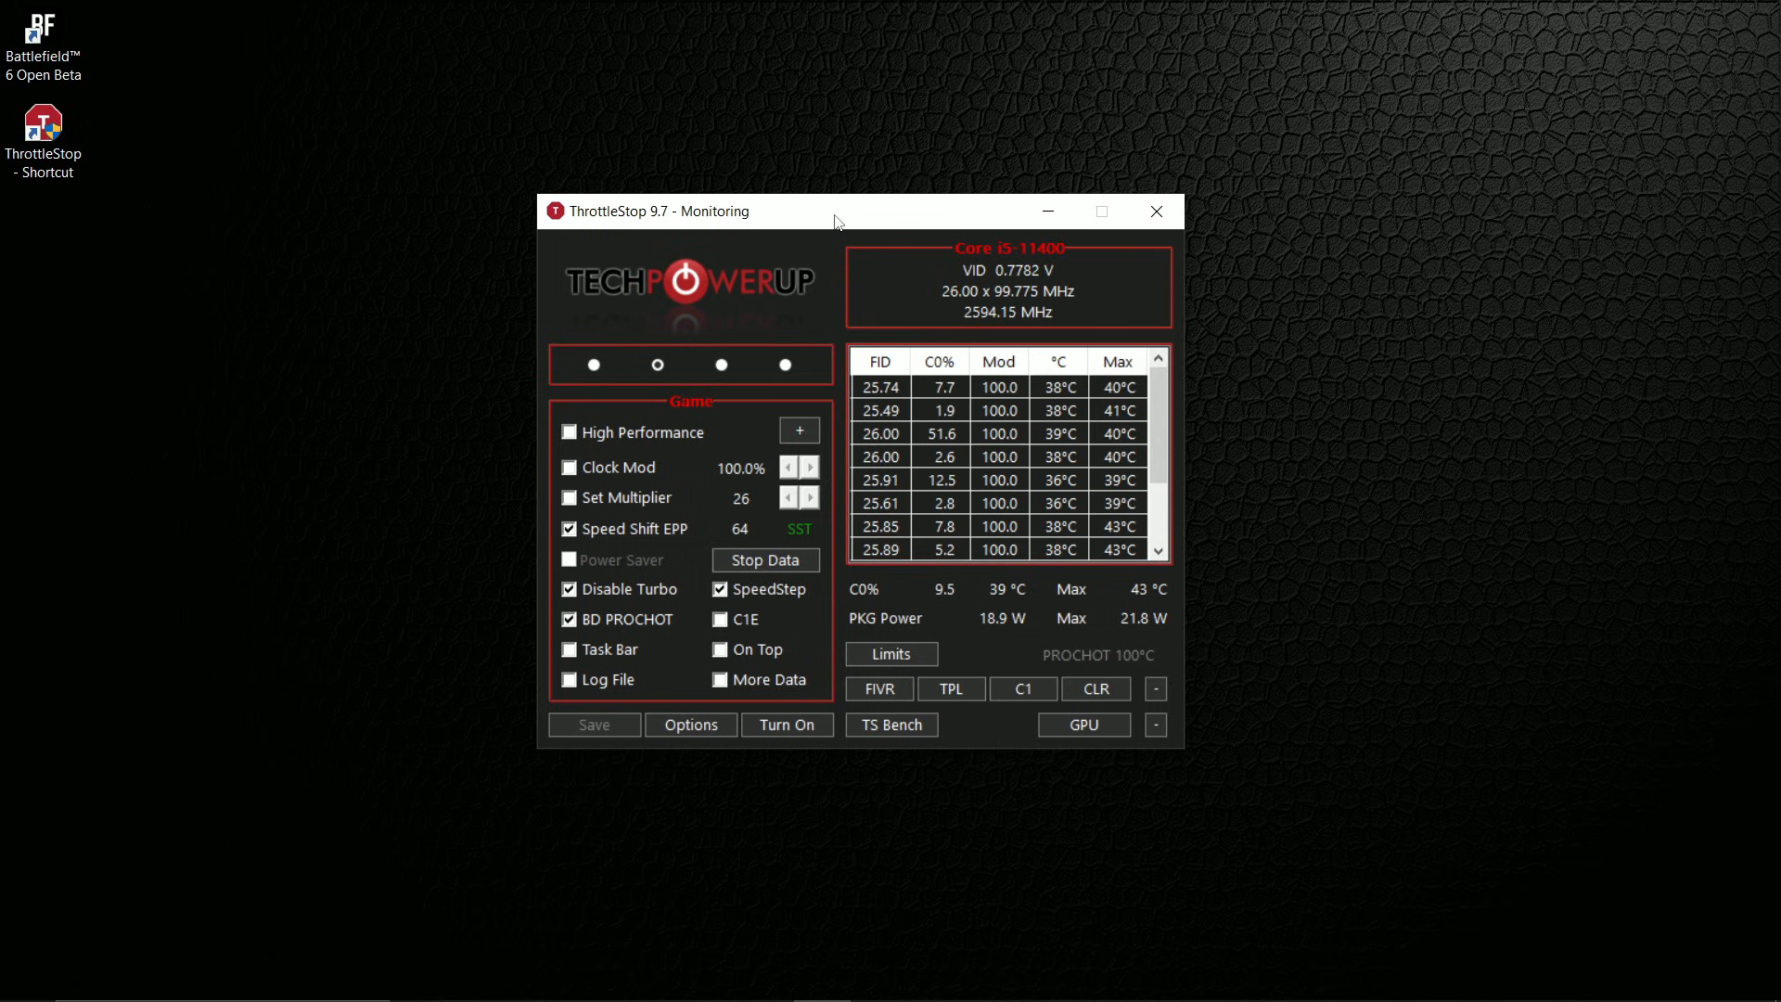
left_click_drag(835, 210, 781, 203)
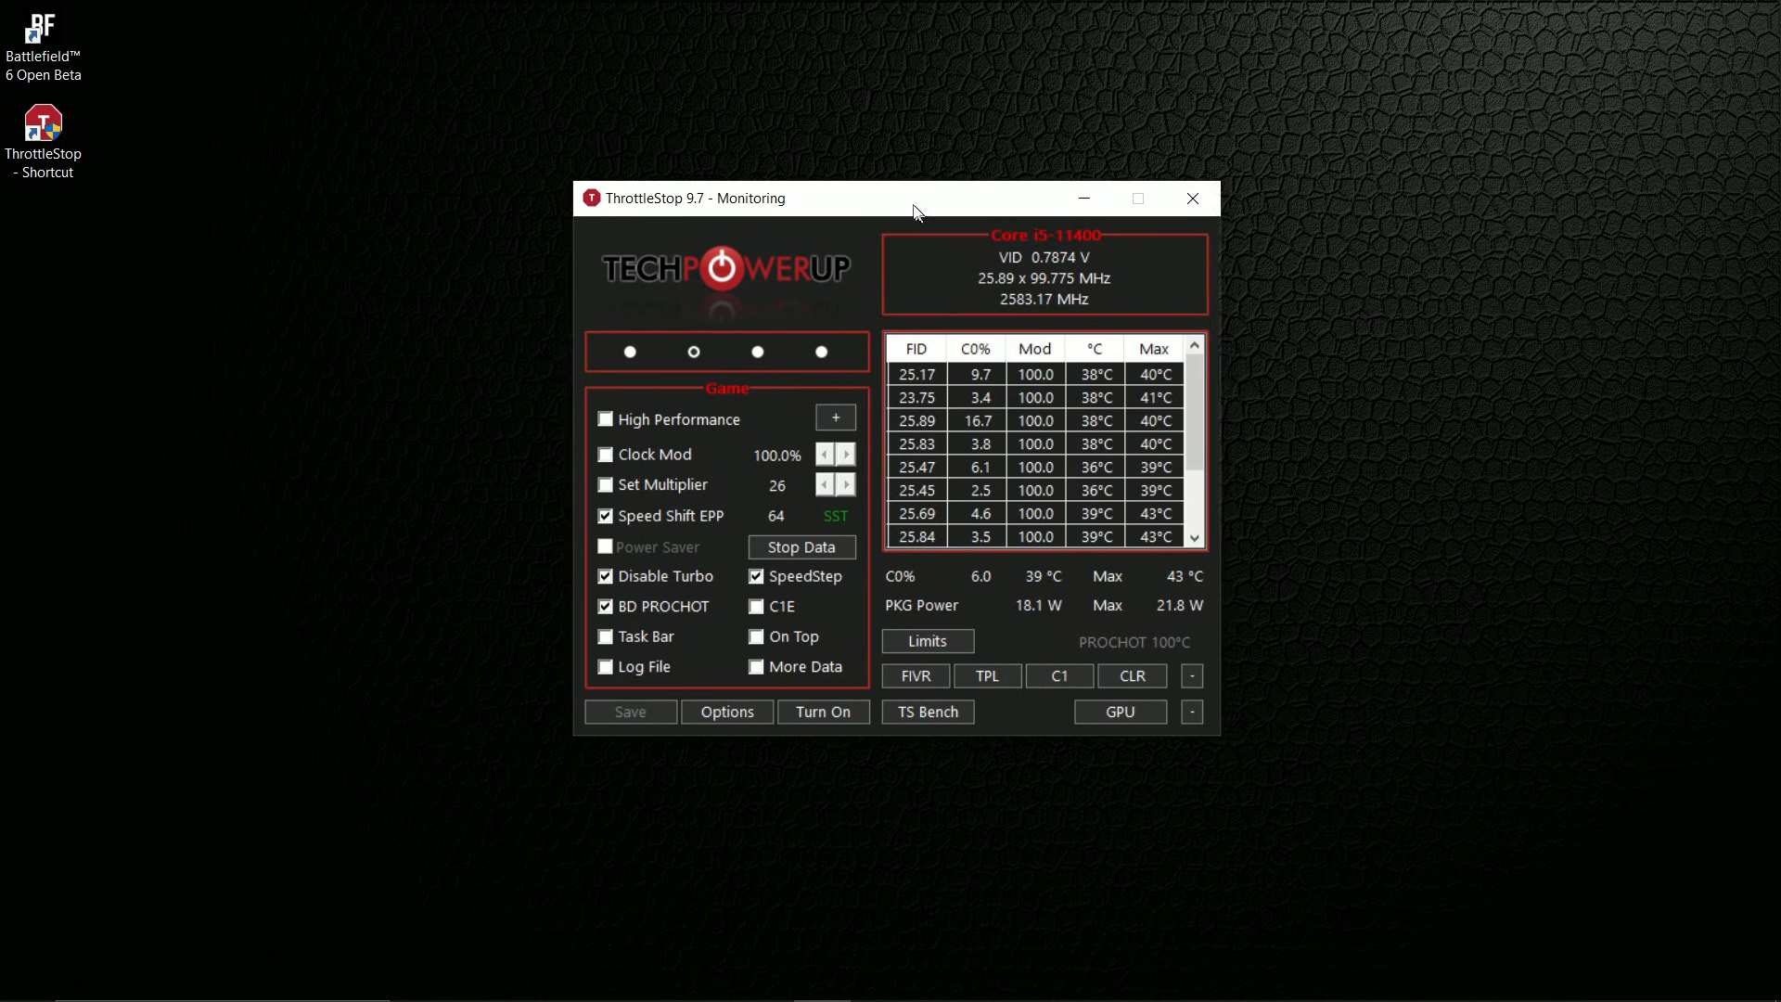
mouse_move(186, 89)
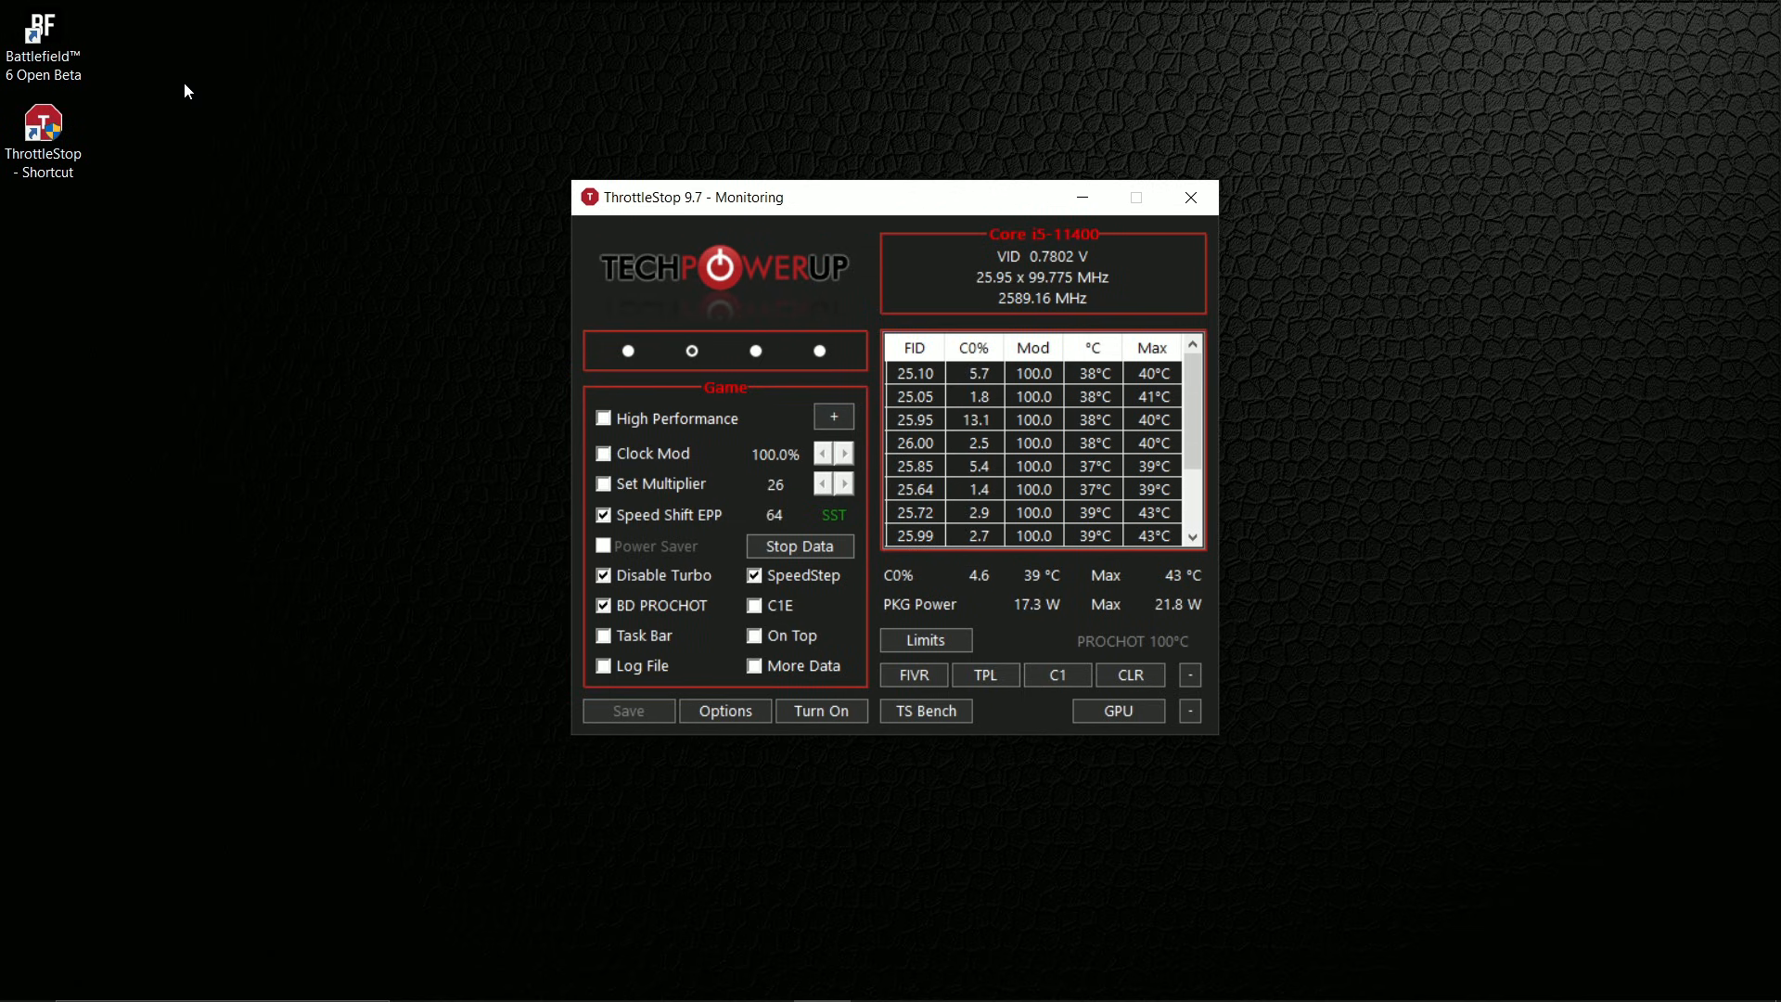
mouse_move(430, 230)
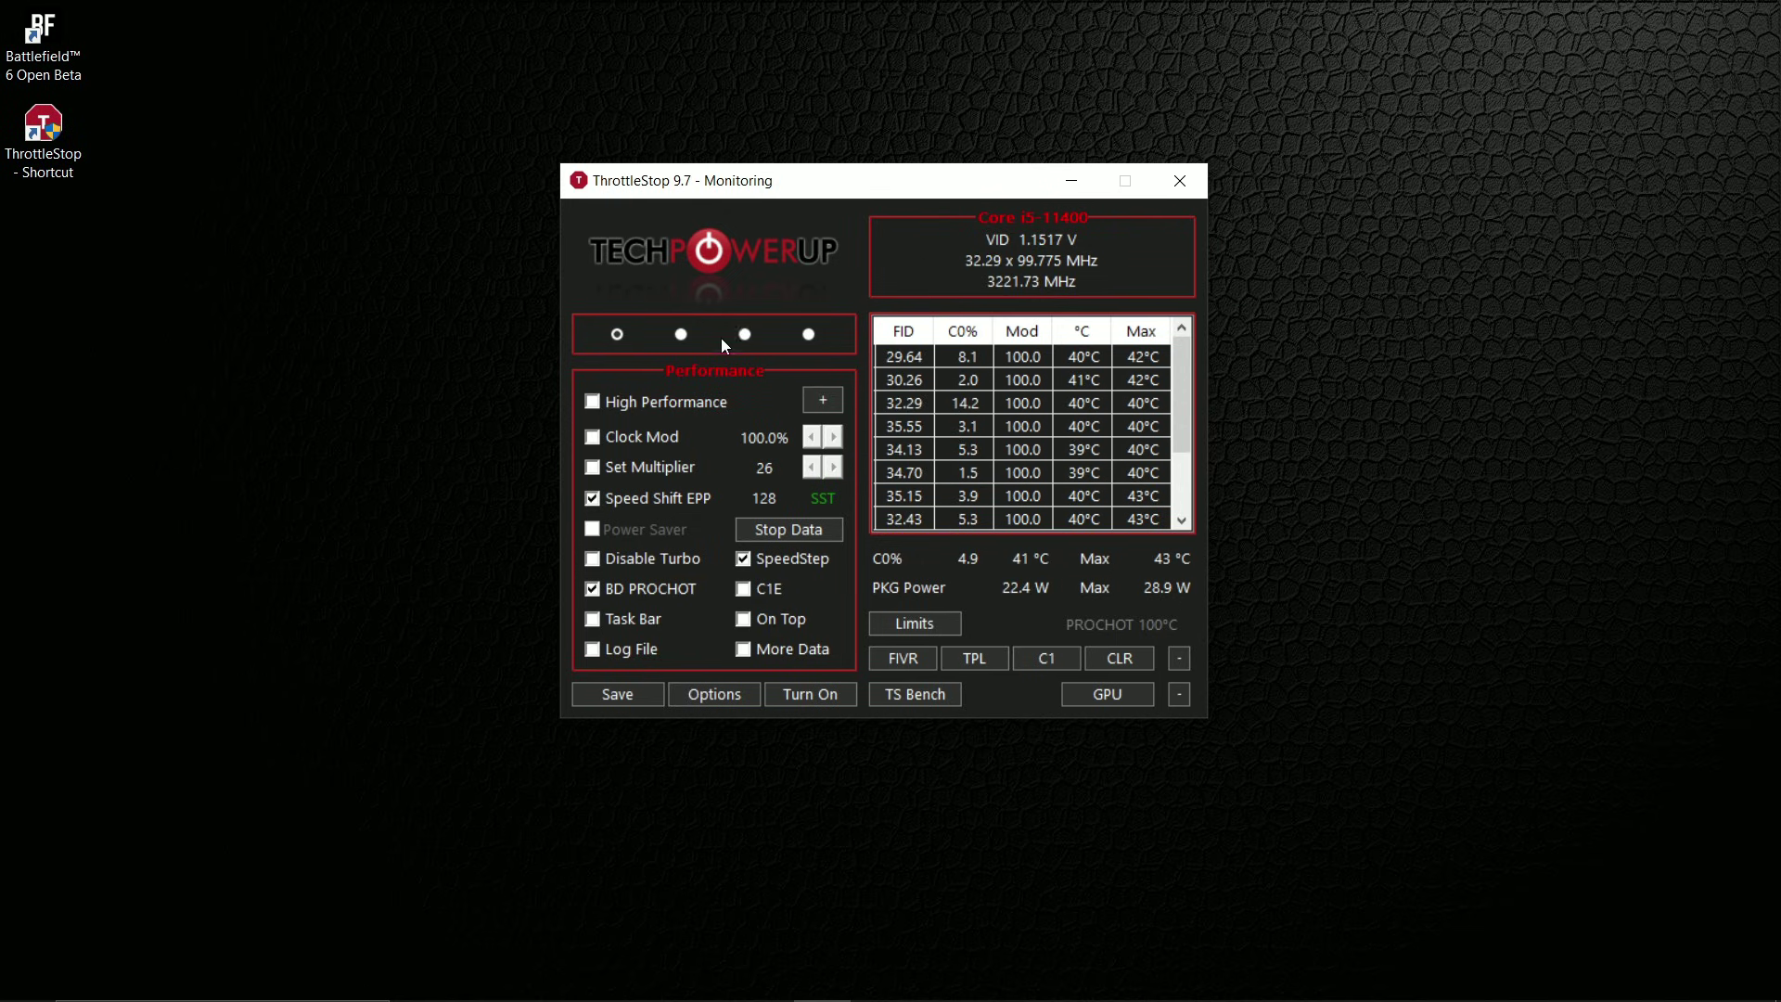
- Select the Game profile with Disable Turbo checked and Speed Shift EPP set to 64
left_click(679, 334)
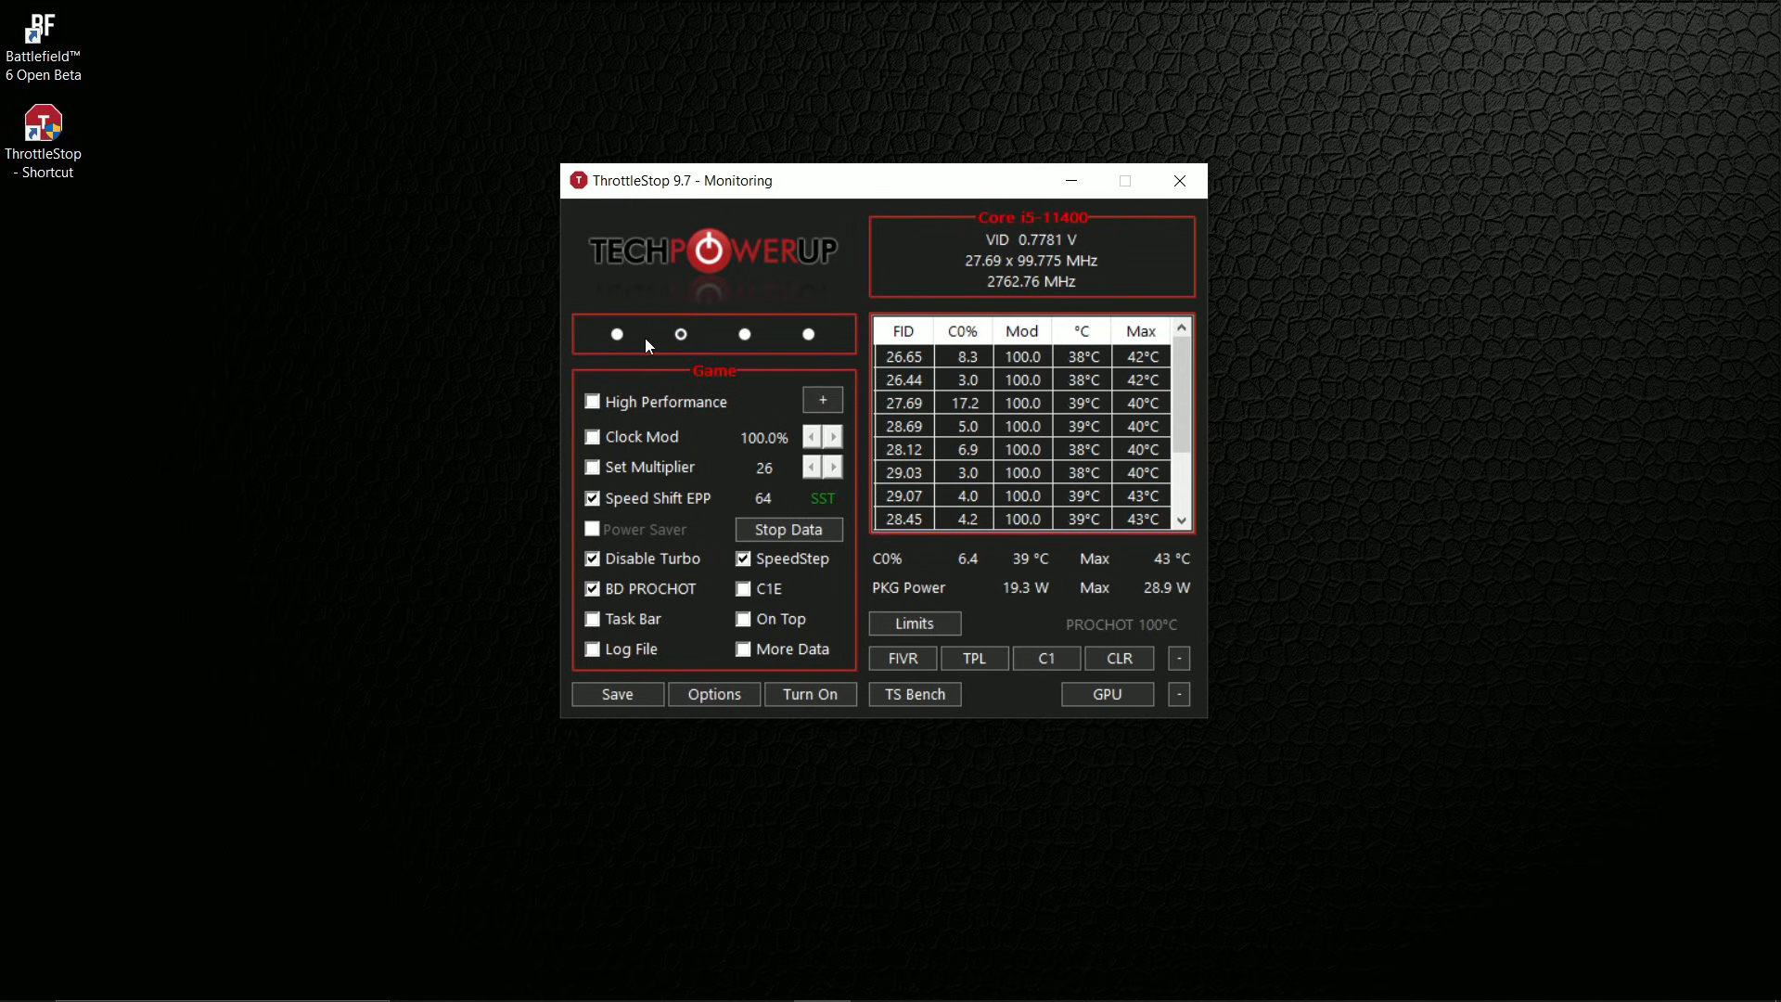
left_click(679, 334)
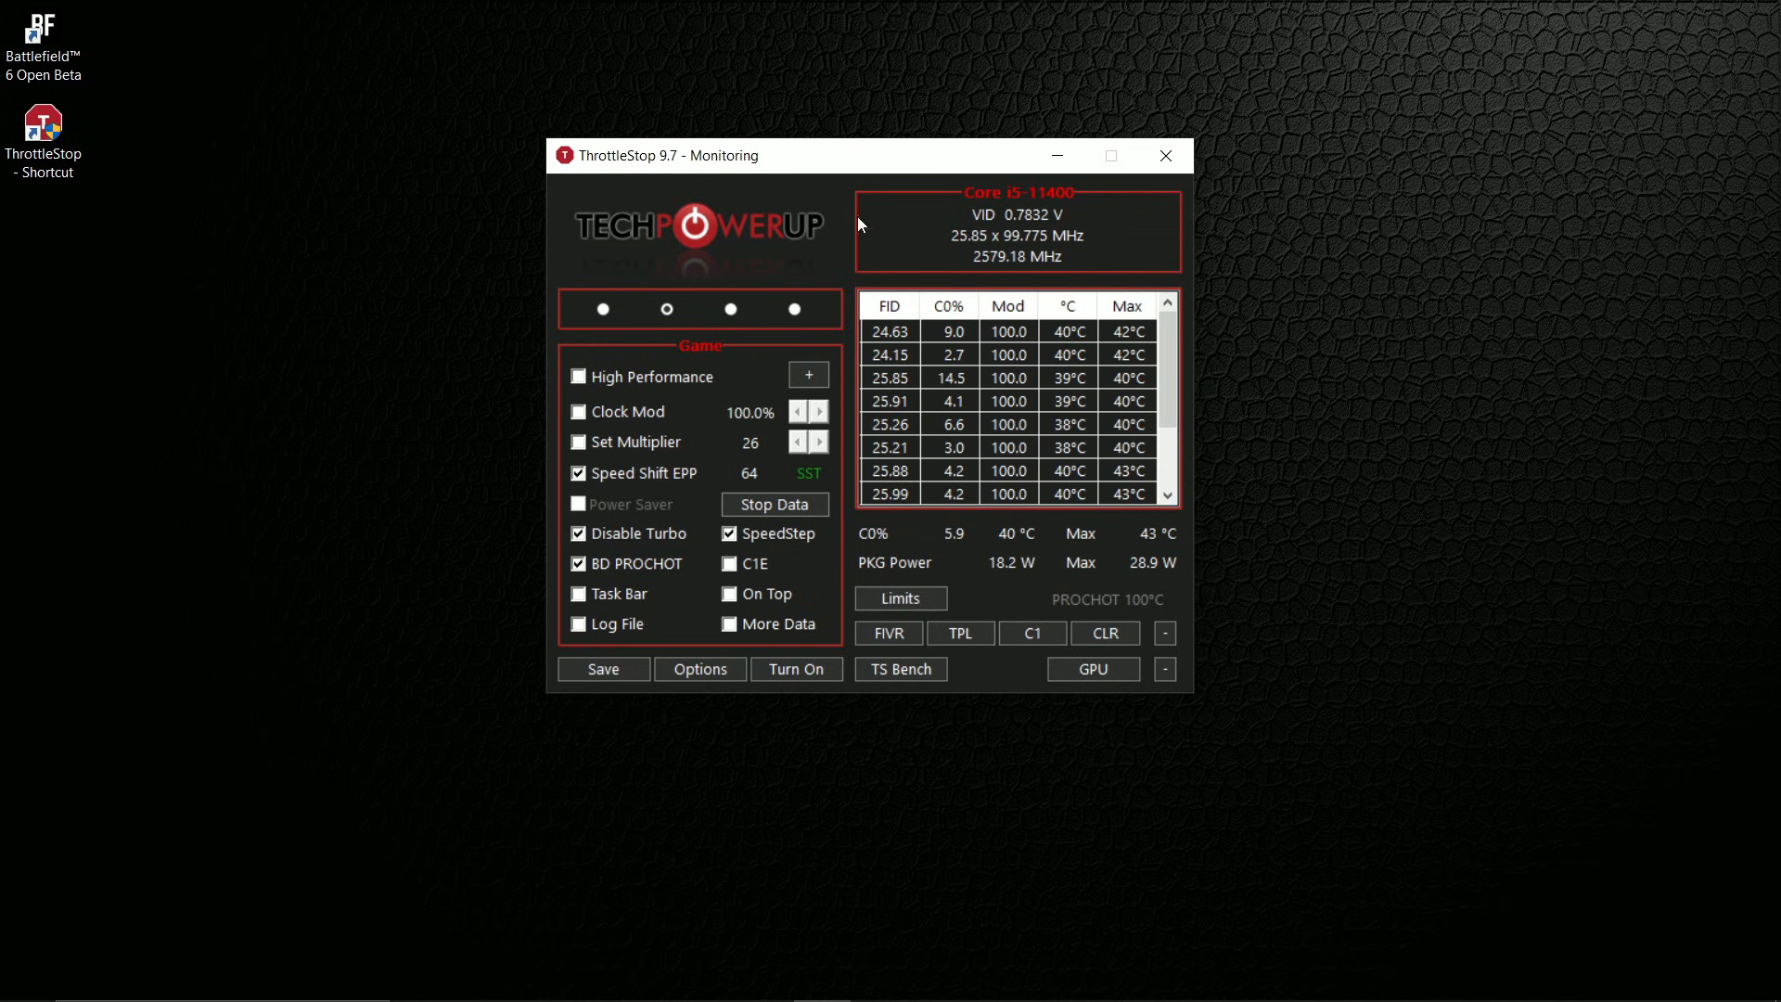
left_click(666, 308)
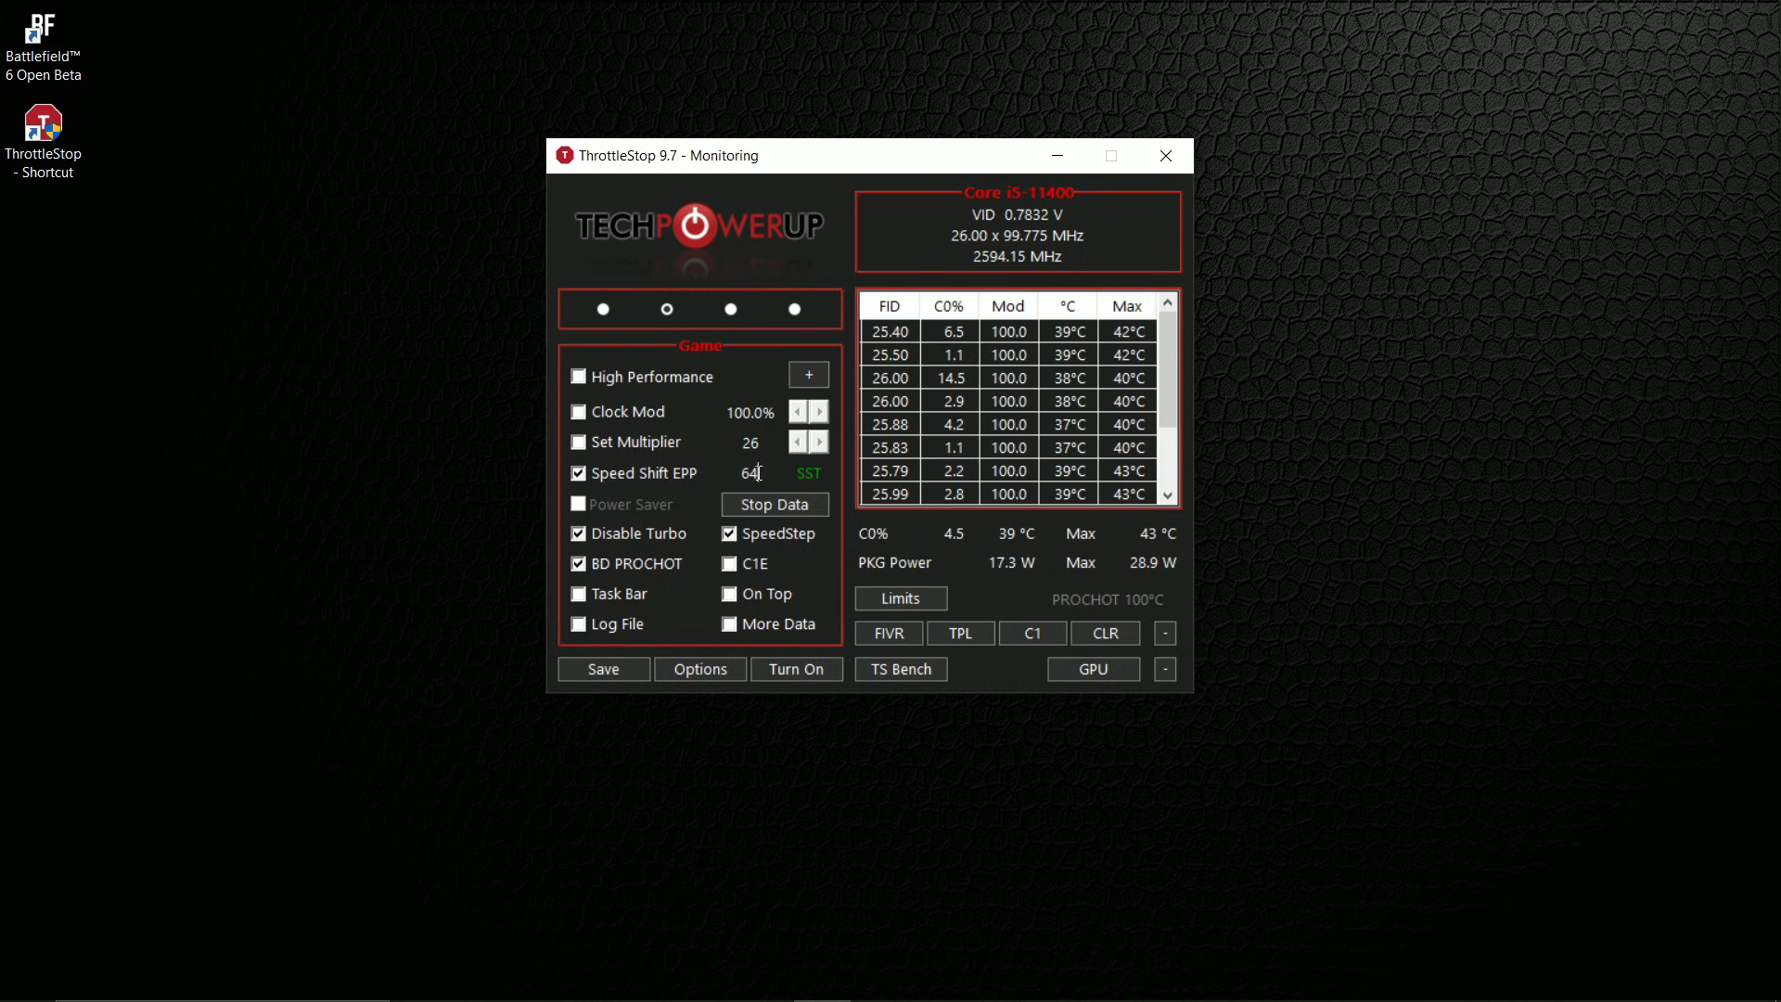
double_click(749, 473)
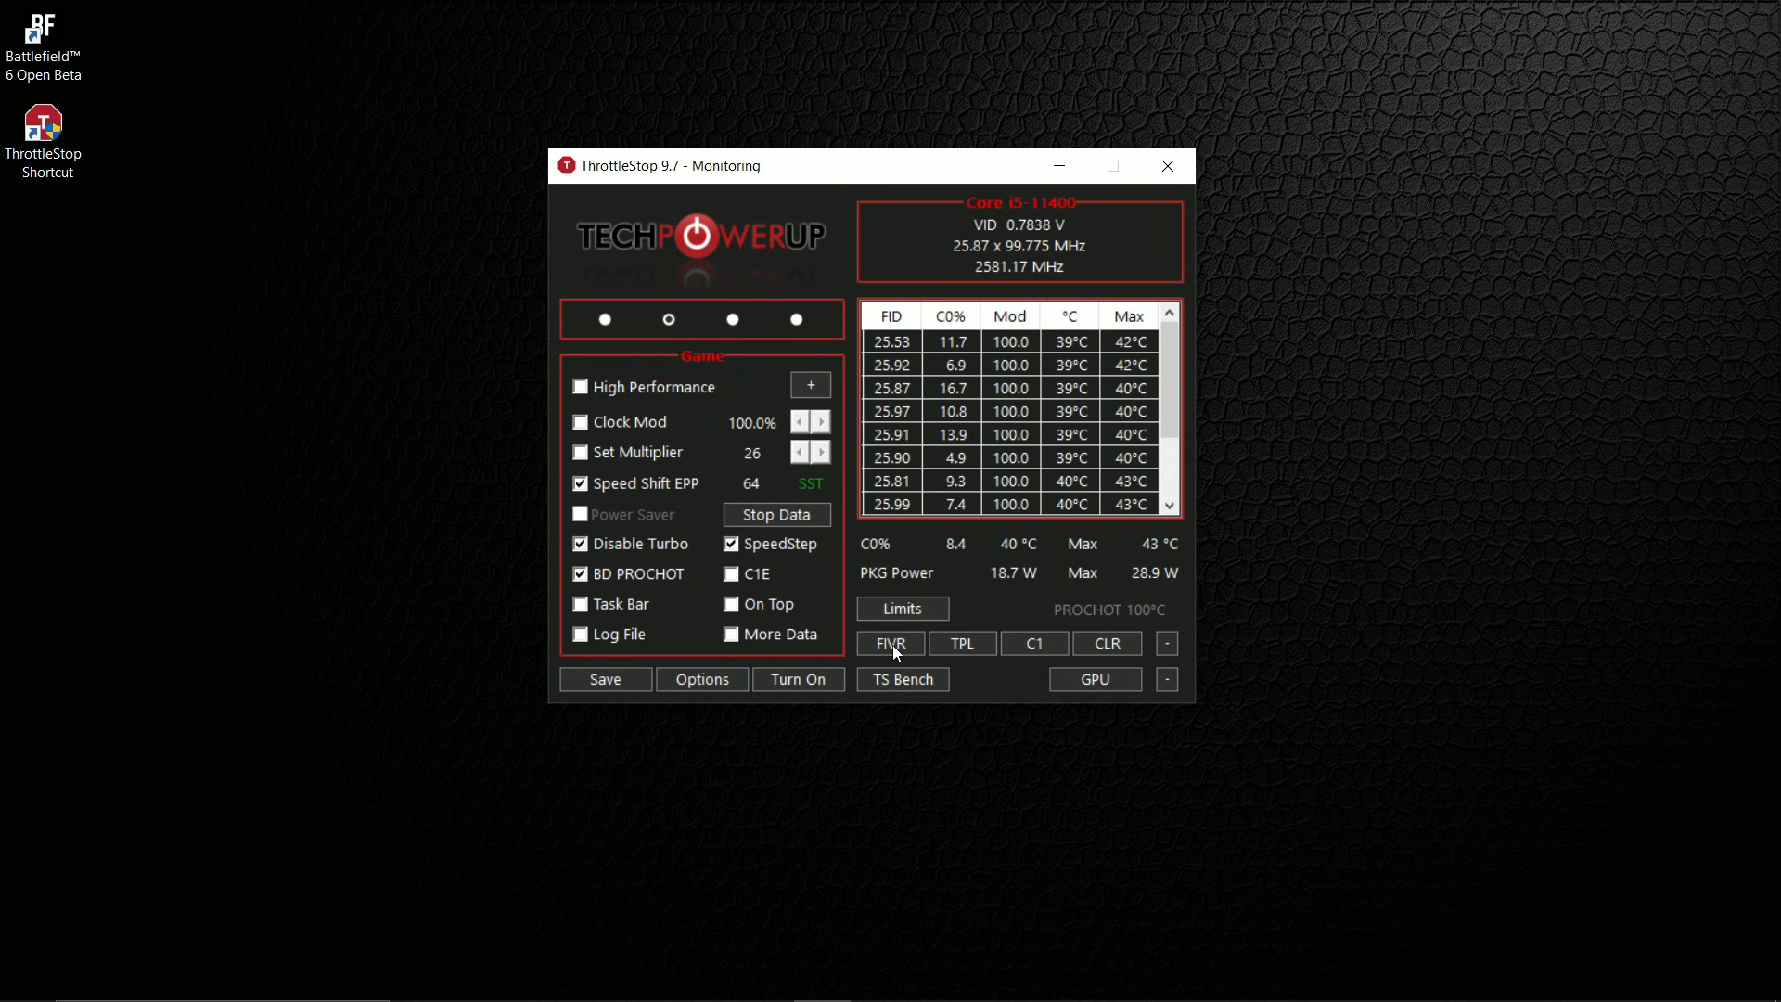
- Bring up Turbo FIVR Control showing the -80.1 mV CPU core offset voltage
left_click(891, 644)
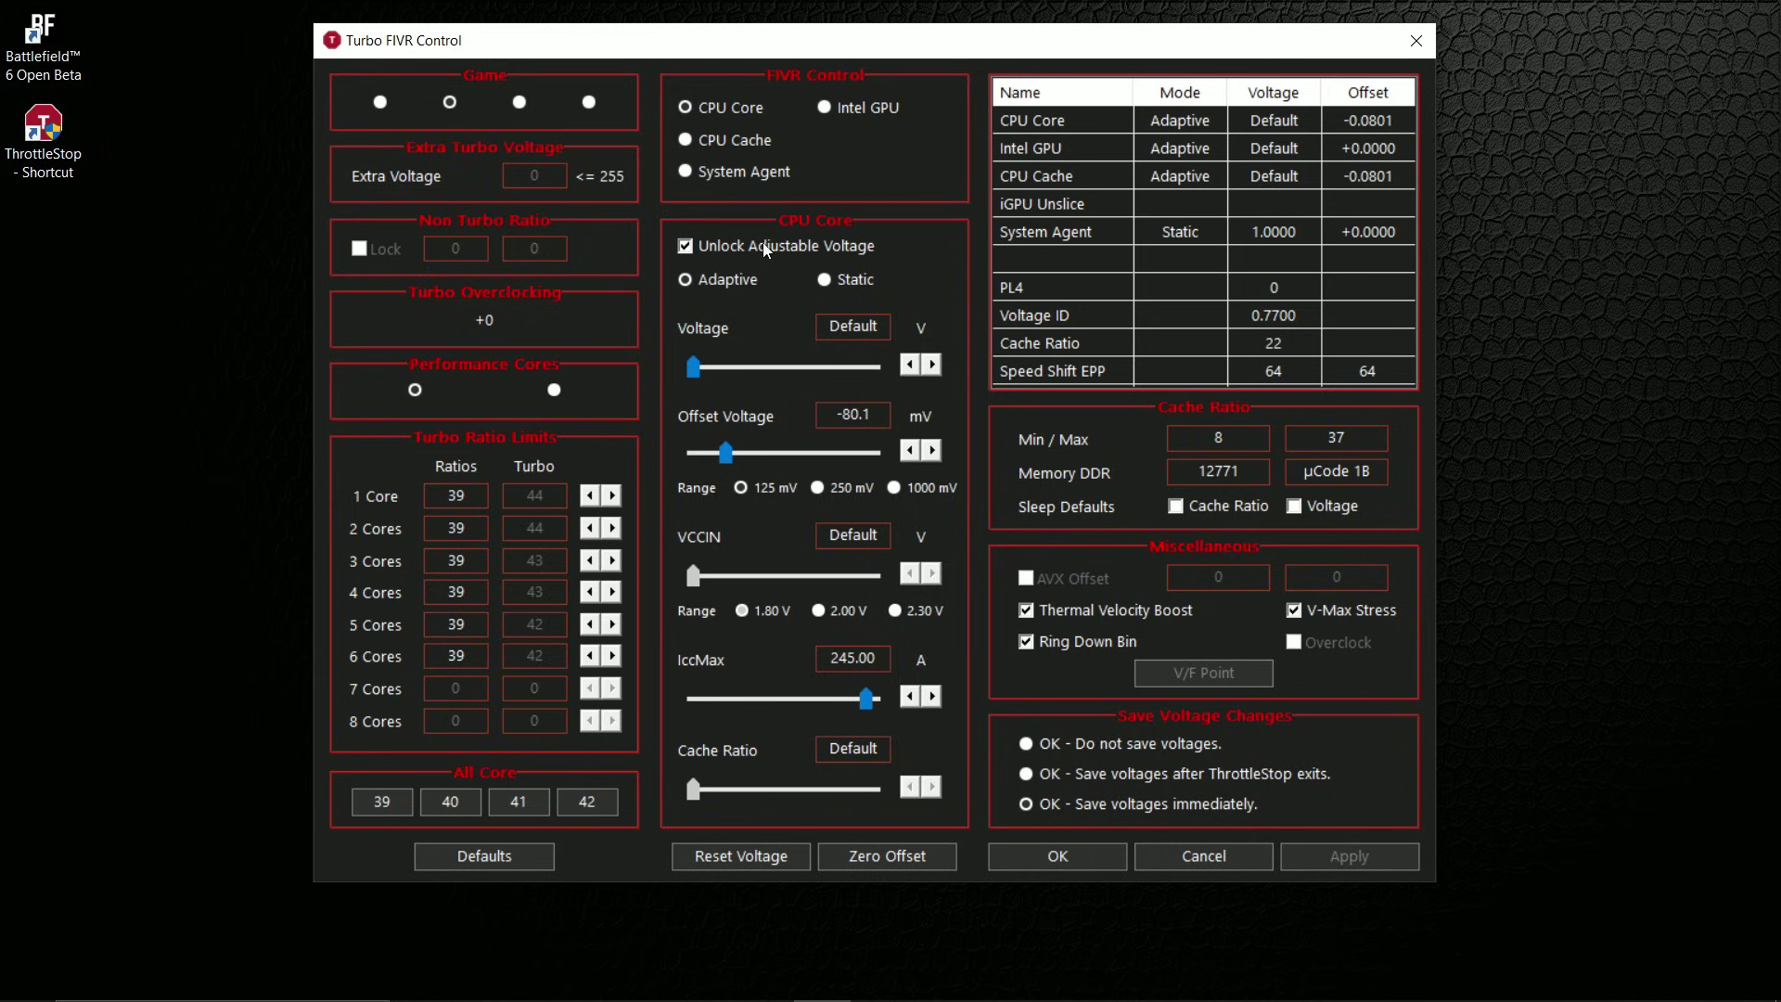
left_click(684, 278)
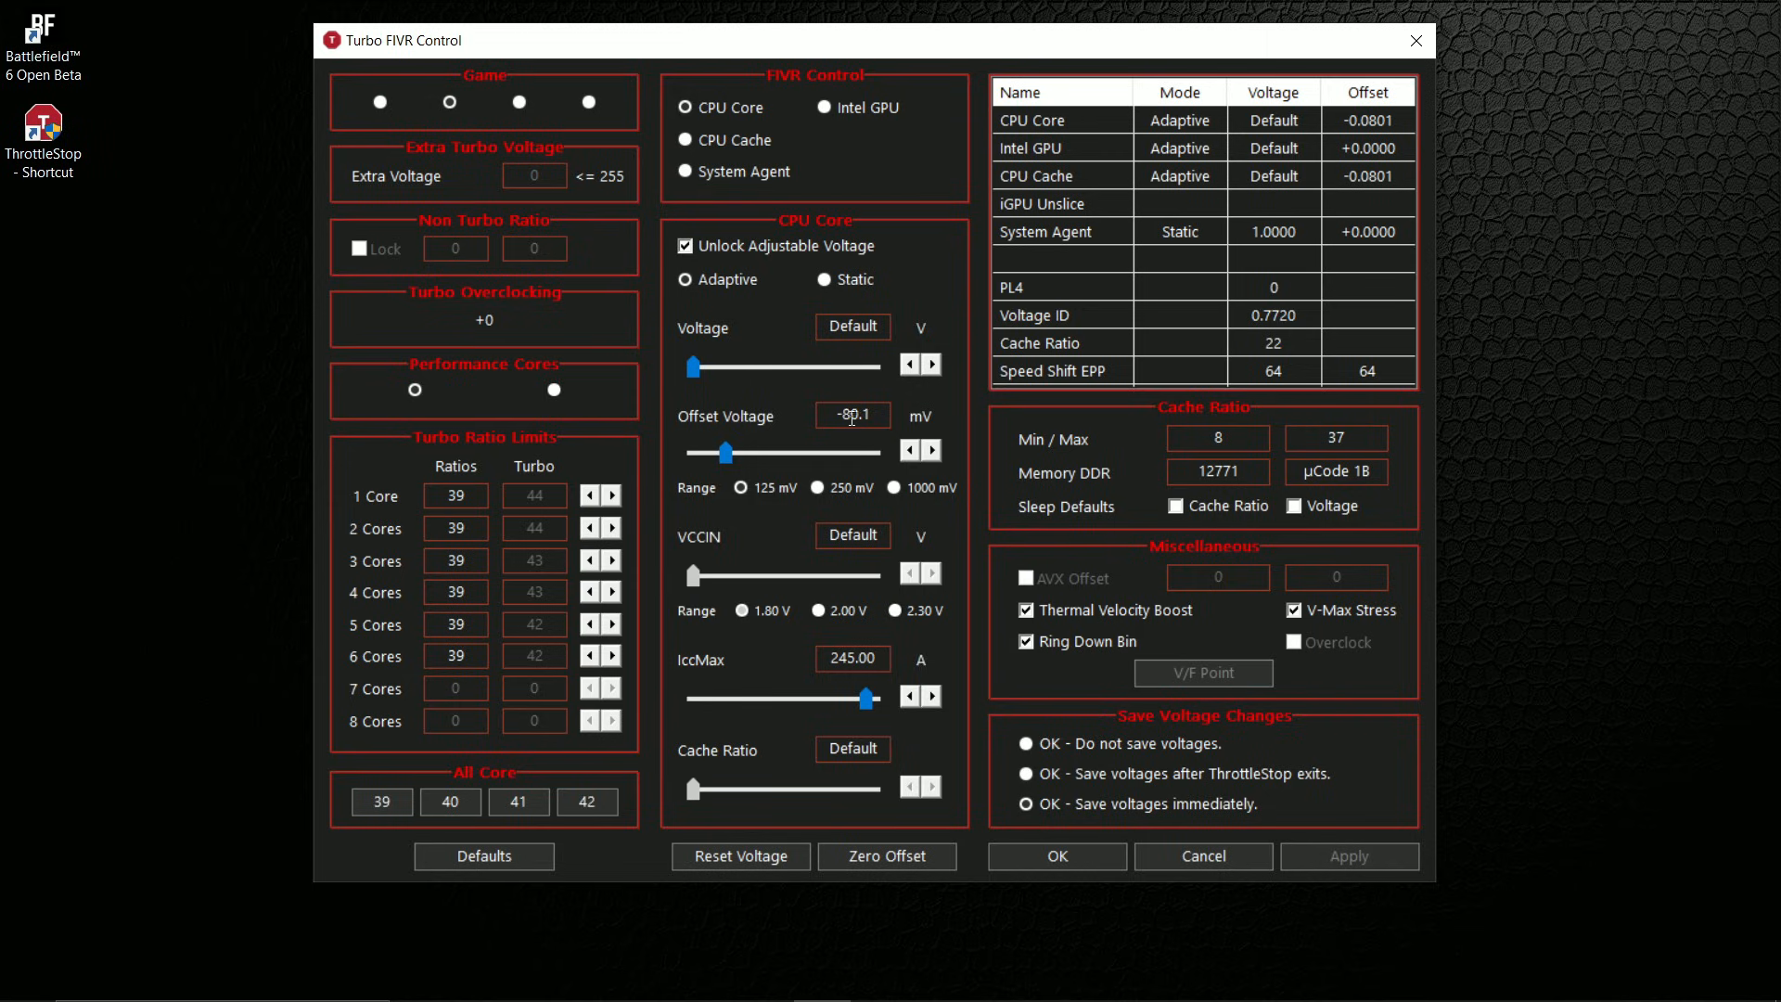
left_click(684, 141)
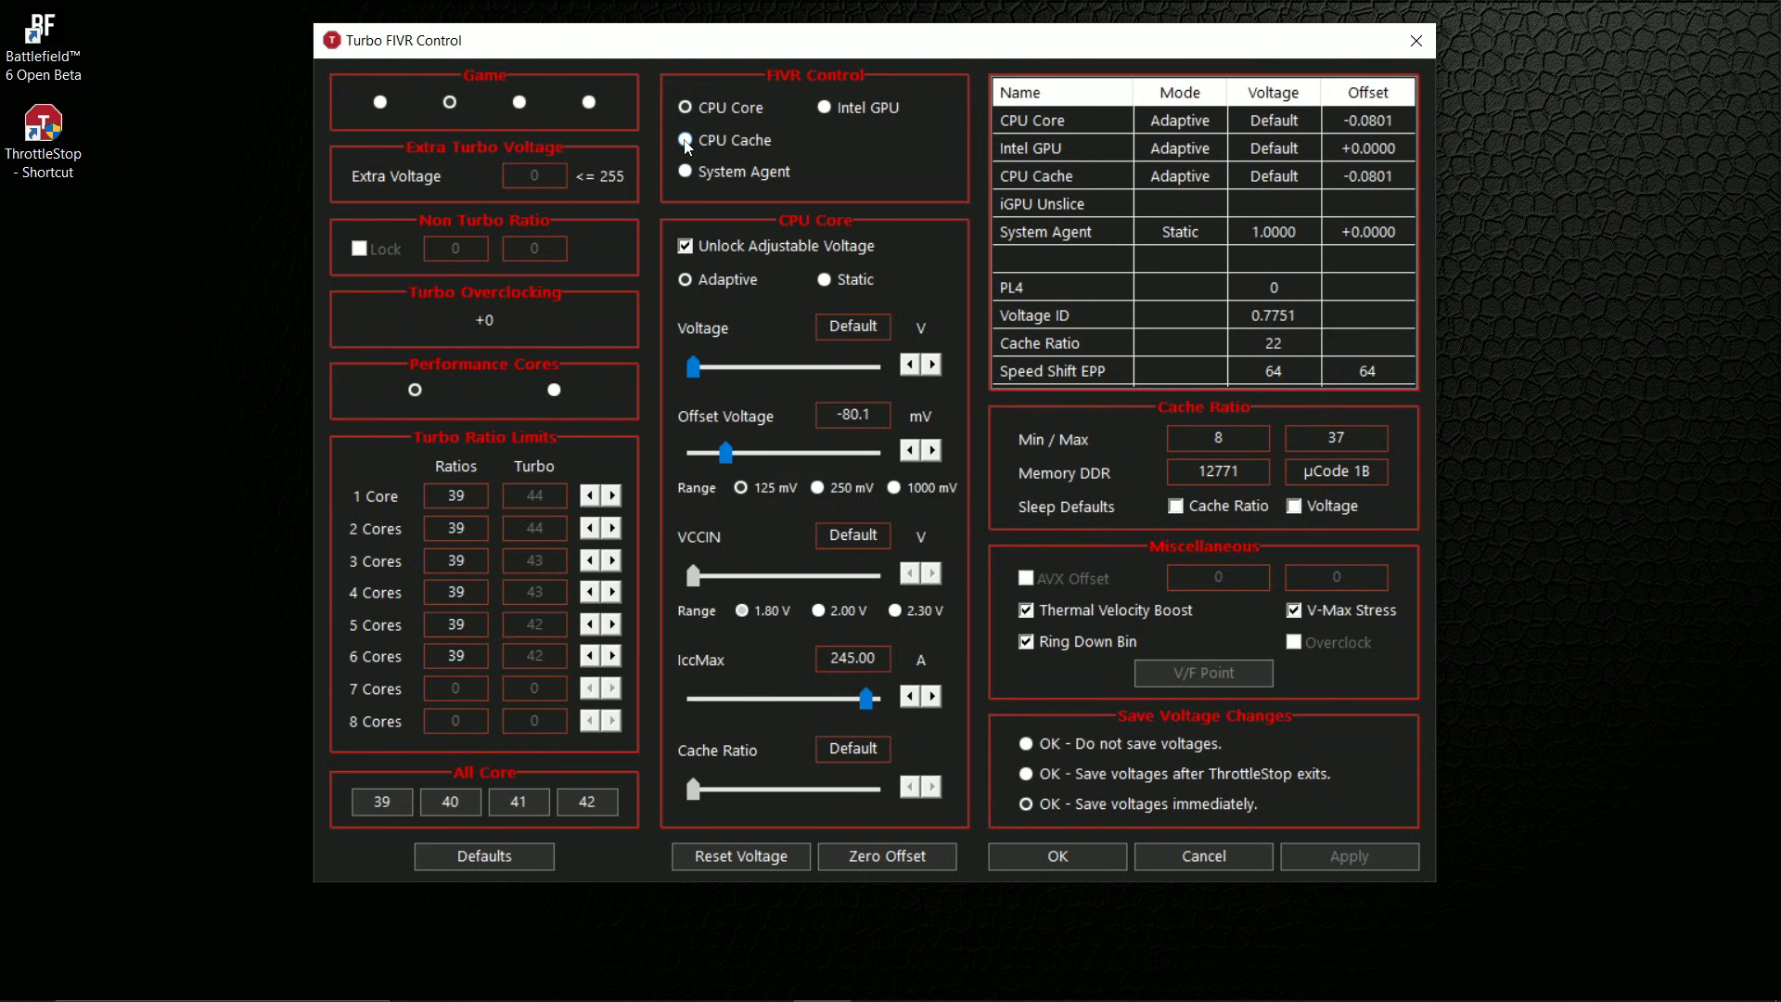
left_click(685, 141)
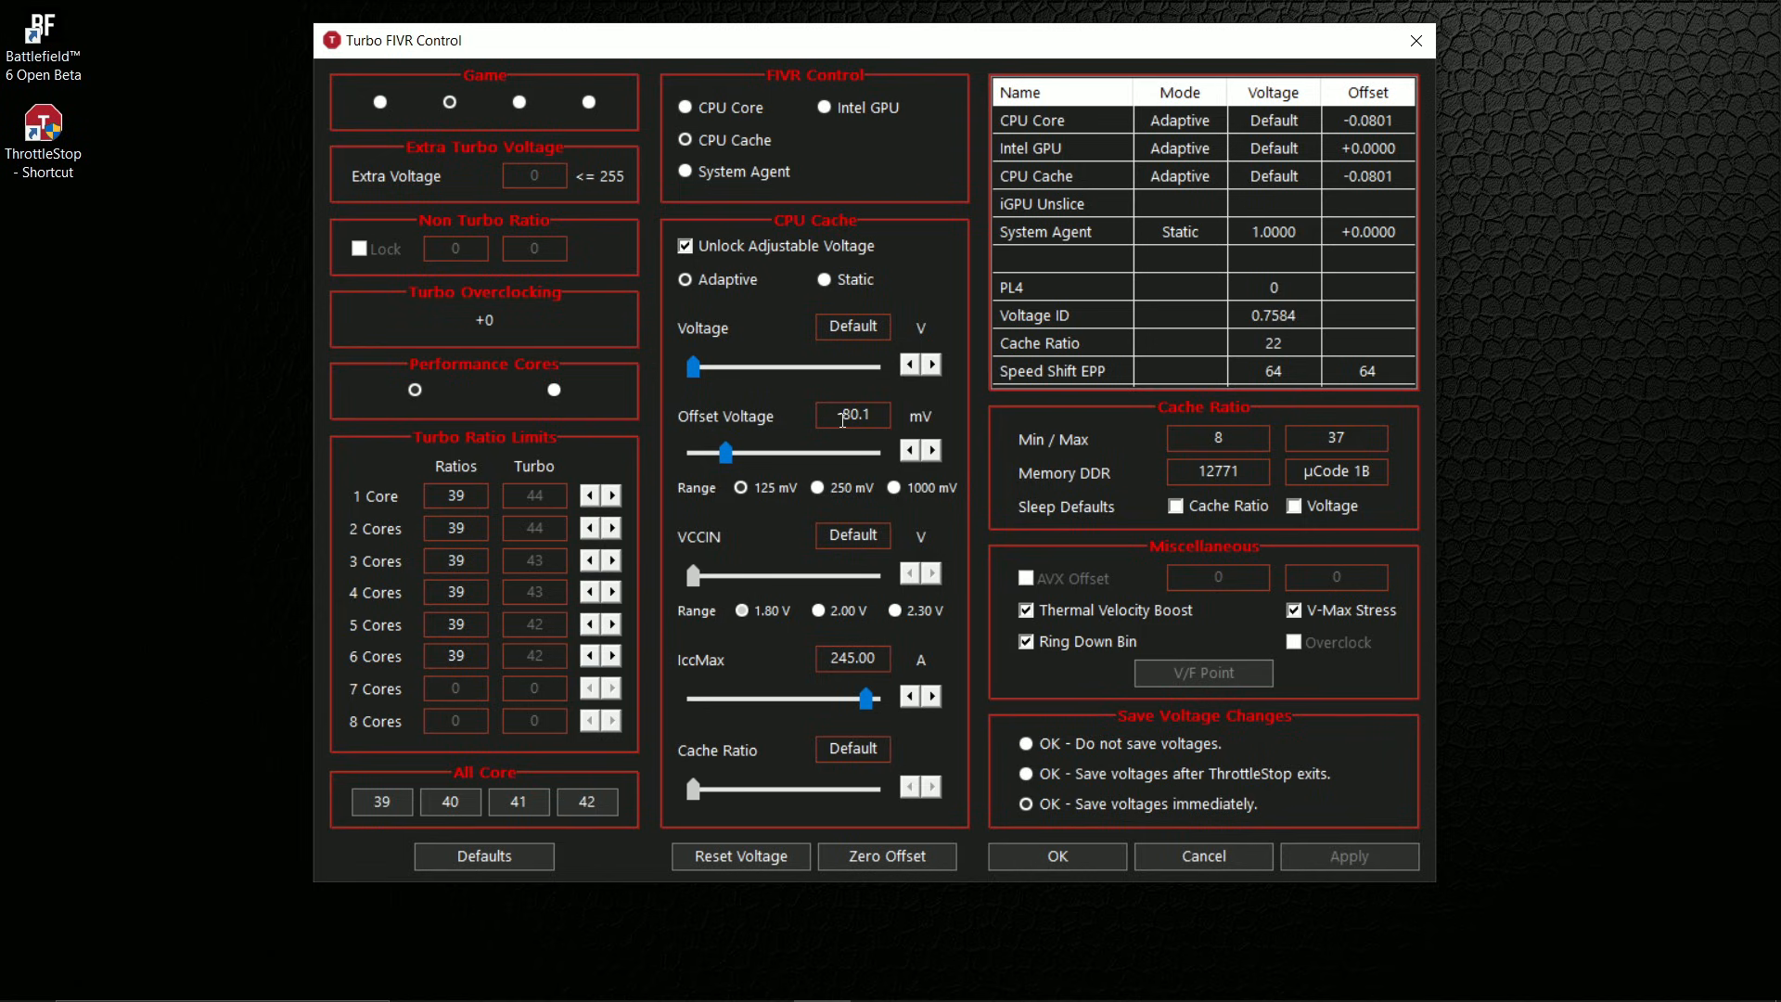
left_click(1032, 119)
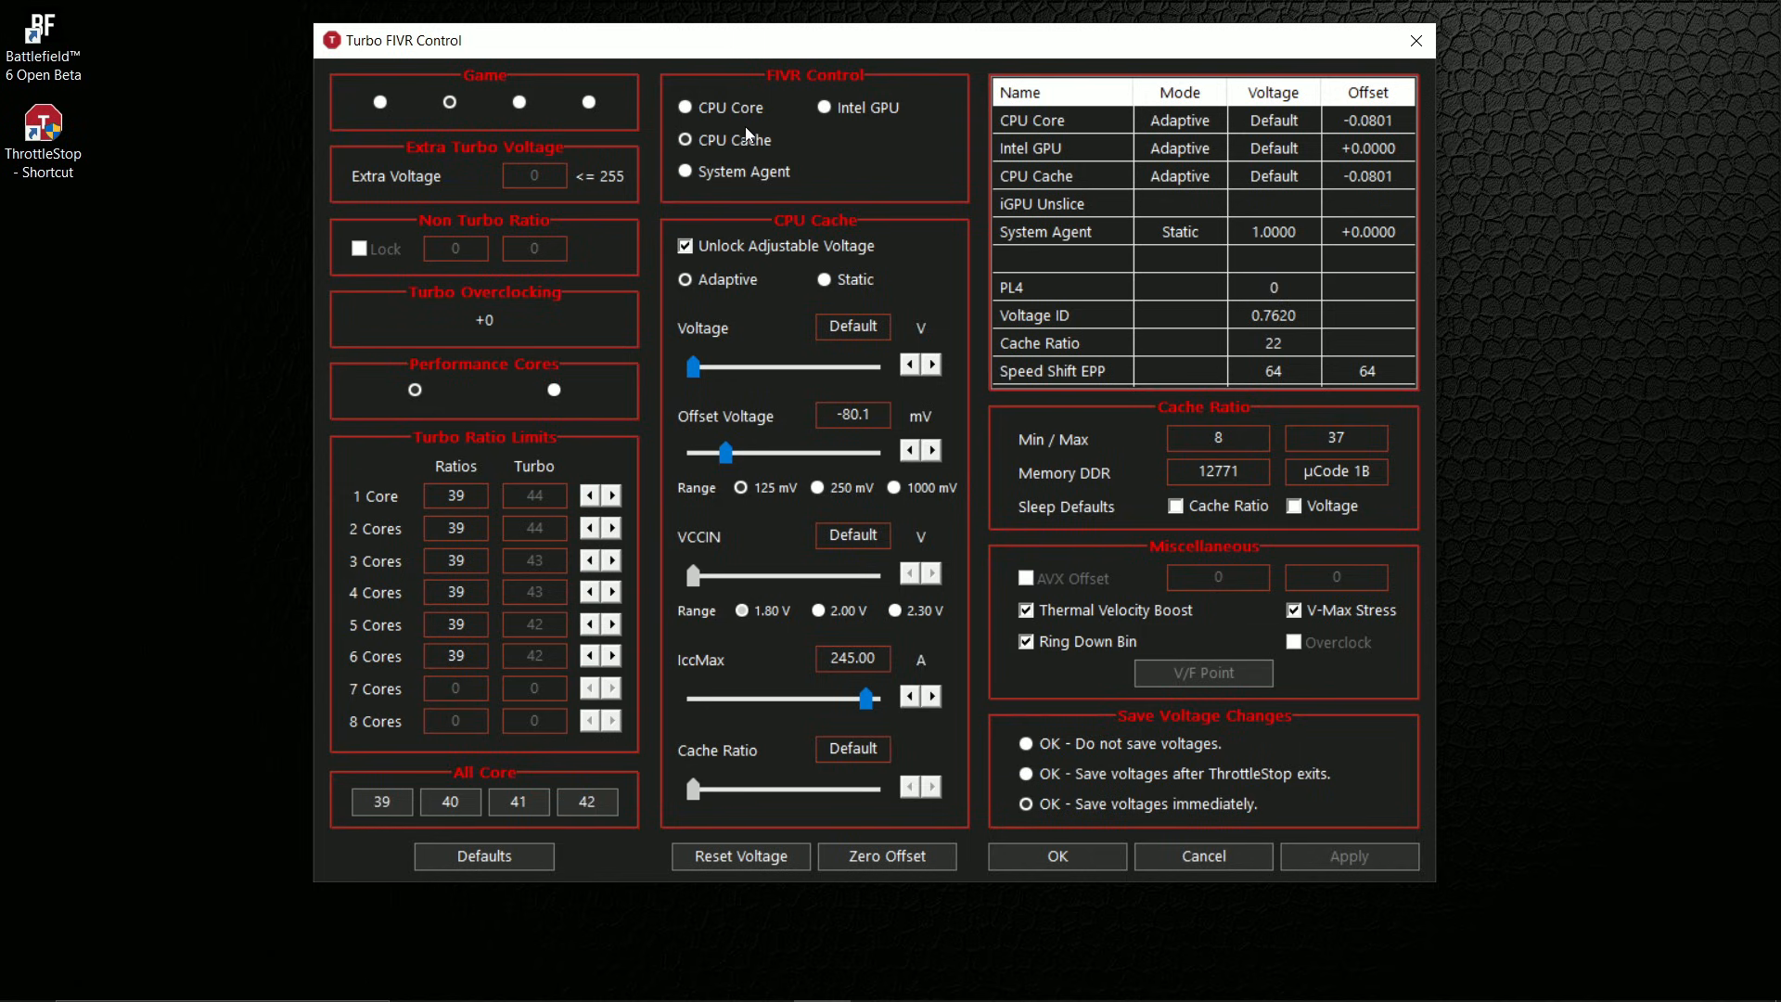
left_click(685, 108)
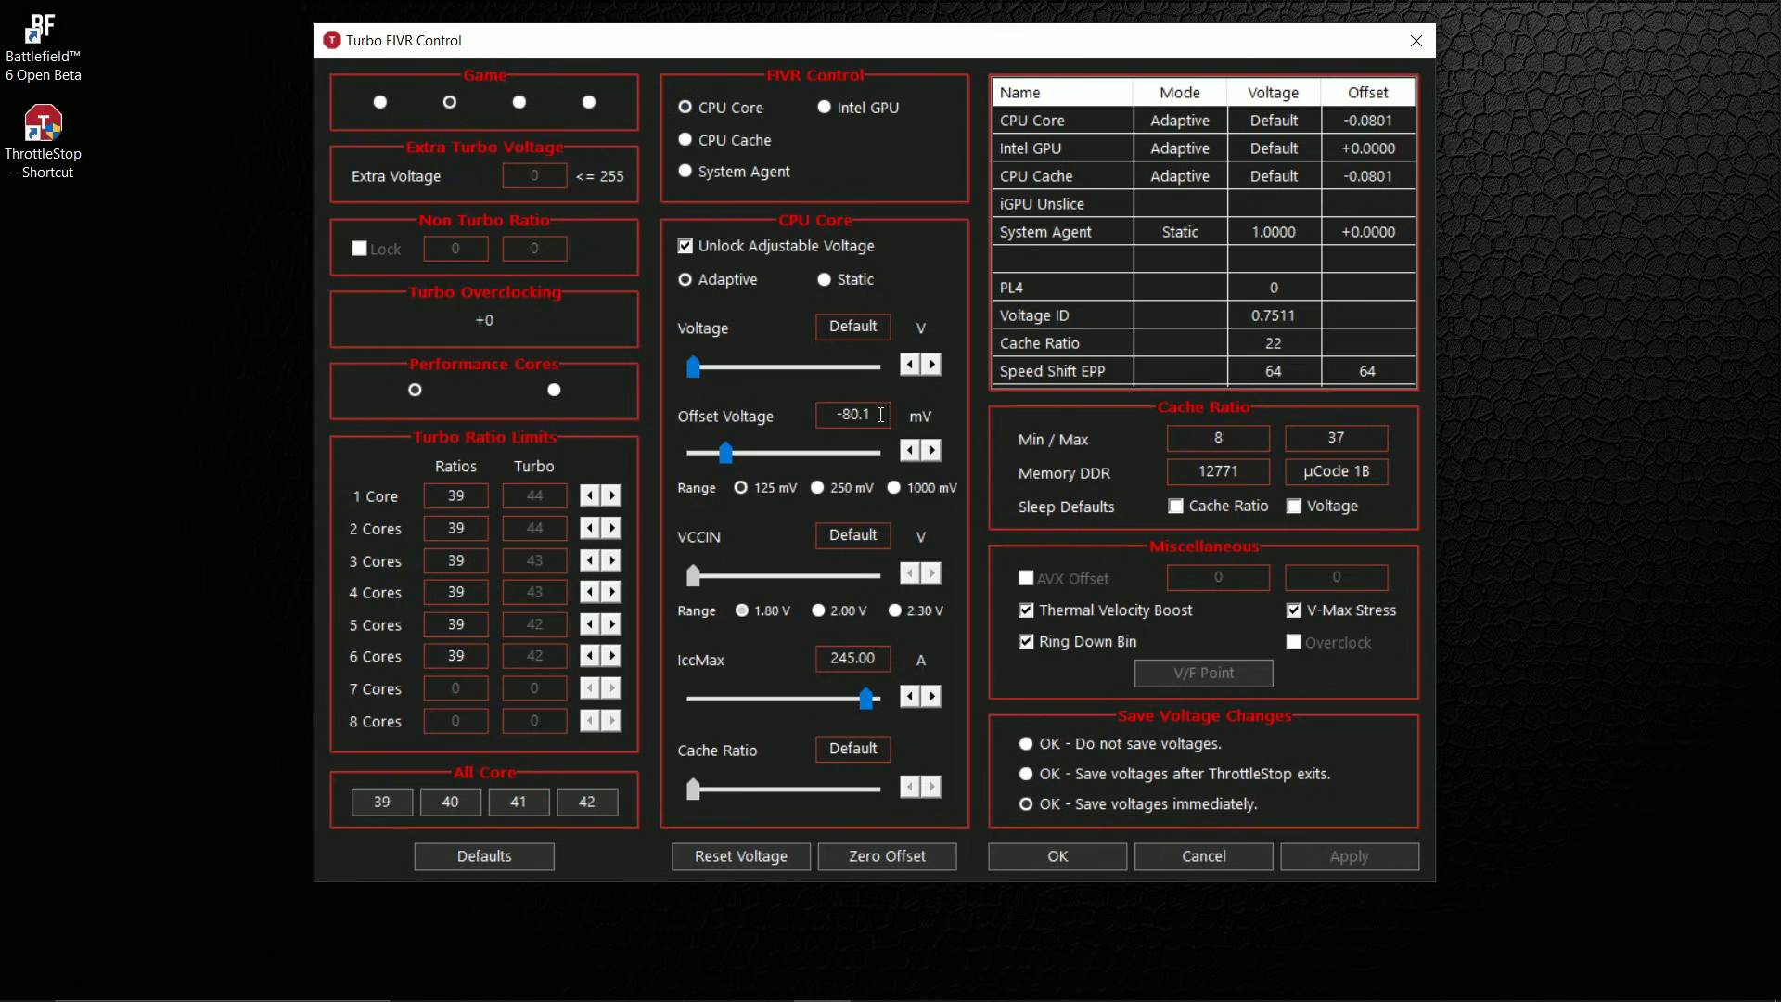
left_click(685, 141)
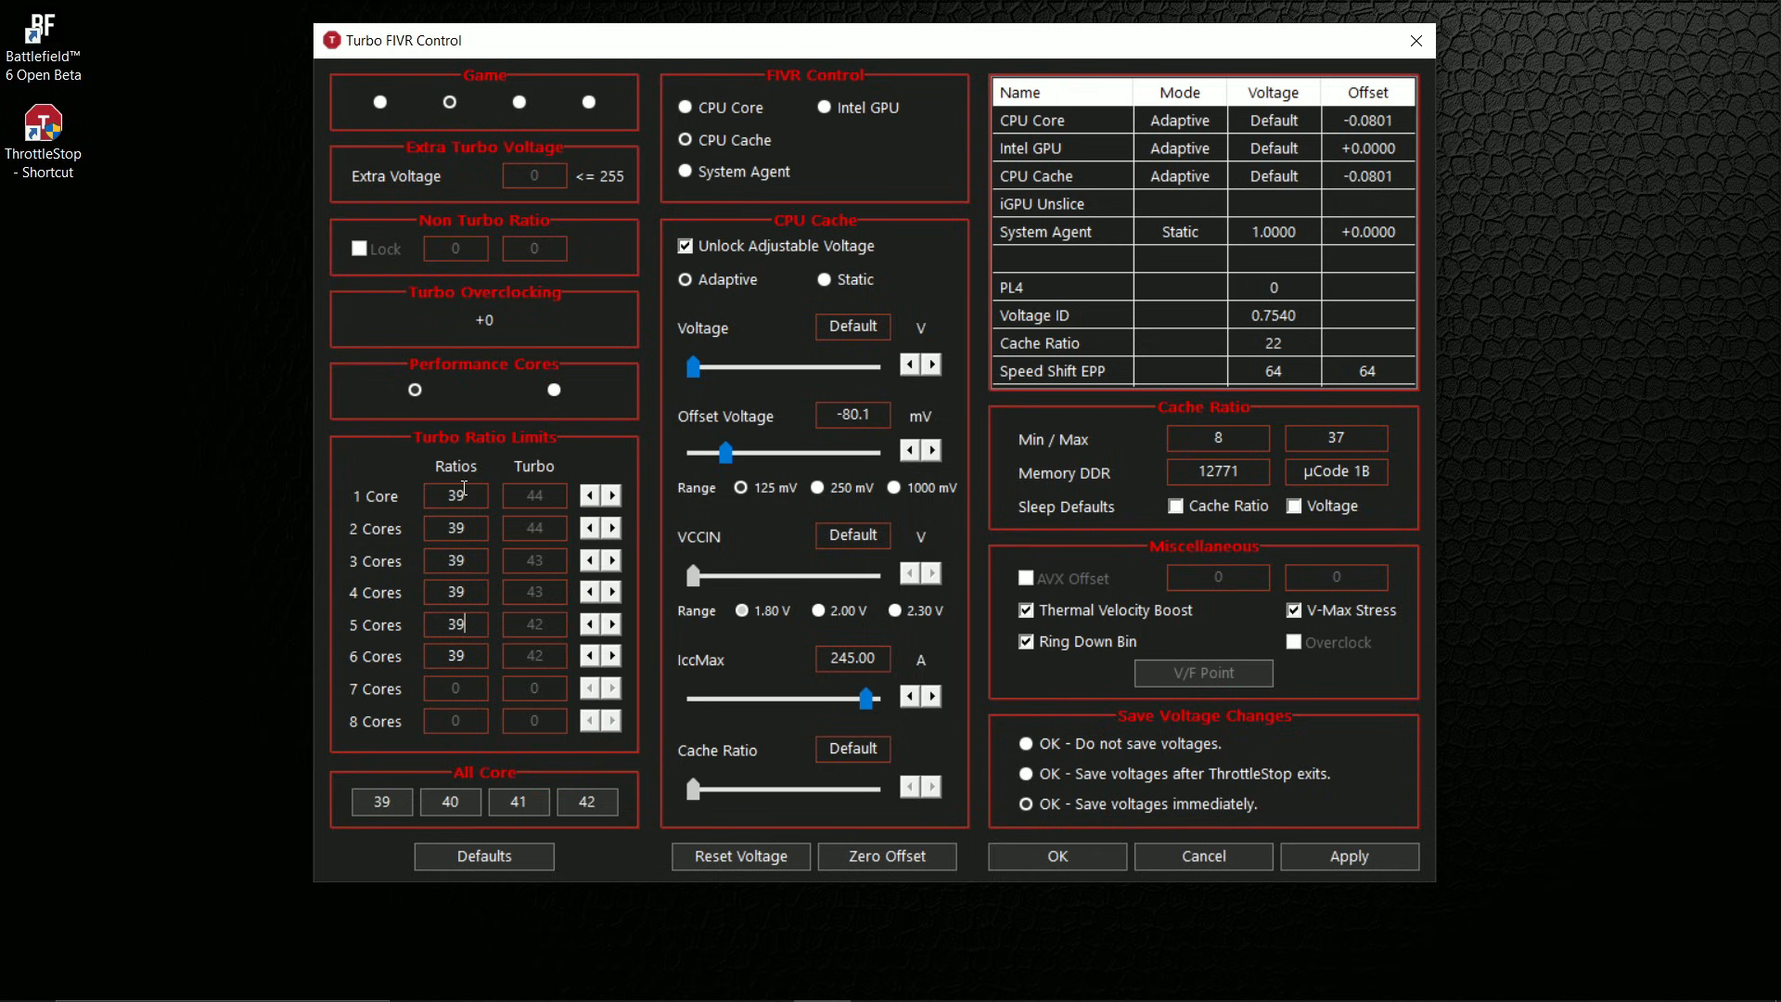
- Confirm the 39 turbo ratio limits and choose to save voltages immediately
left_click(383, 801)
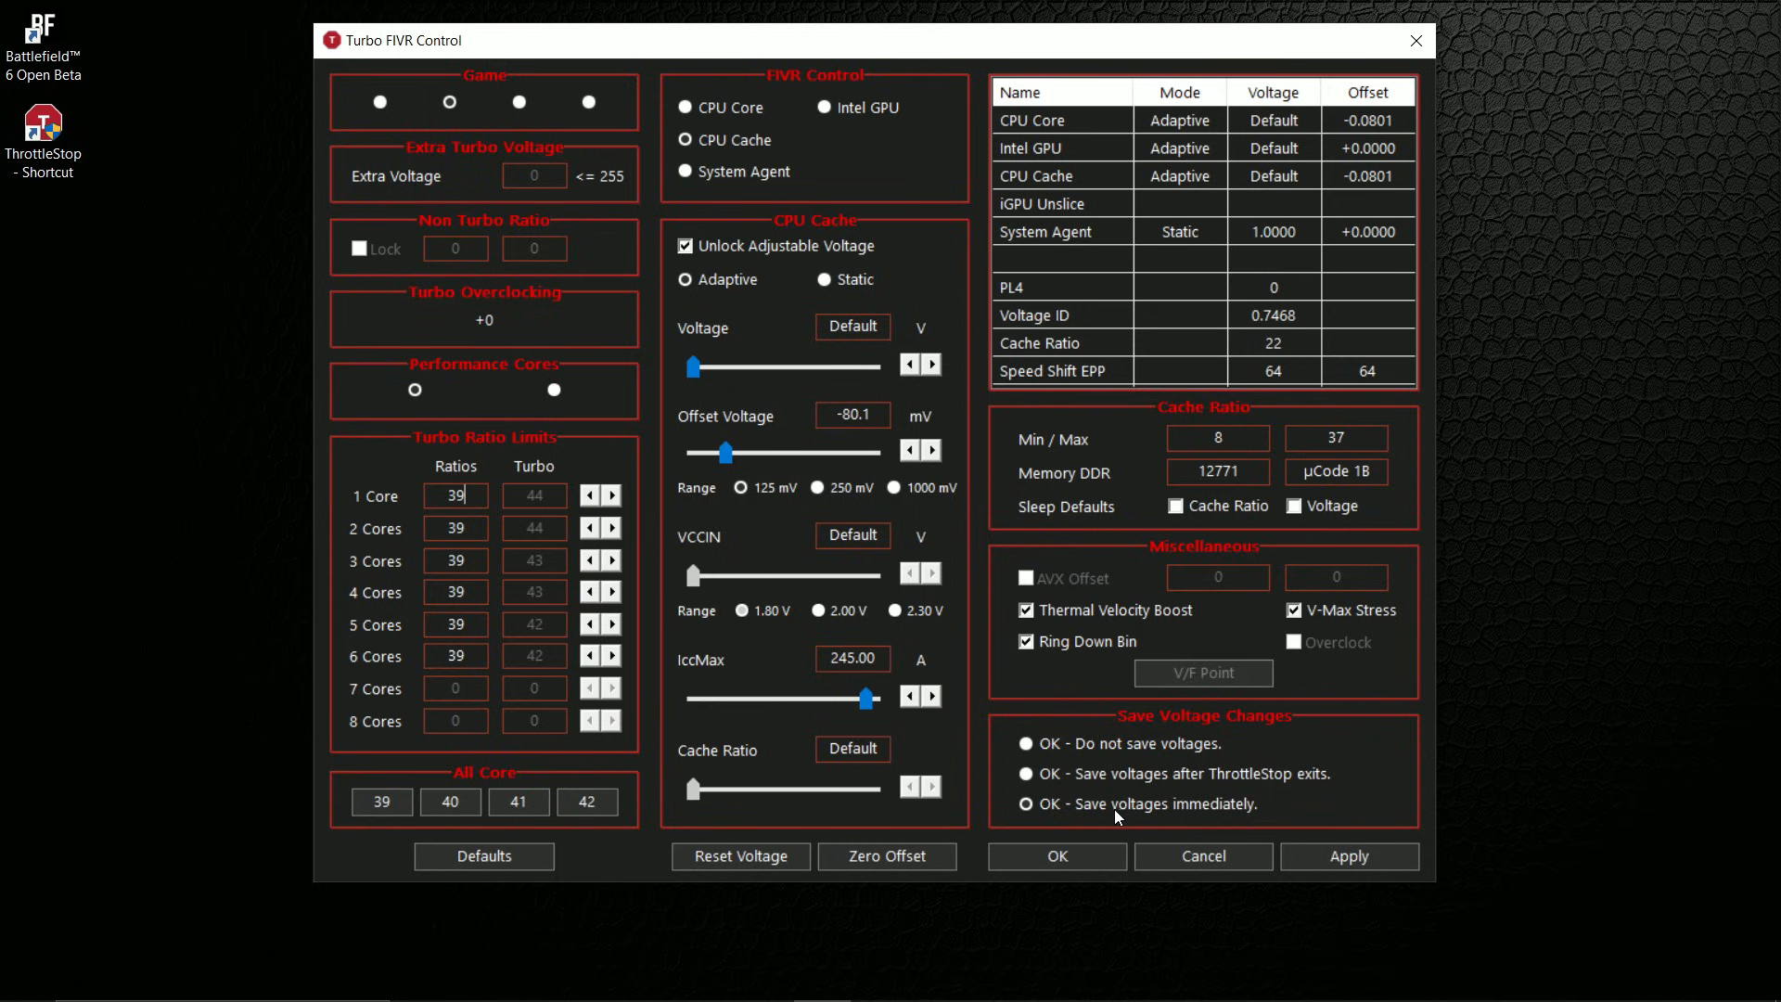
left_click(1024, 803)
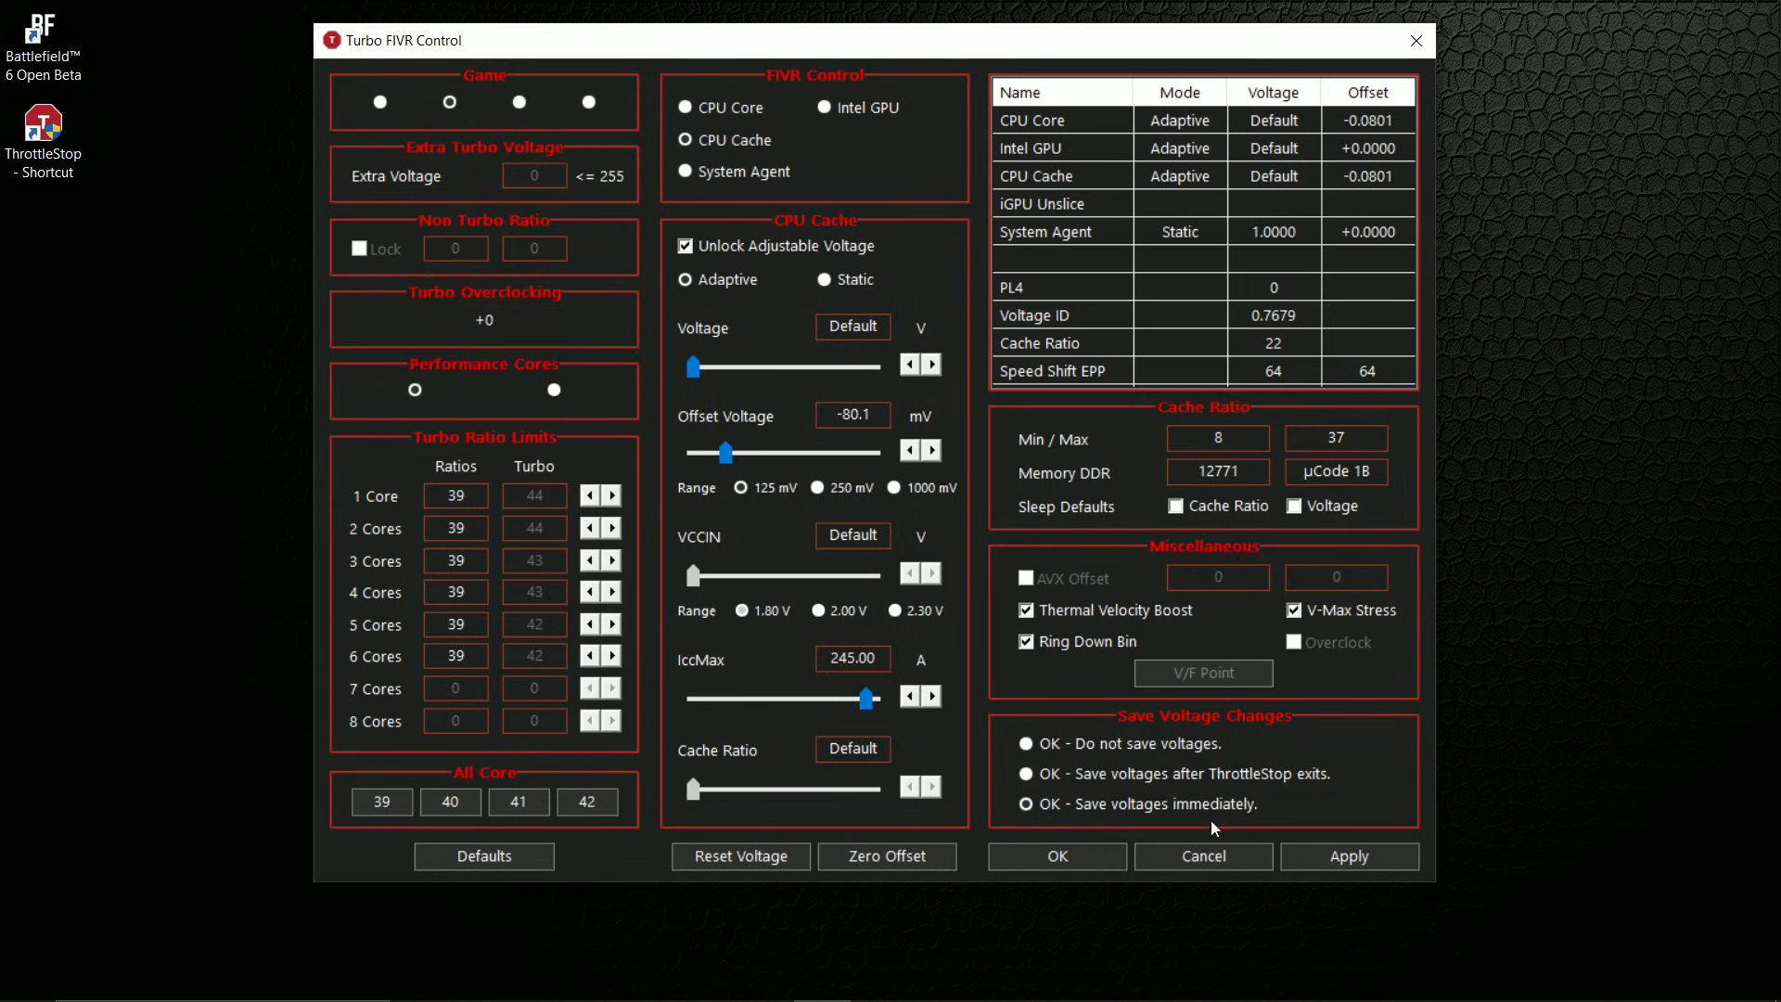
- Apply the voltage offsets and turbo ratios and close Turbo FIVR Control
left_click(1349, 857)
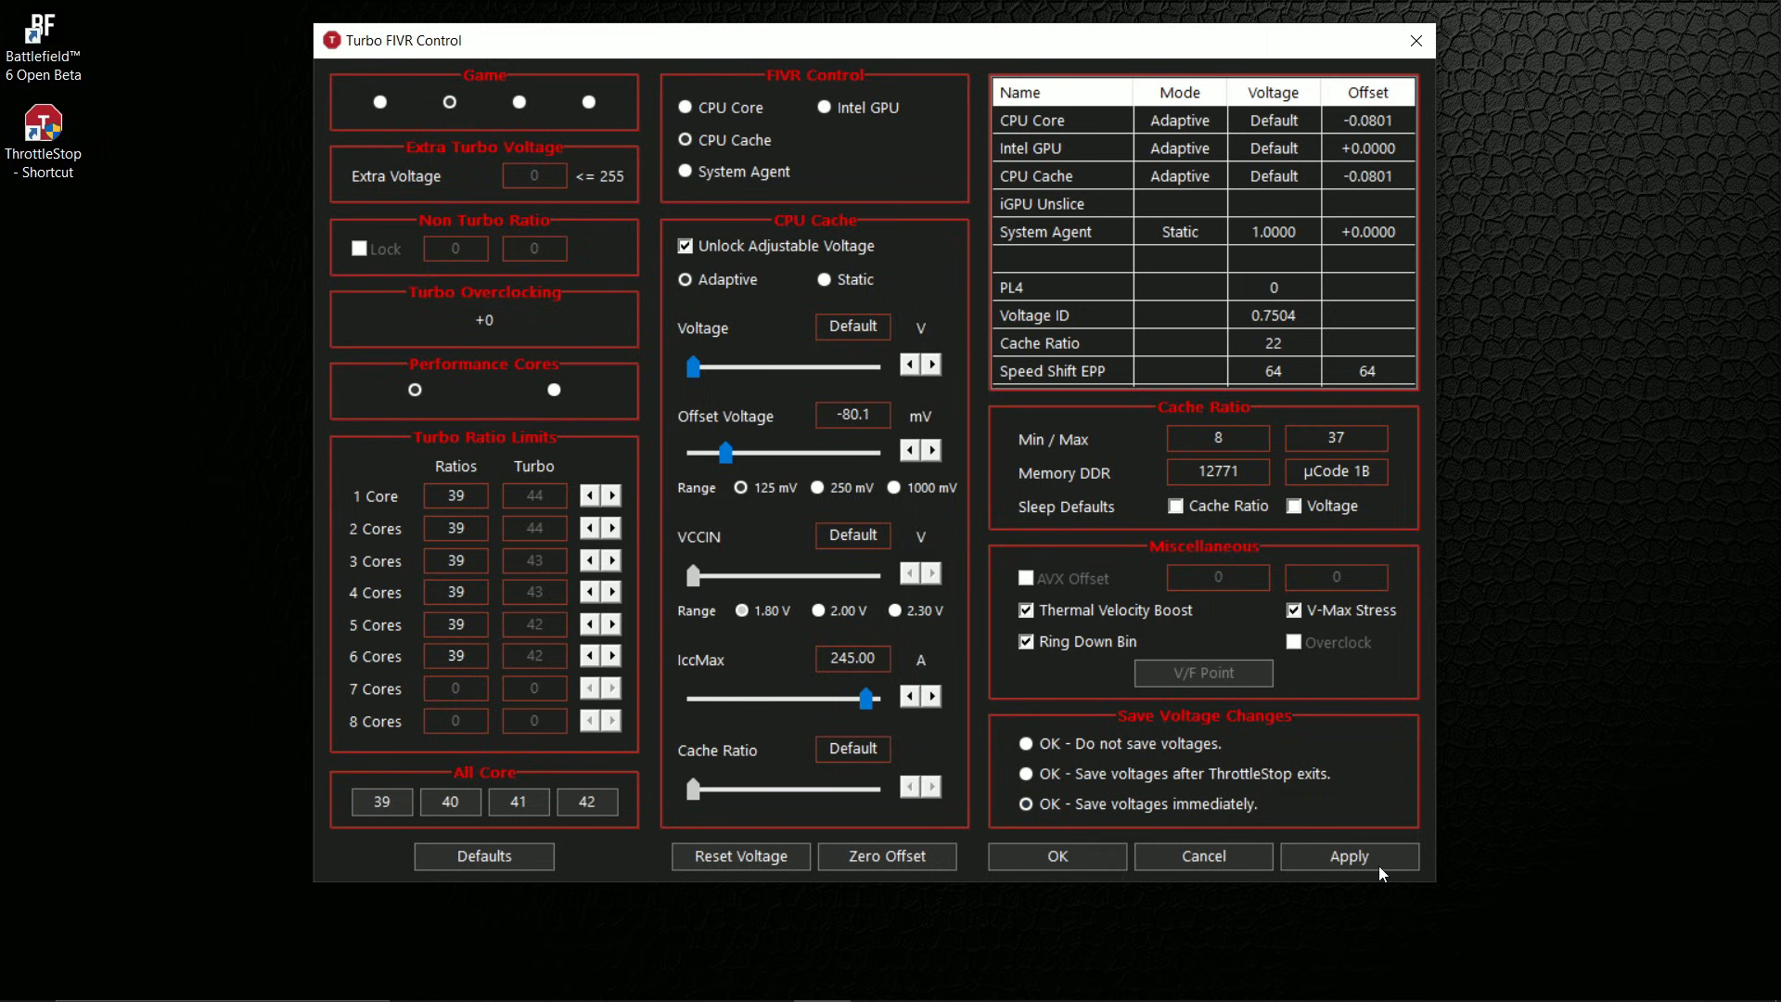
left_click(1349, 857)
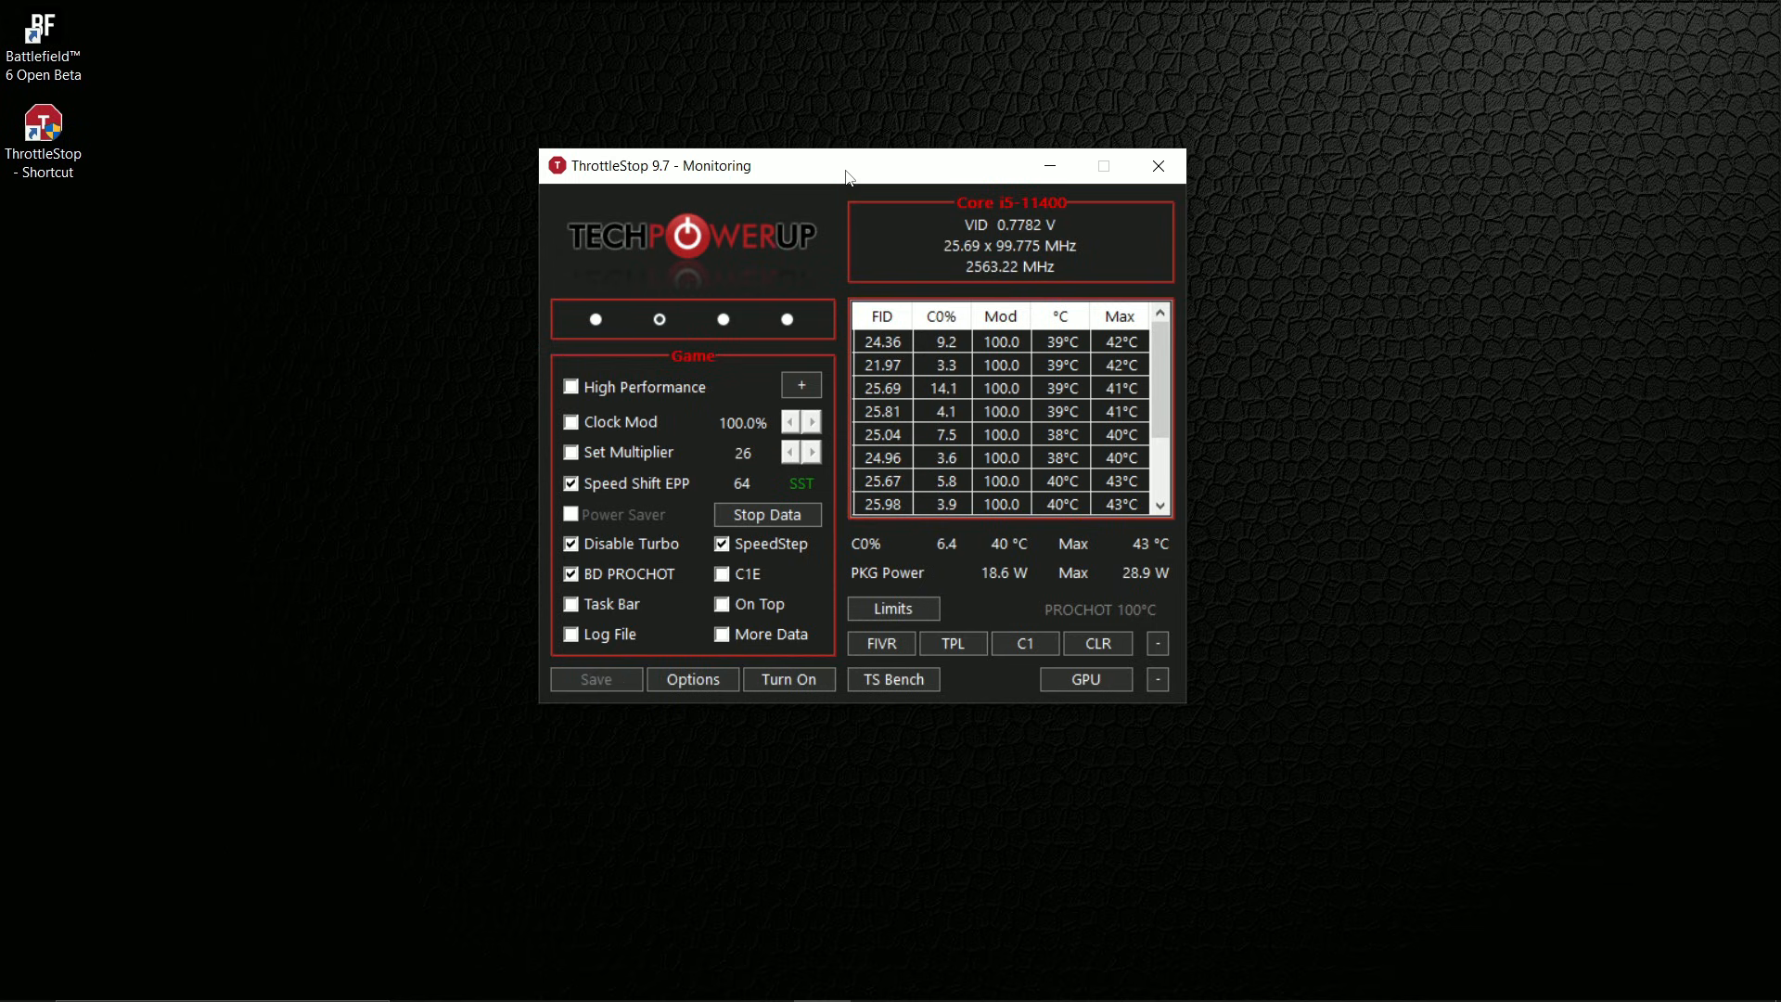
left_click_drag(846, 165, 925, 211)
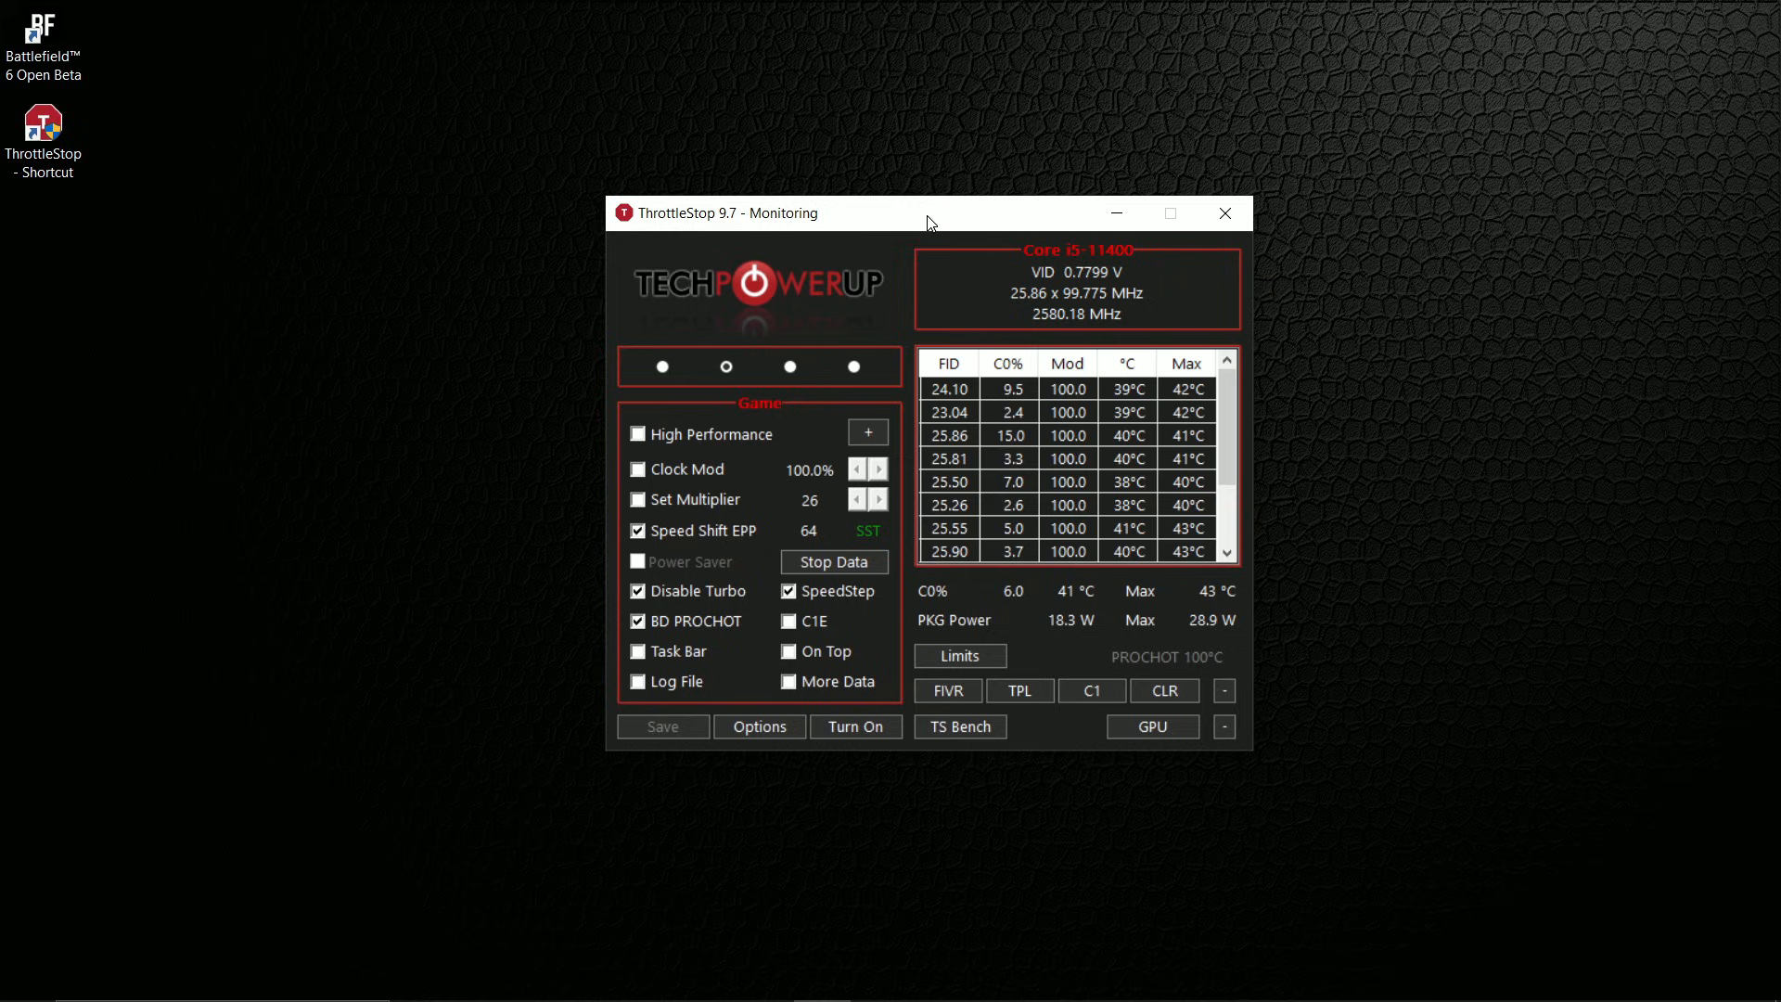
mouse_move(953, 238)
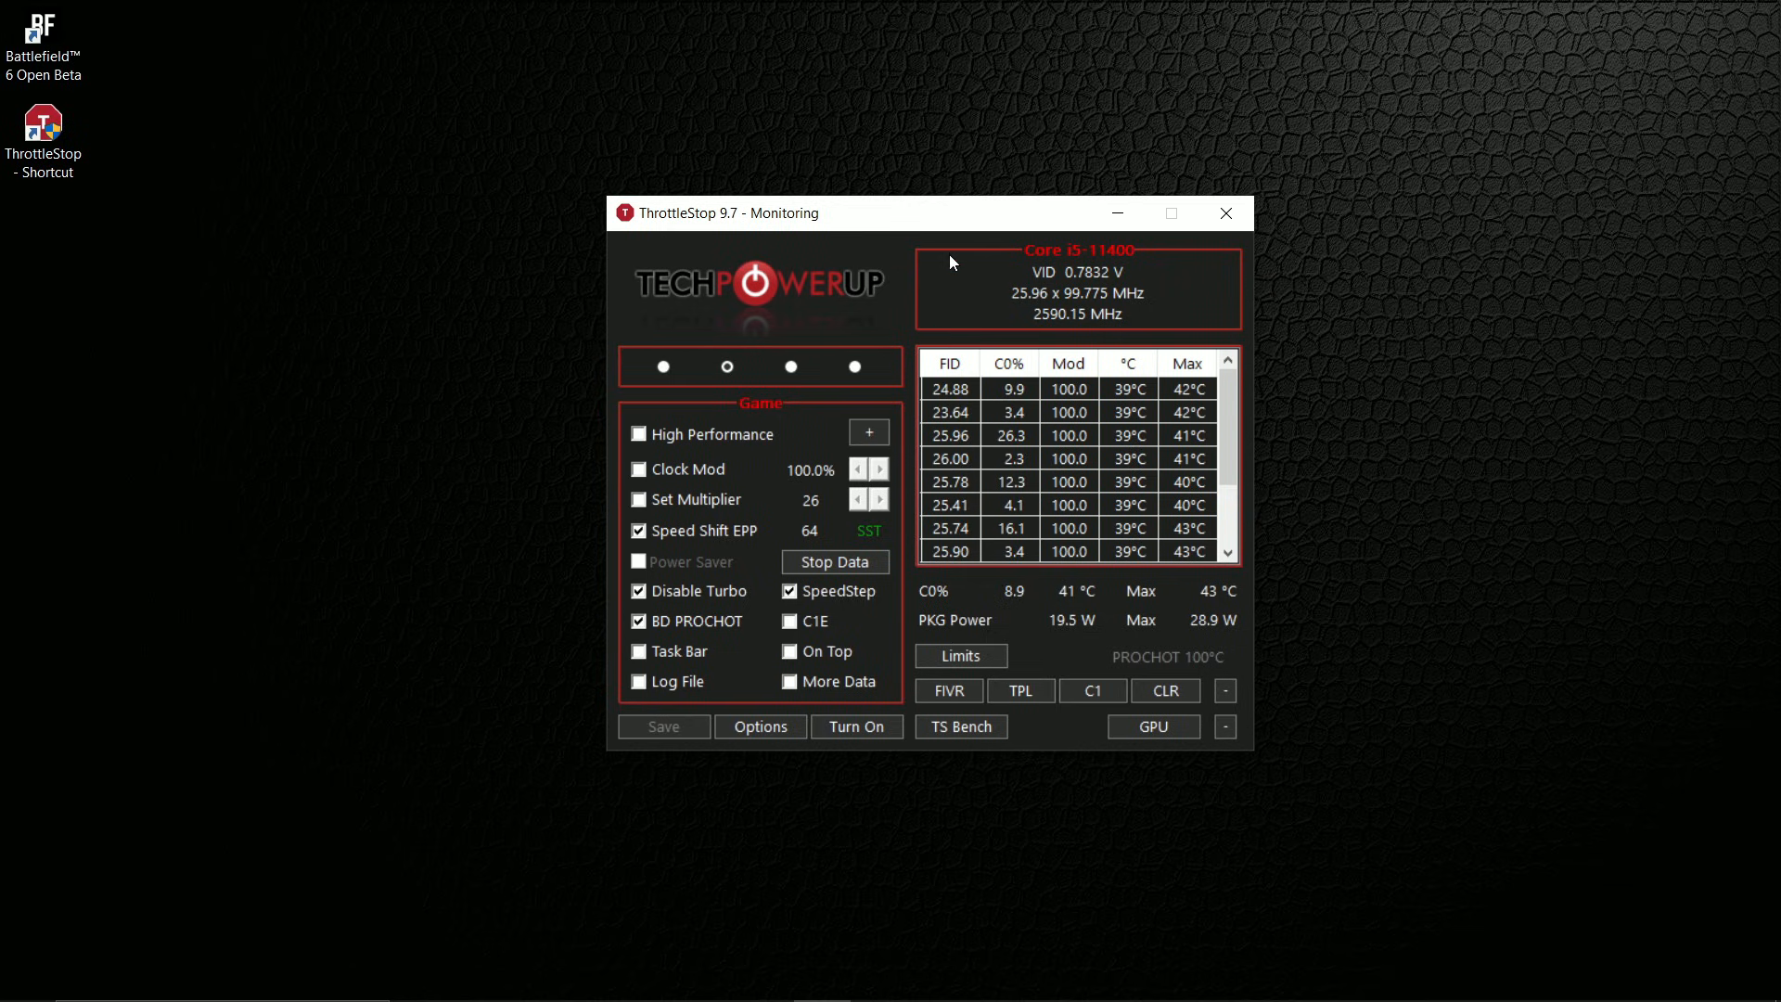
left_click_drag(927, 211, 890, 206)
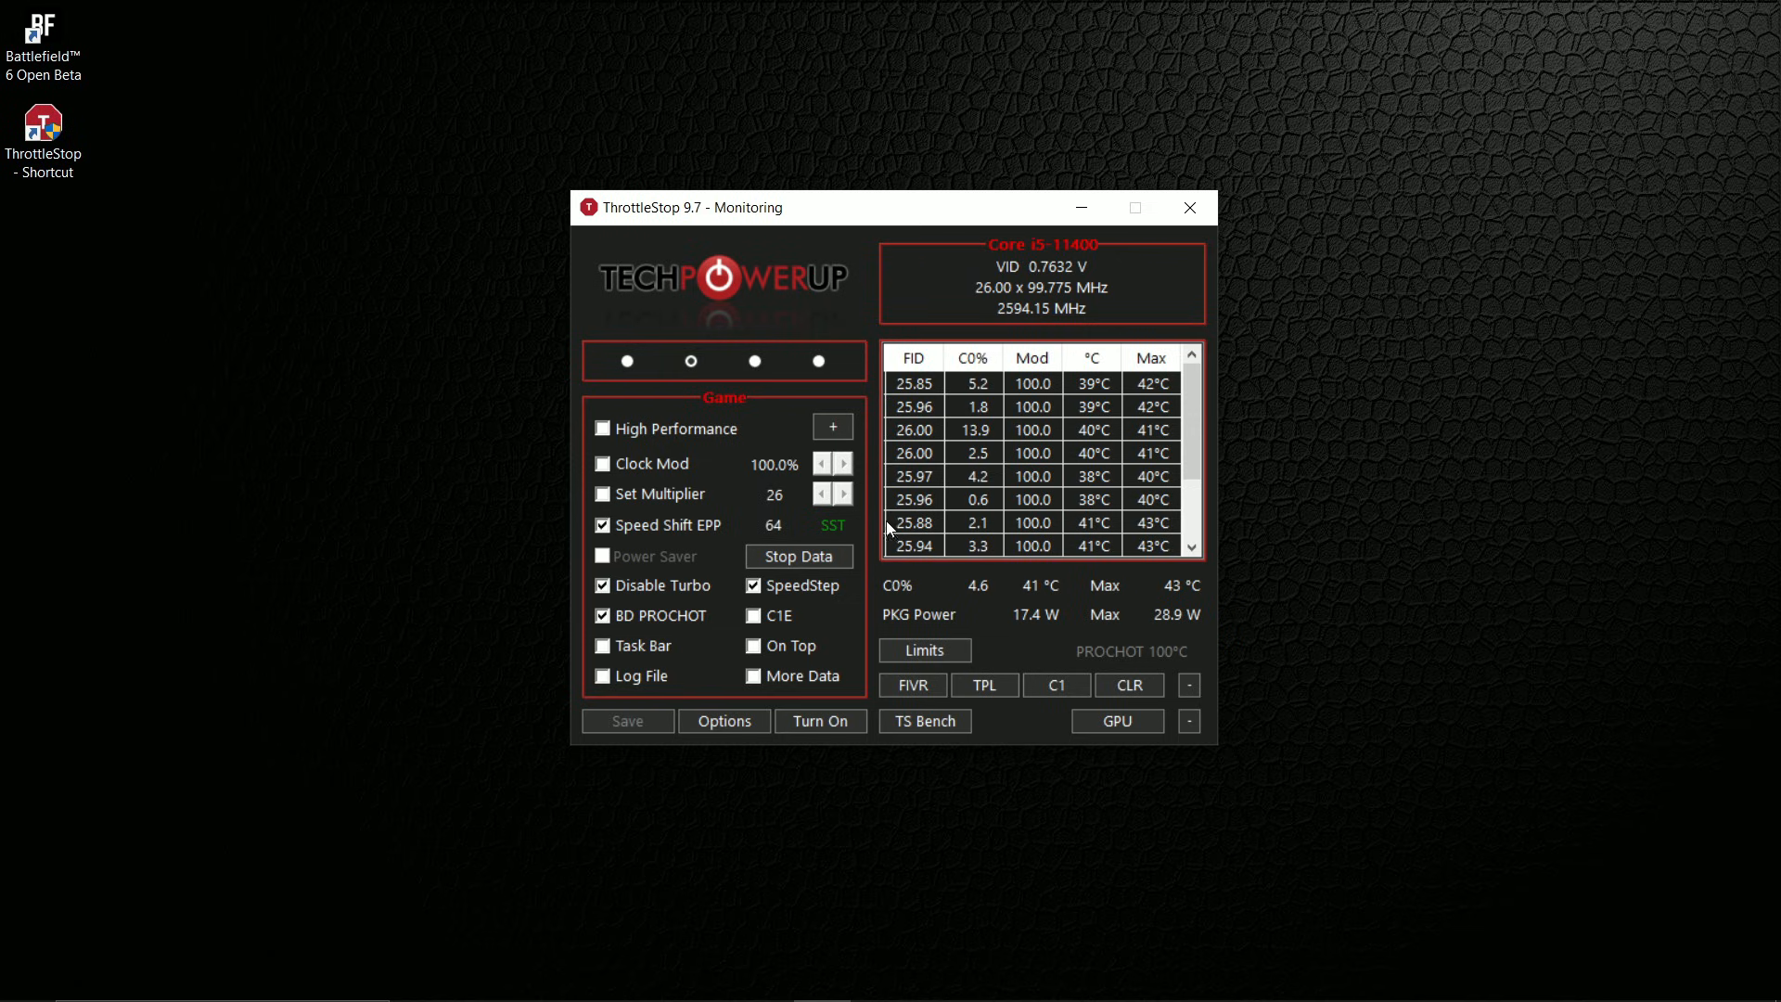
mouse_move(148, 130)
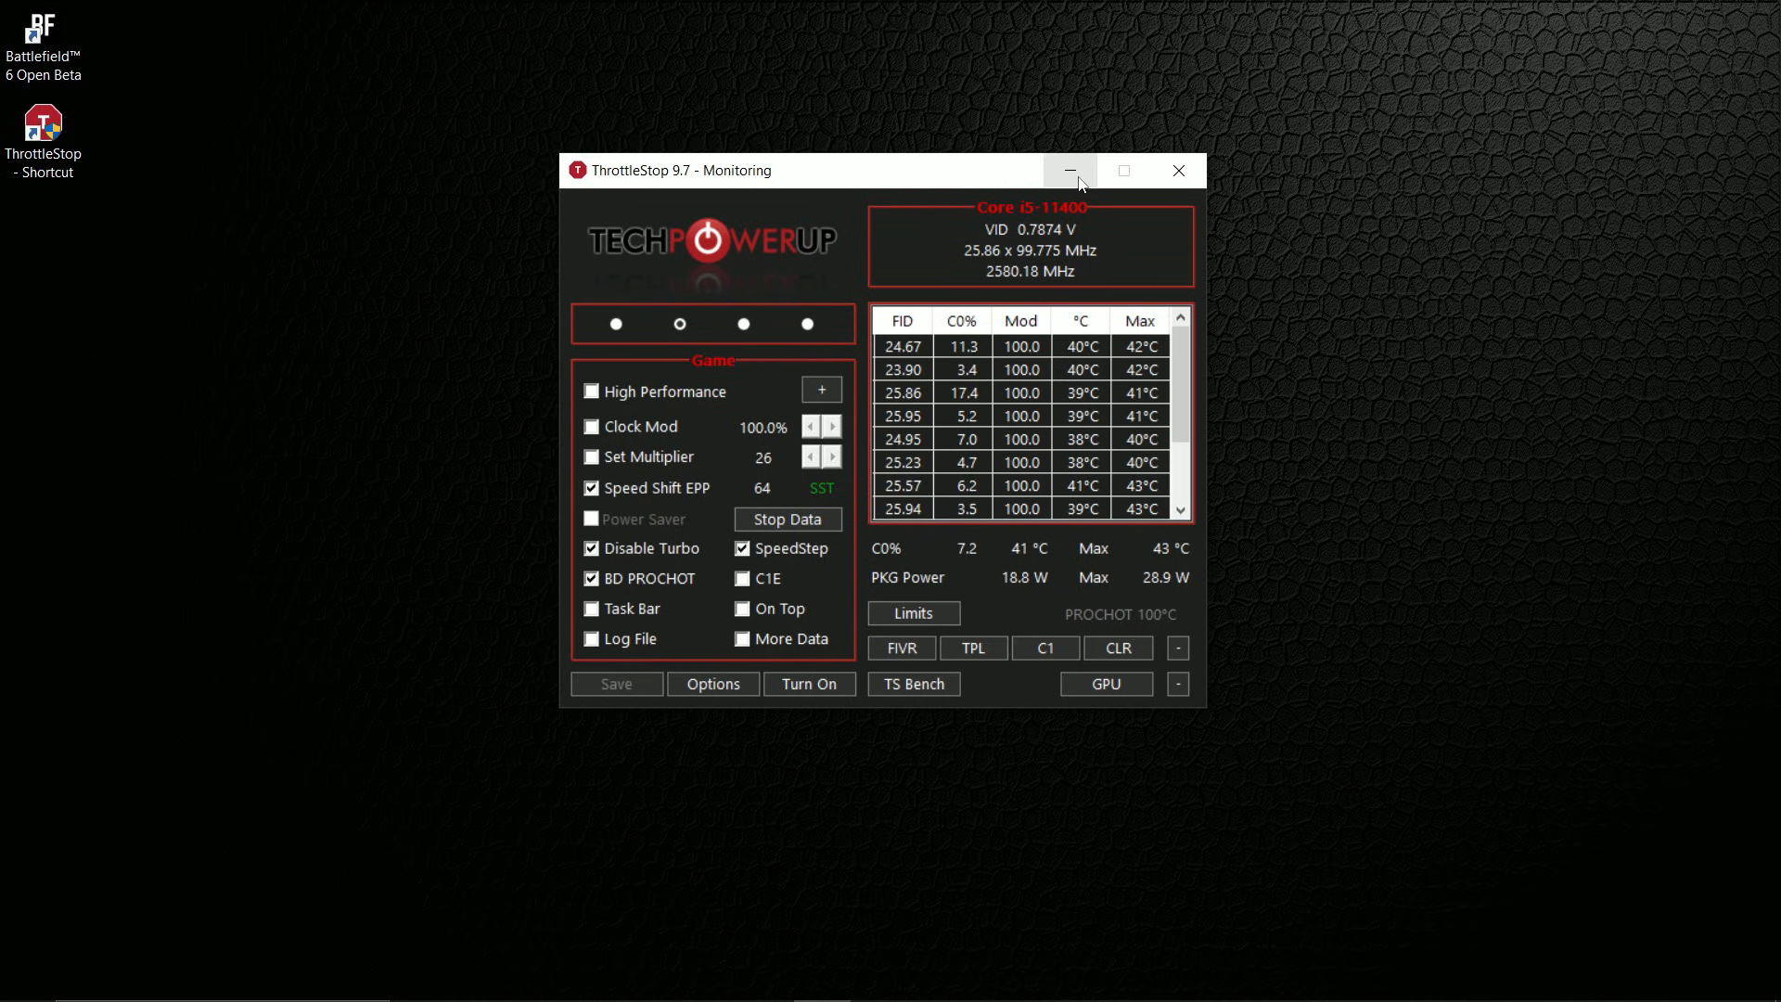
left_click(1072, 171)
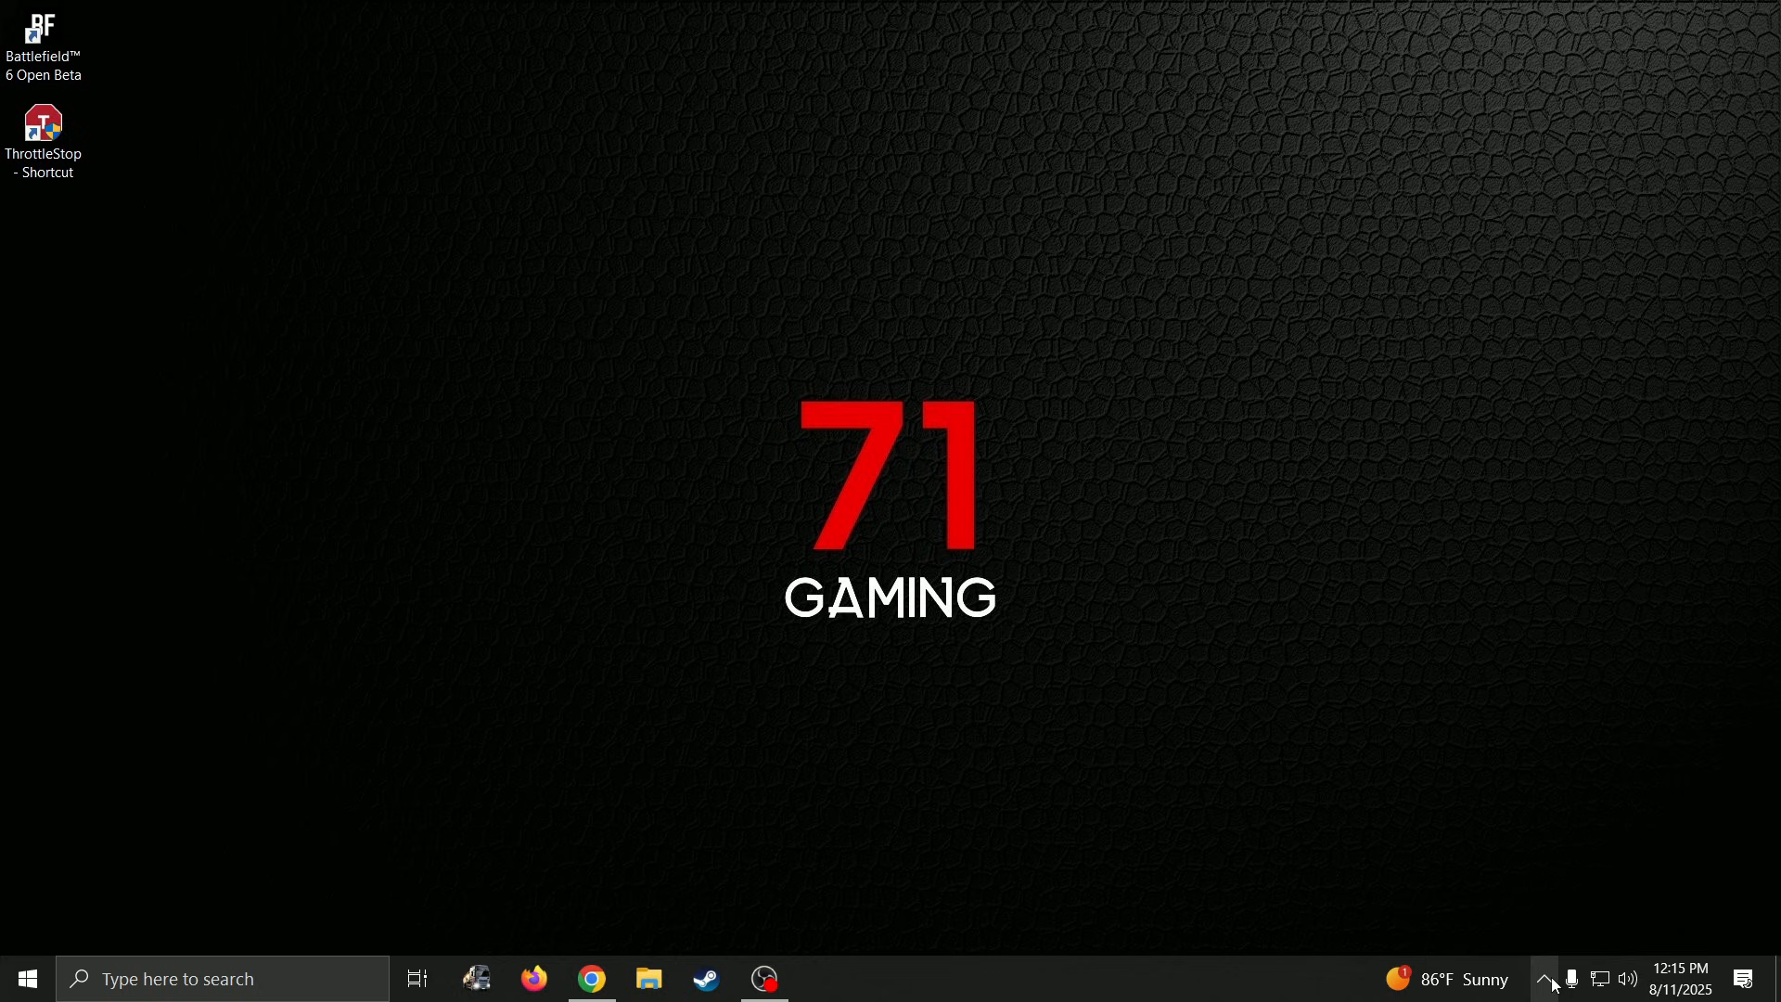
left_click(1550, 980)
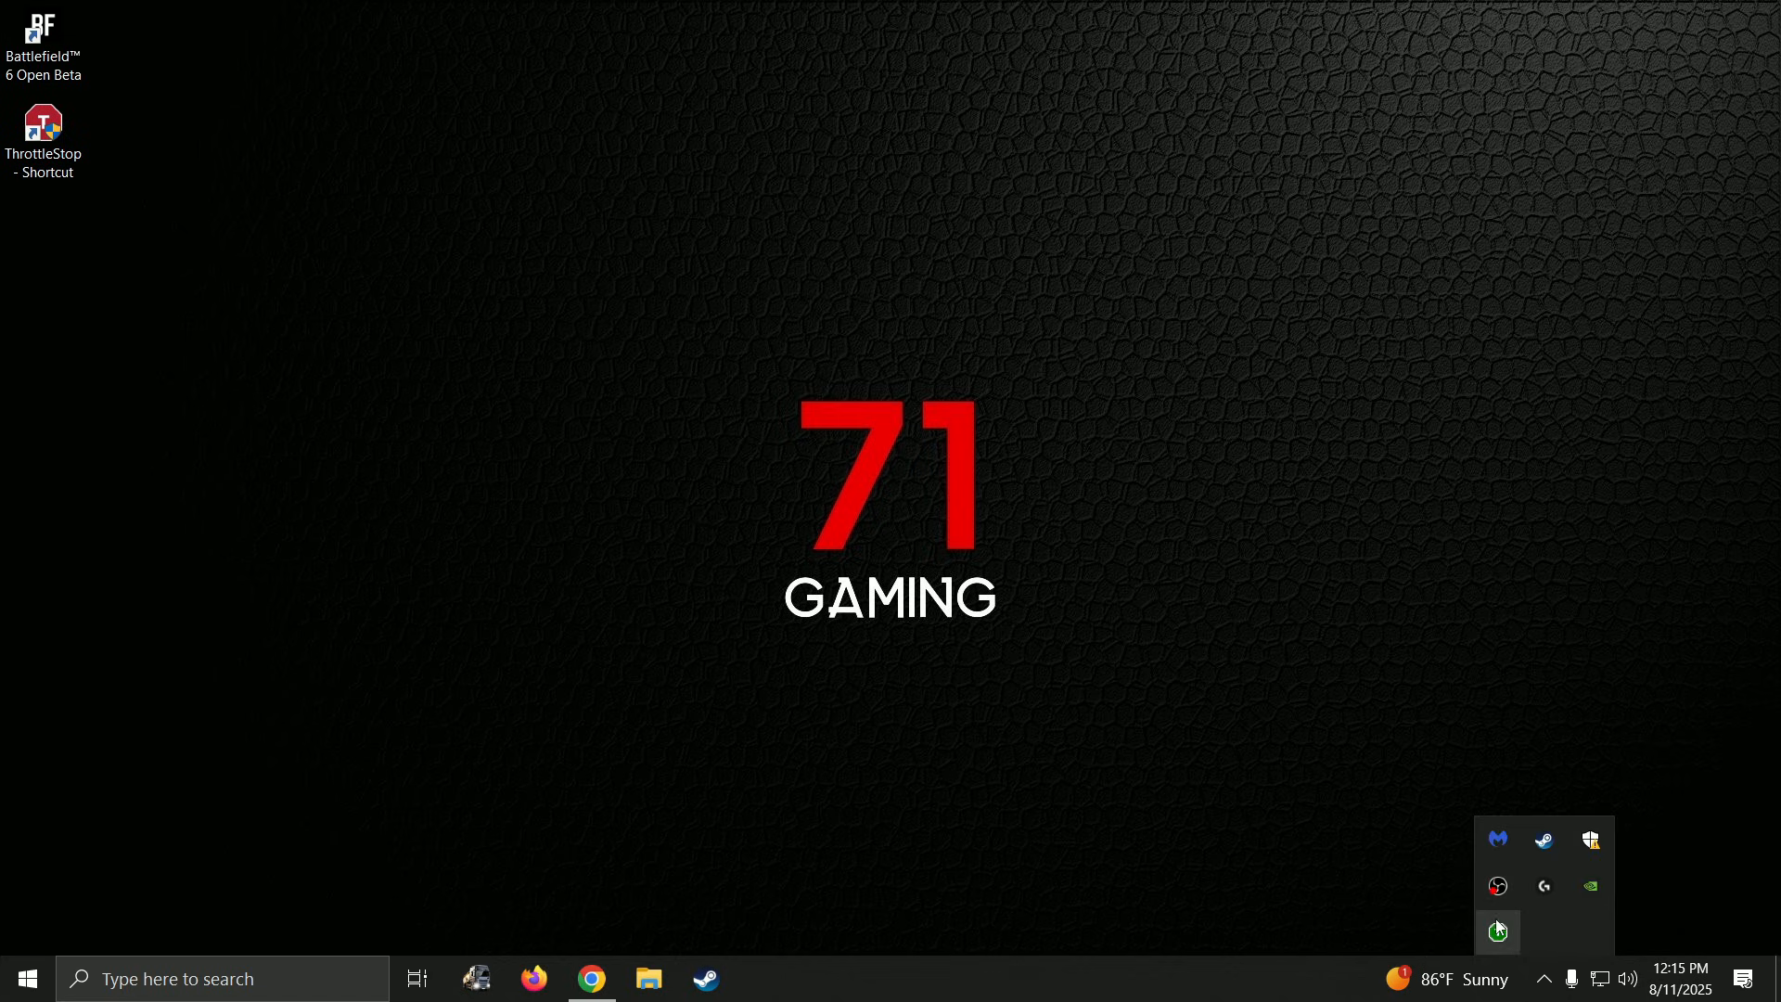
left_click(1495, 931)
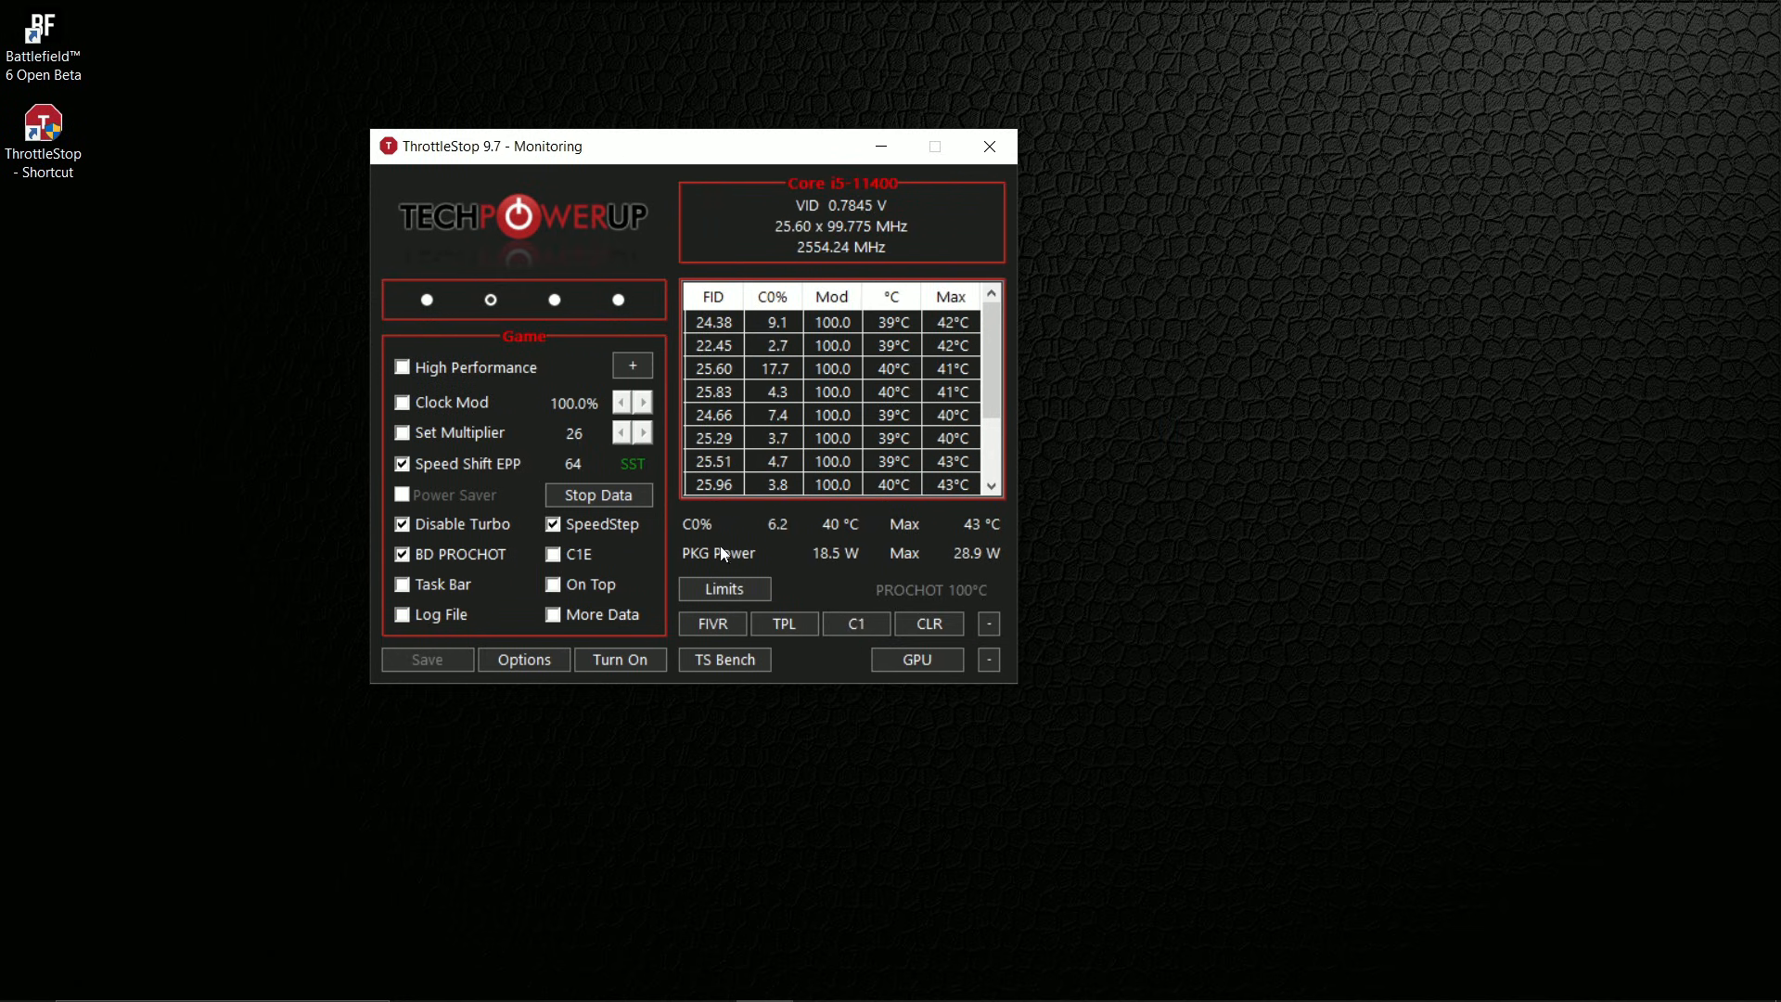
- Turn the tweaks on, hide the window, then turn them off and close ThrottleStop
left_click(619, 660)
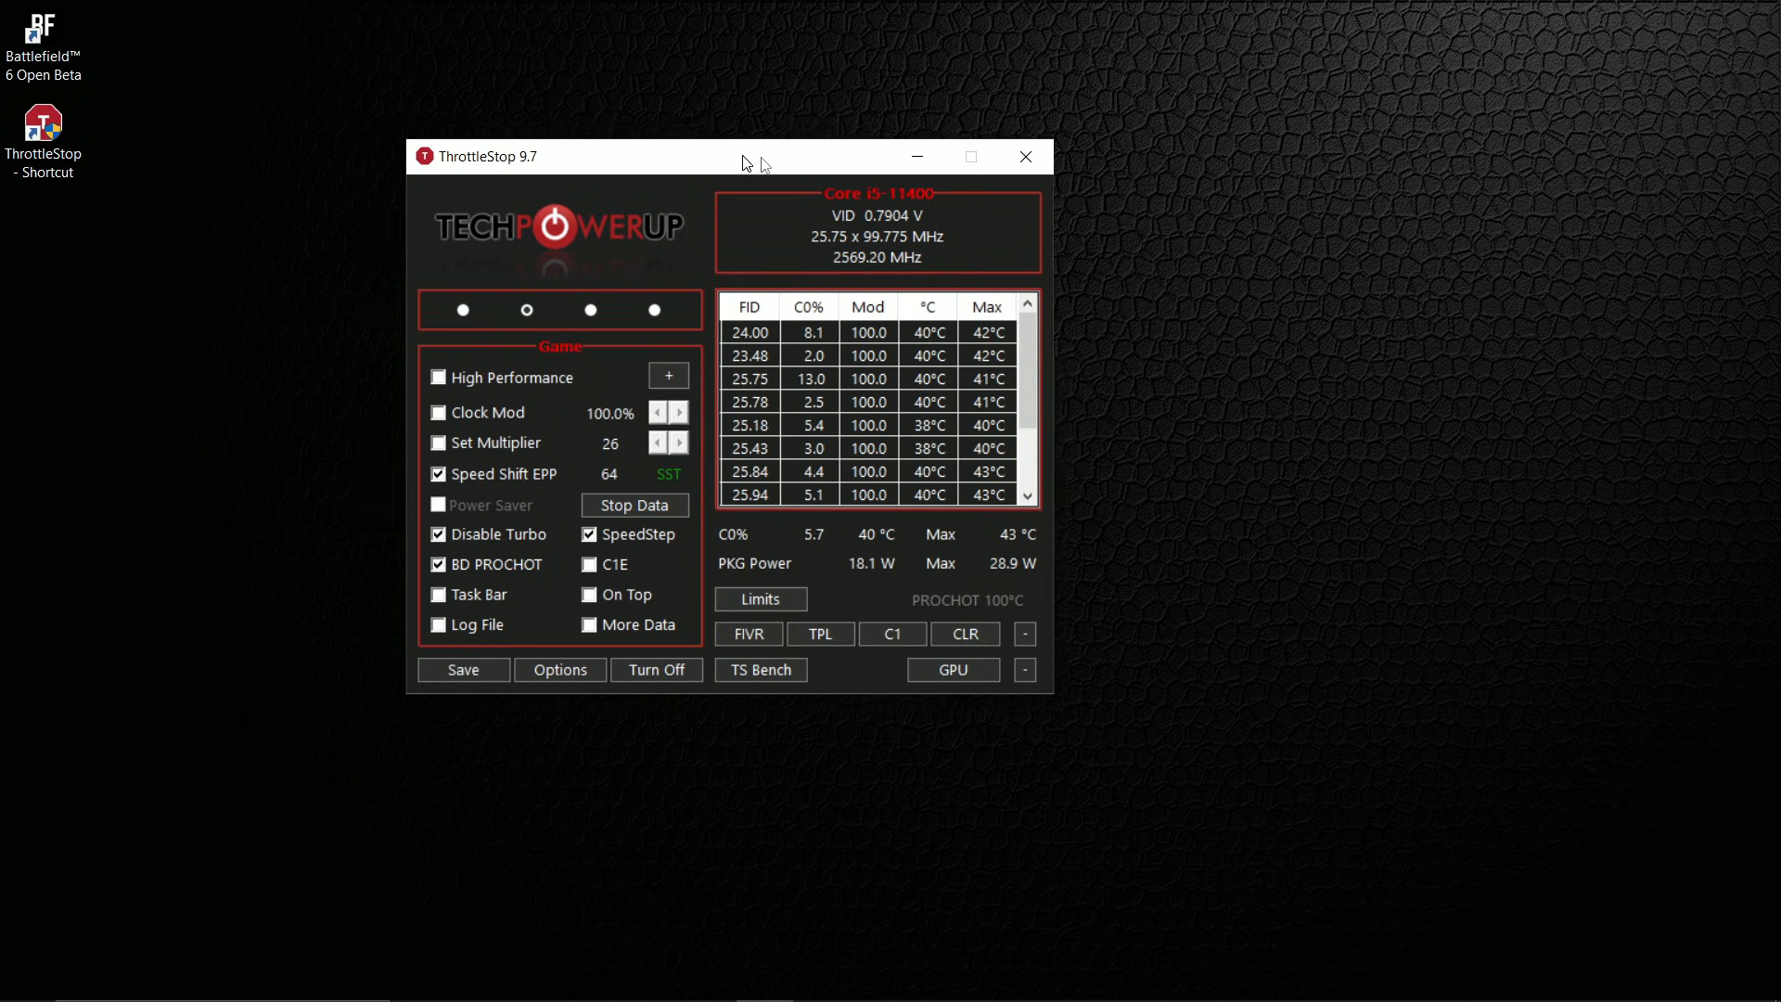
left_click(1024, 155)
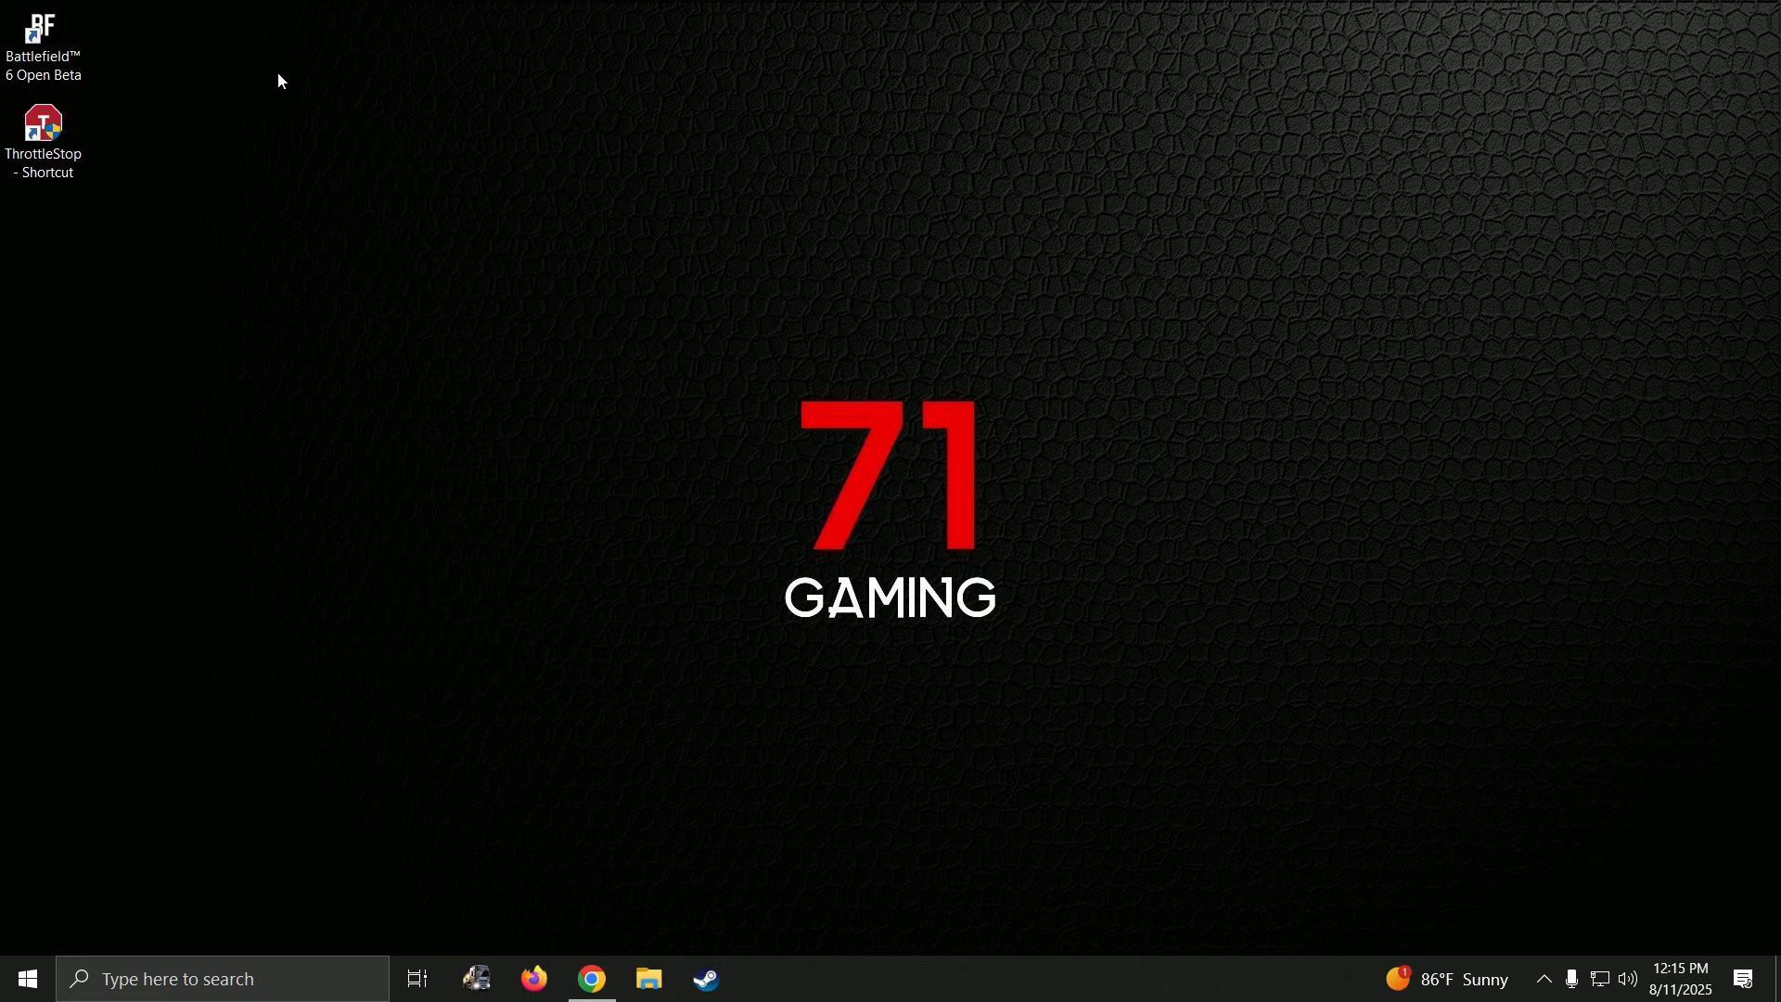
mouse_move(575, 230)
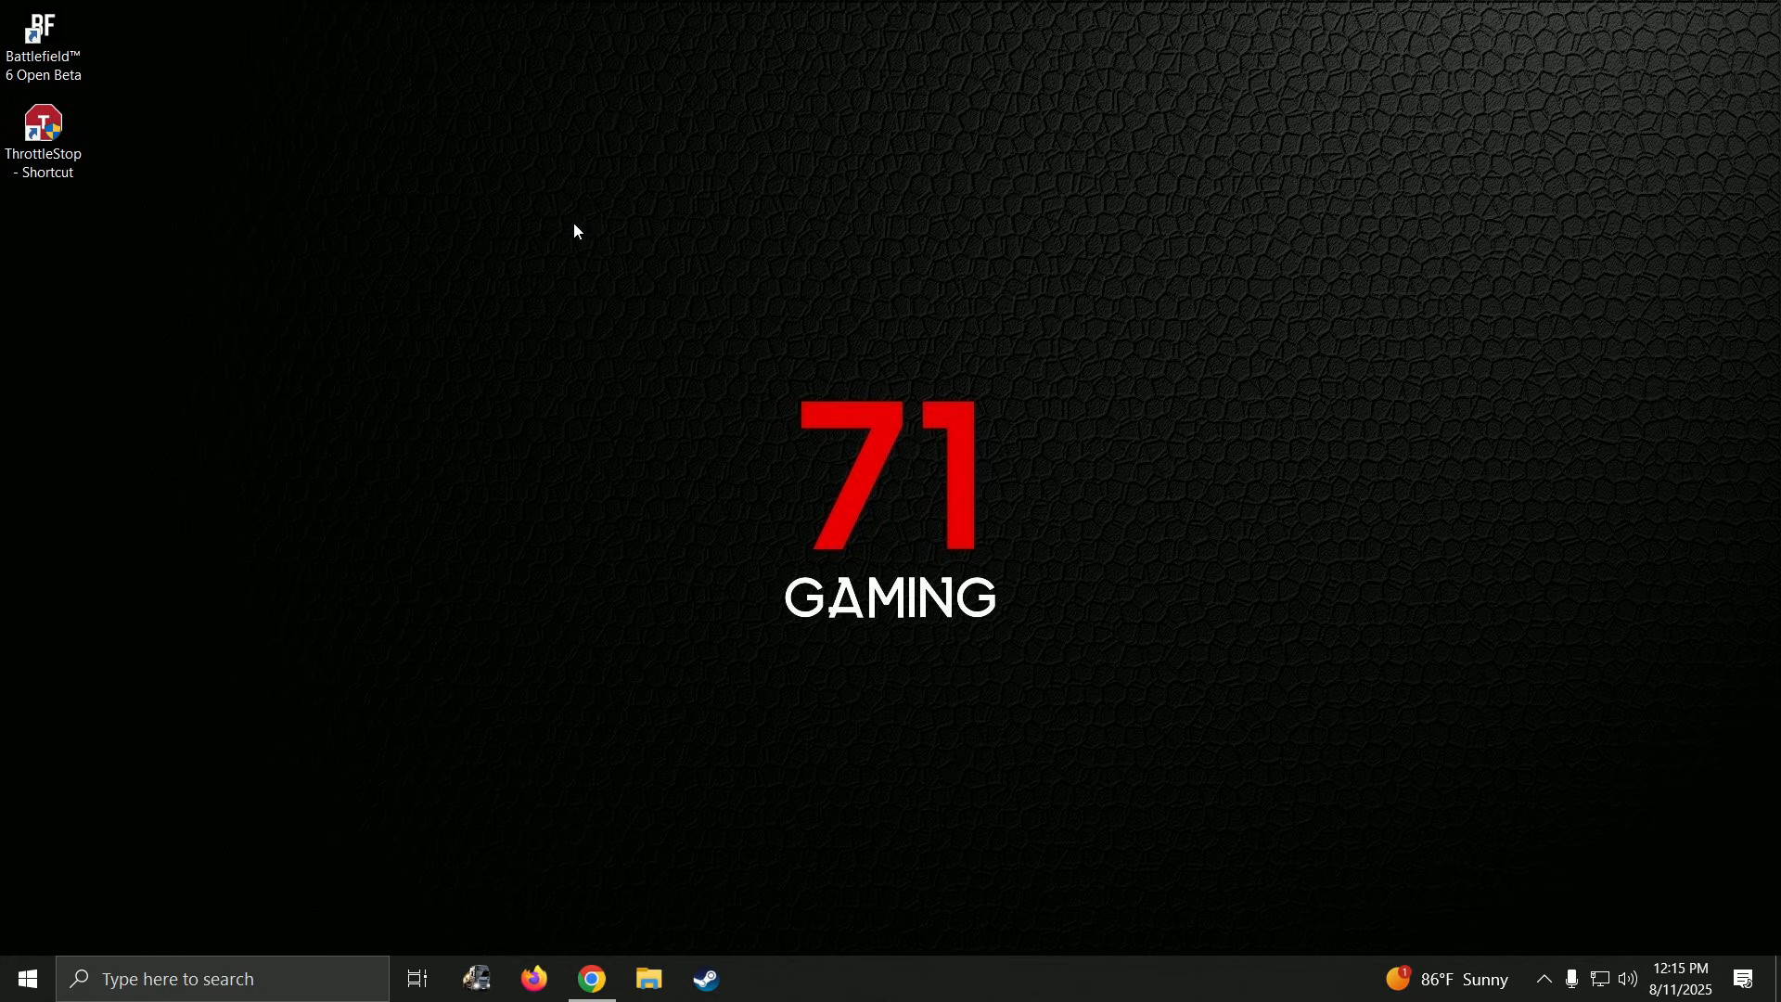
mouse_move(356, 188)
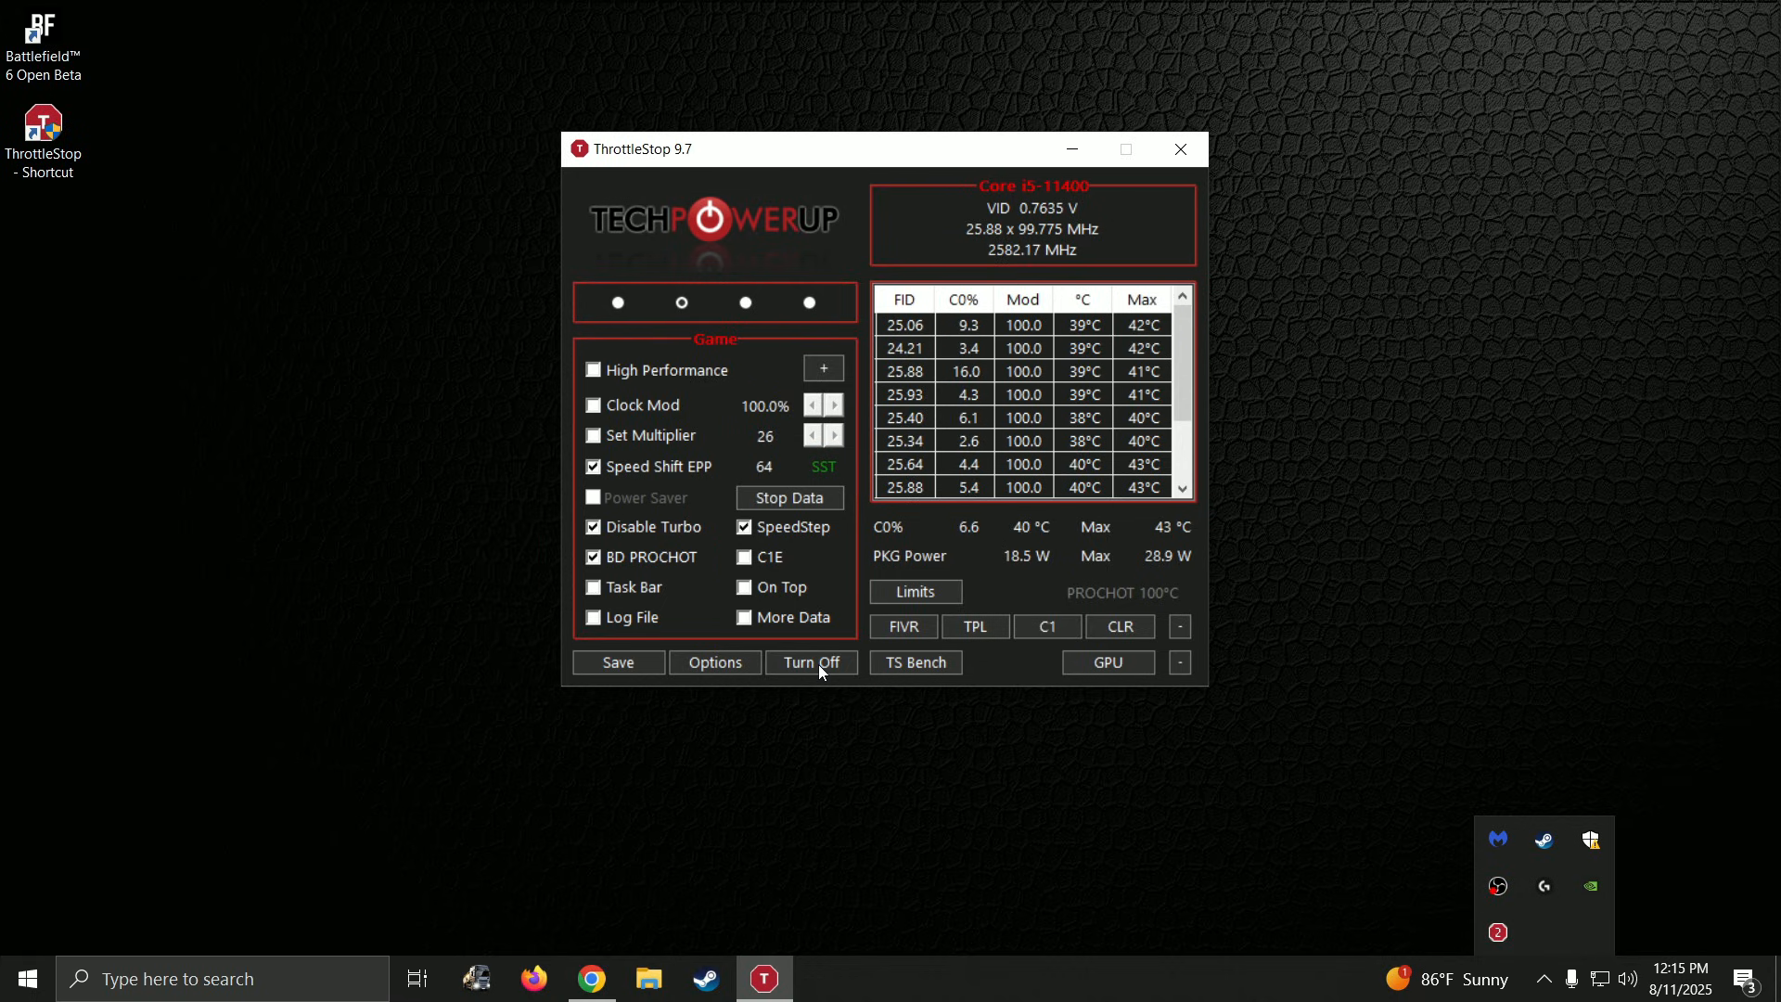
left_click(812, 662)
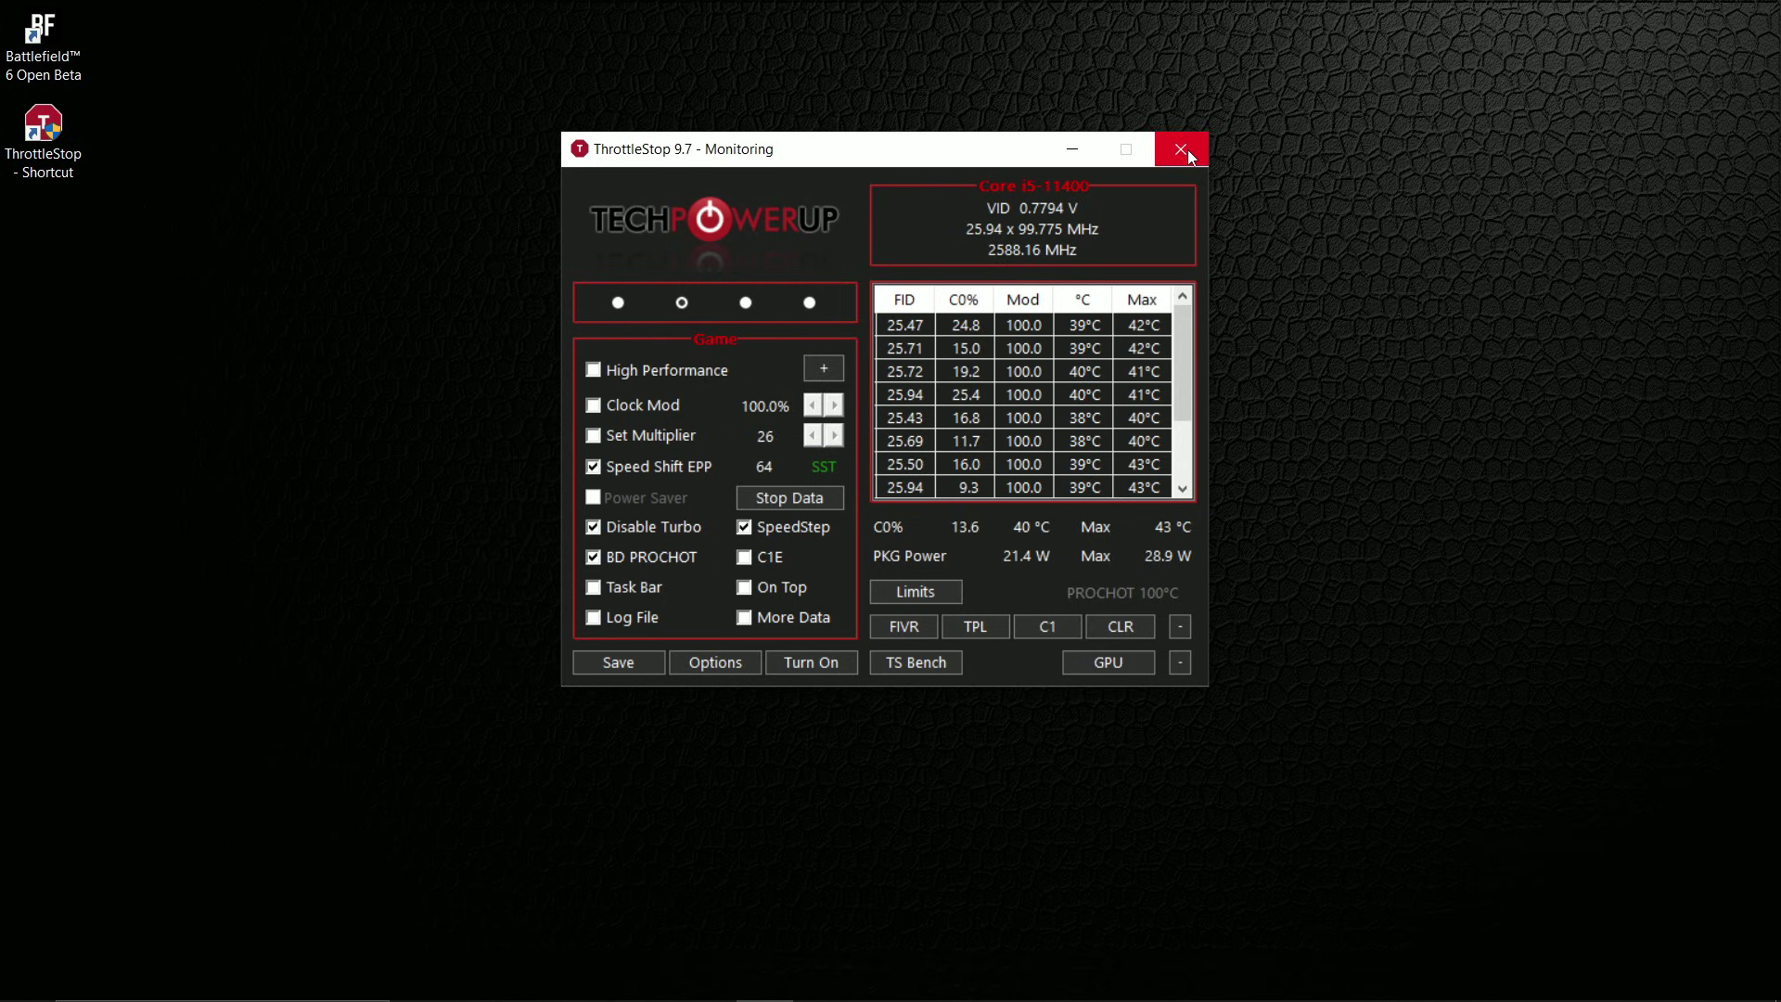
left_click(1179, 149)
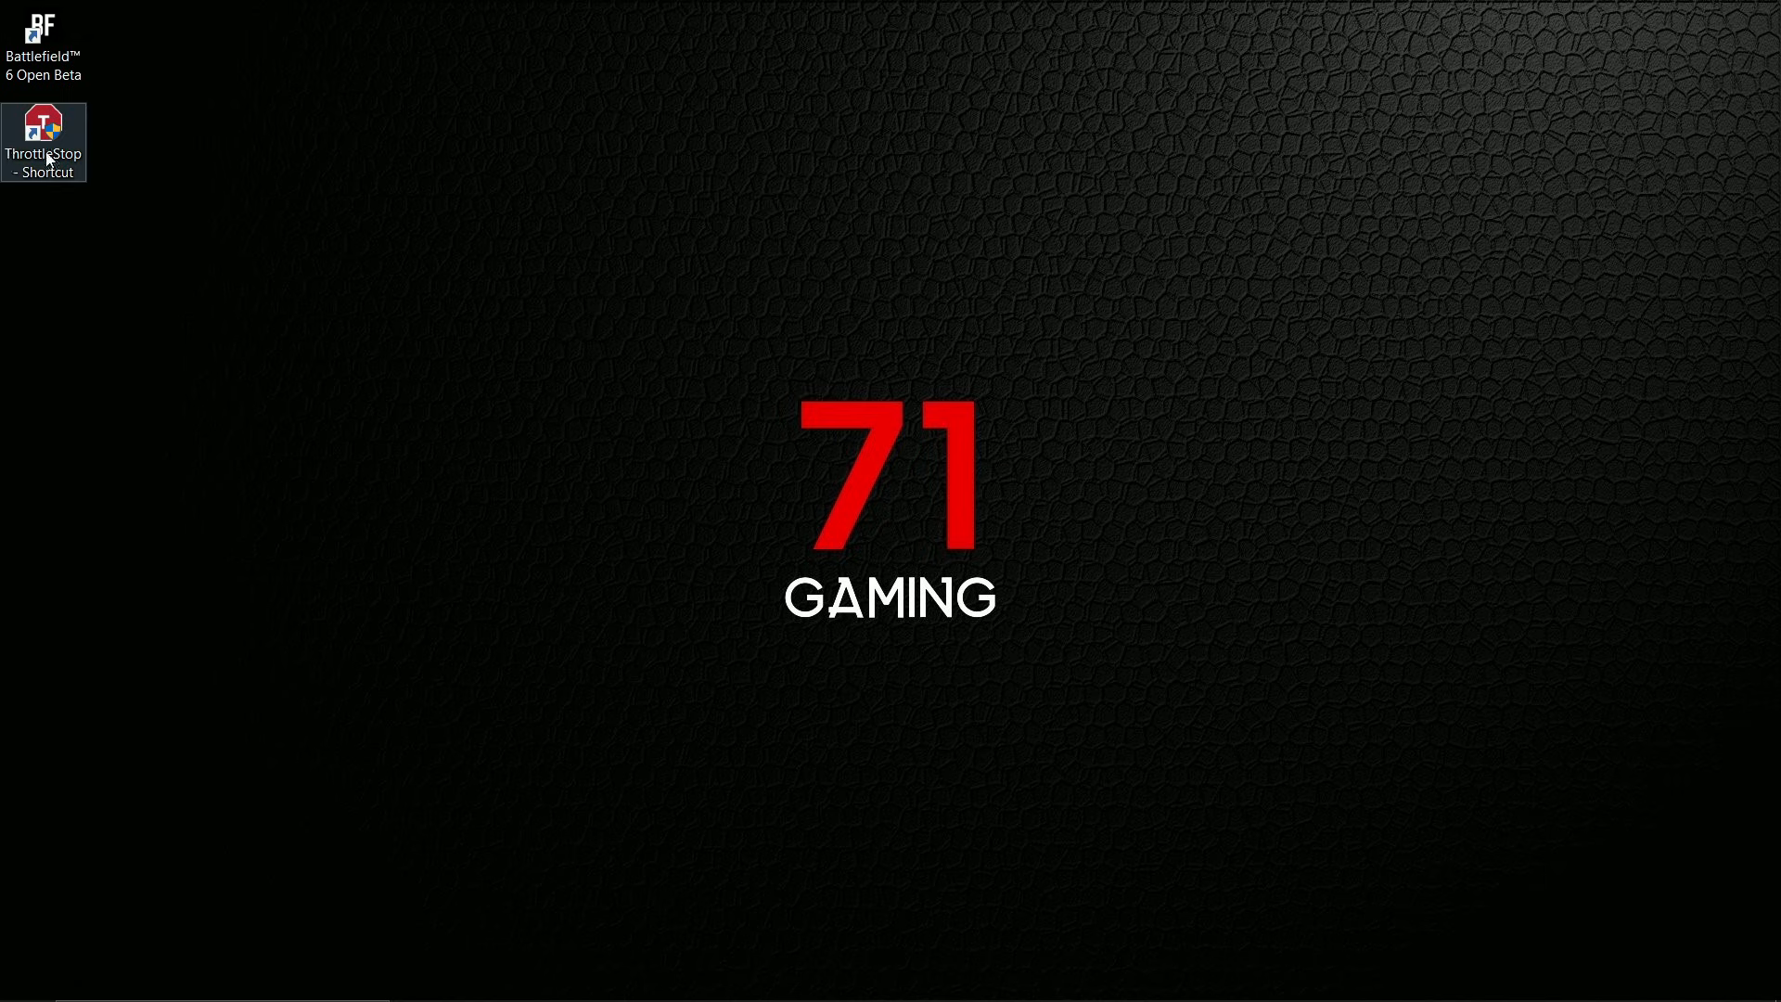
mouse_move(54, 141)
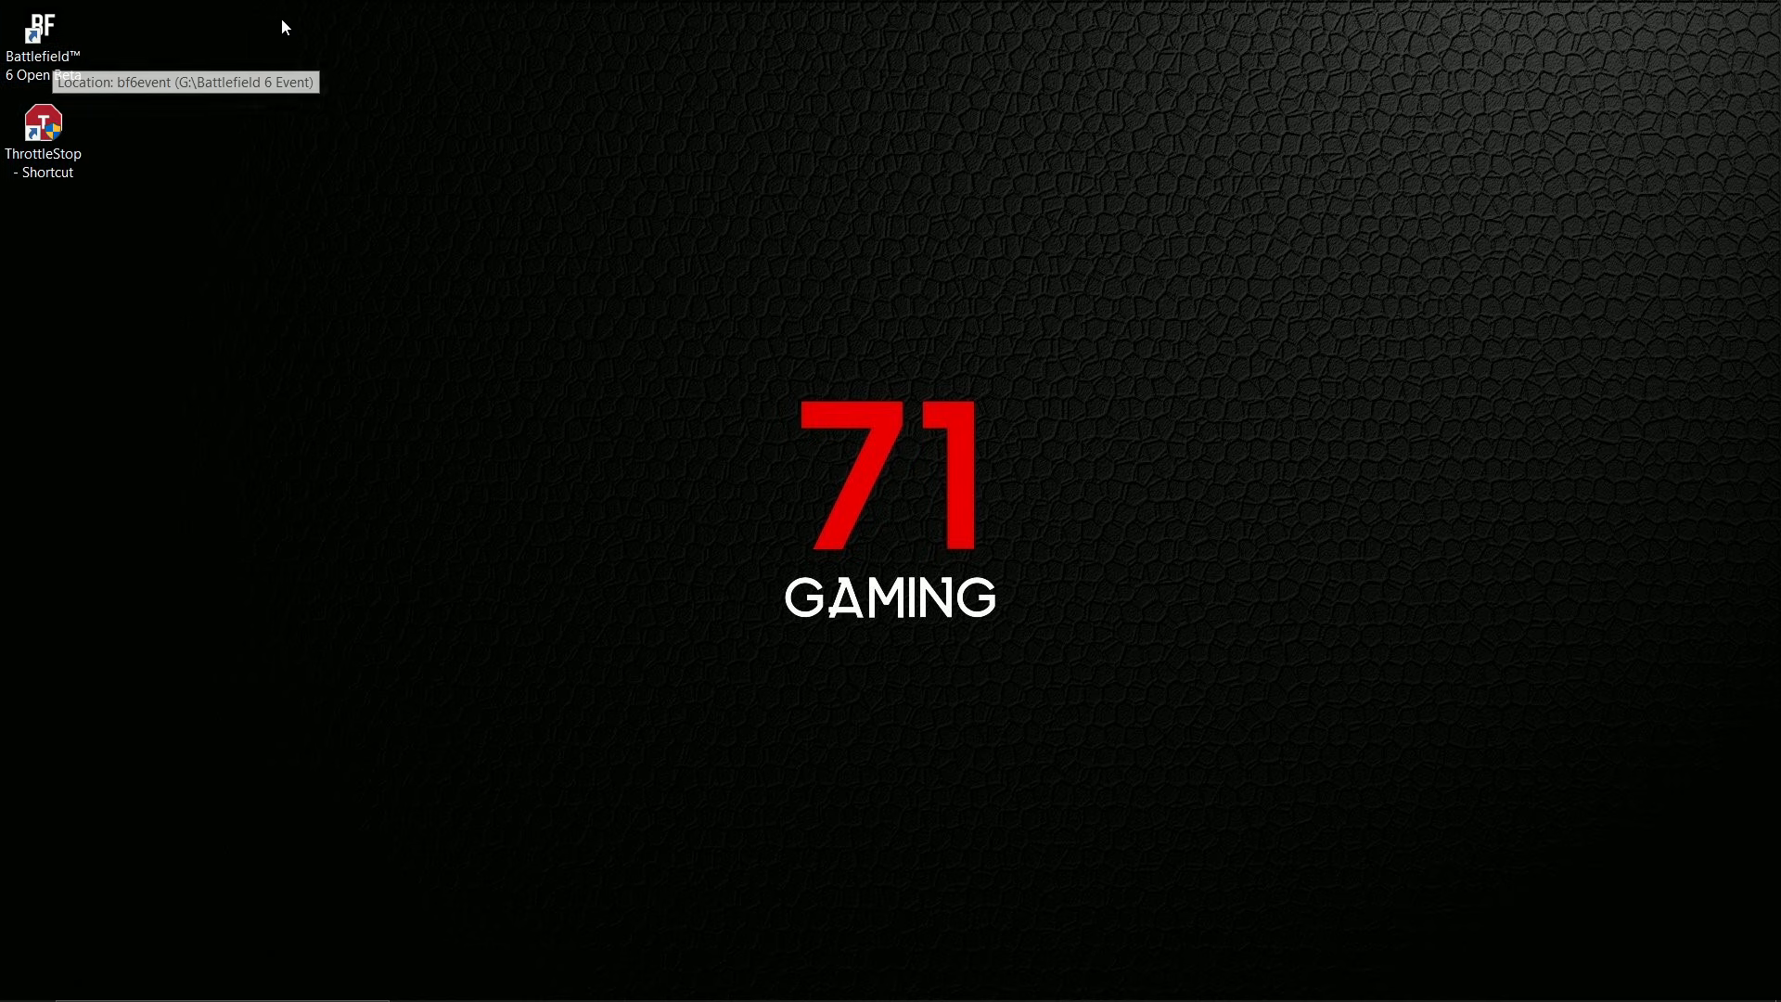
- Relaunch ThrottleStop from its shortcut and turn the Game preset's tweaks on
double_click(43, 122)
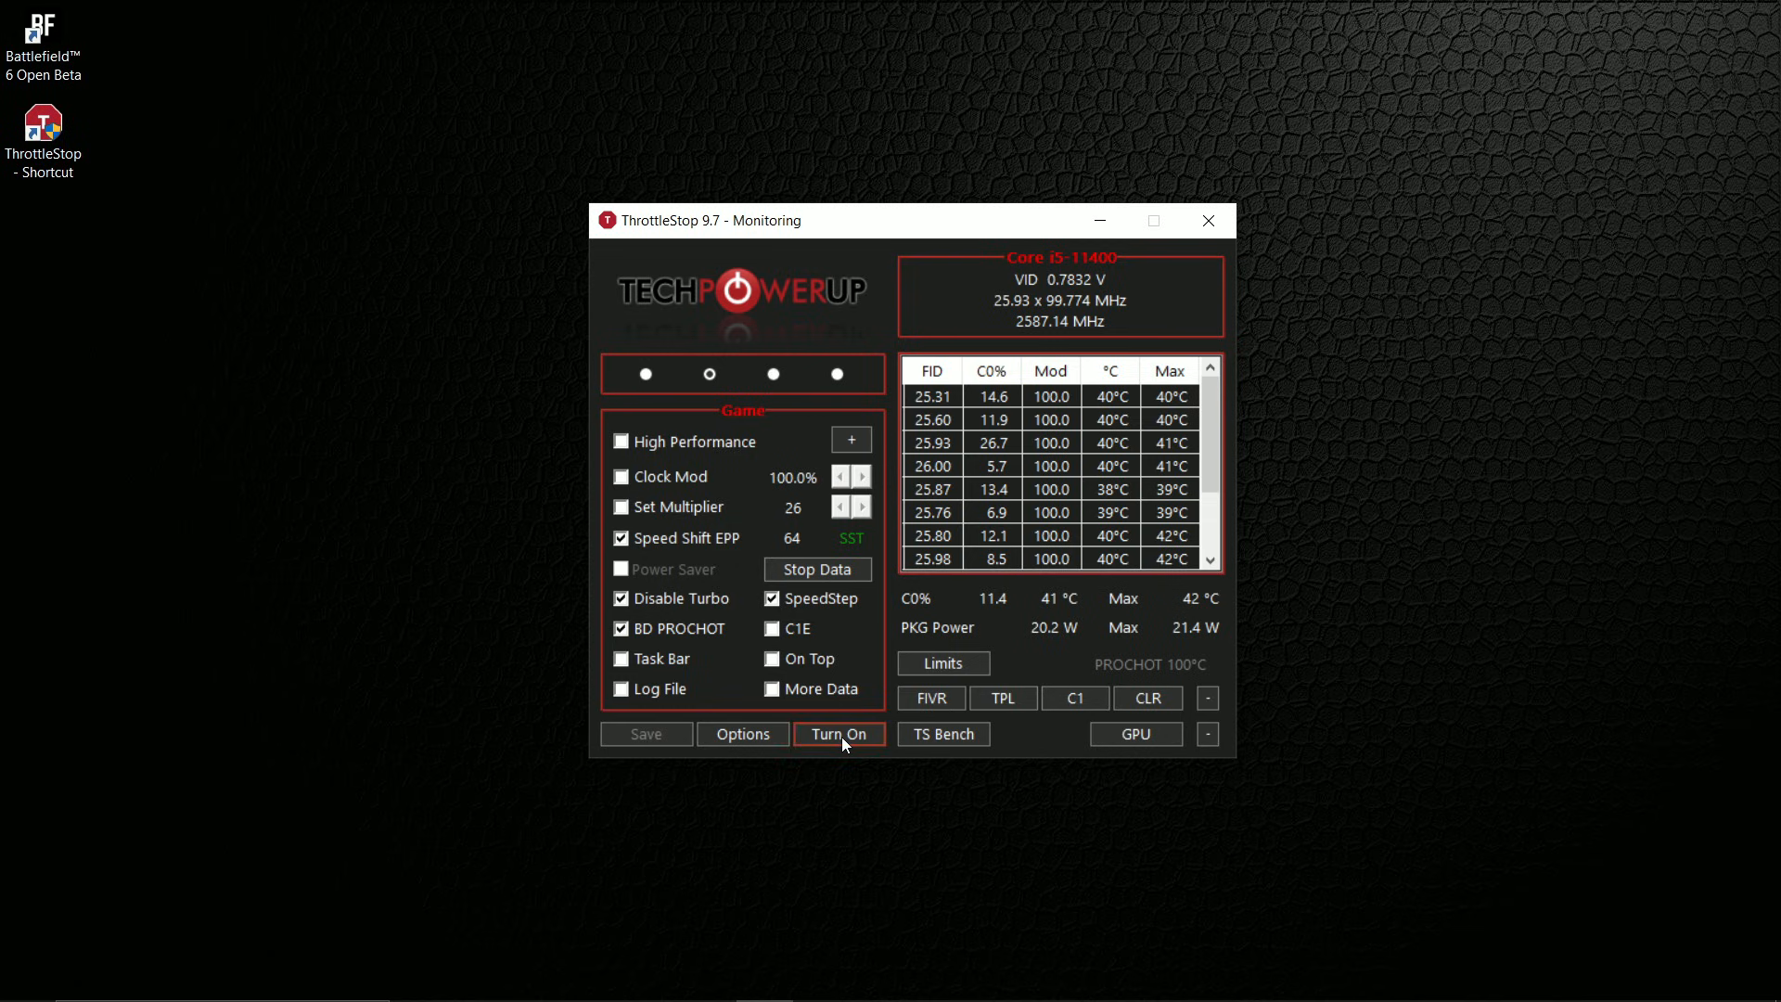
left_click(1208, 219)
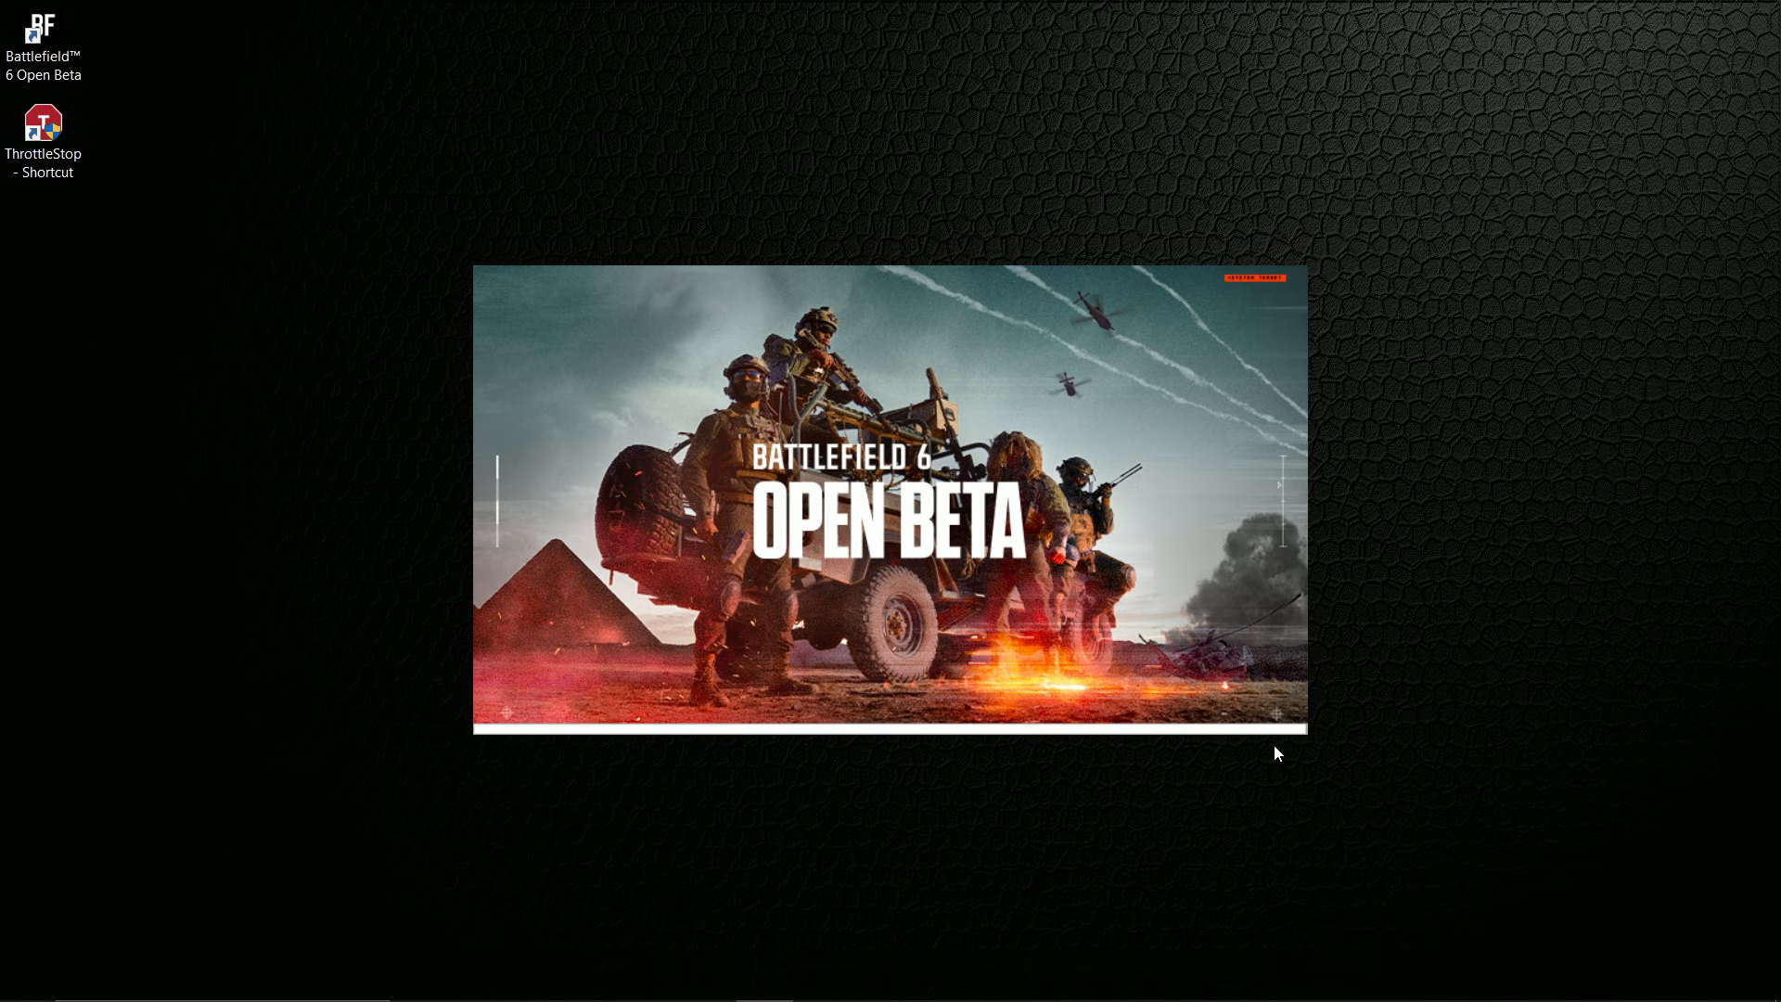
mouse_move(1245, 666)
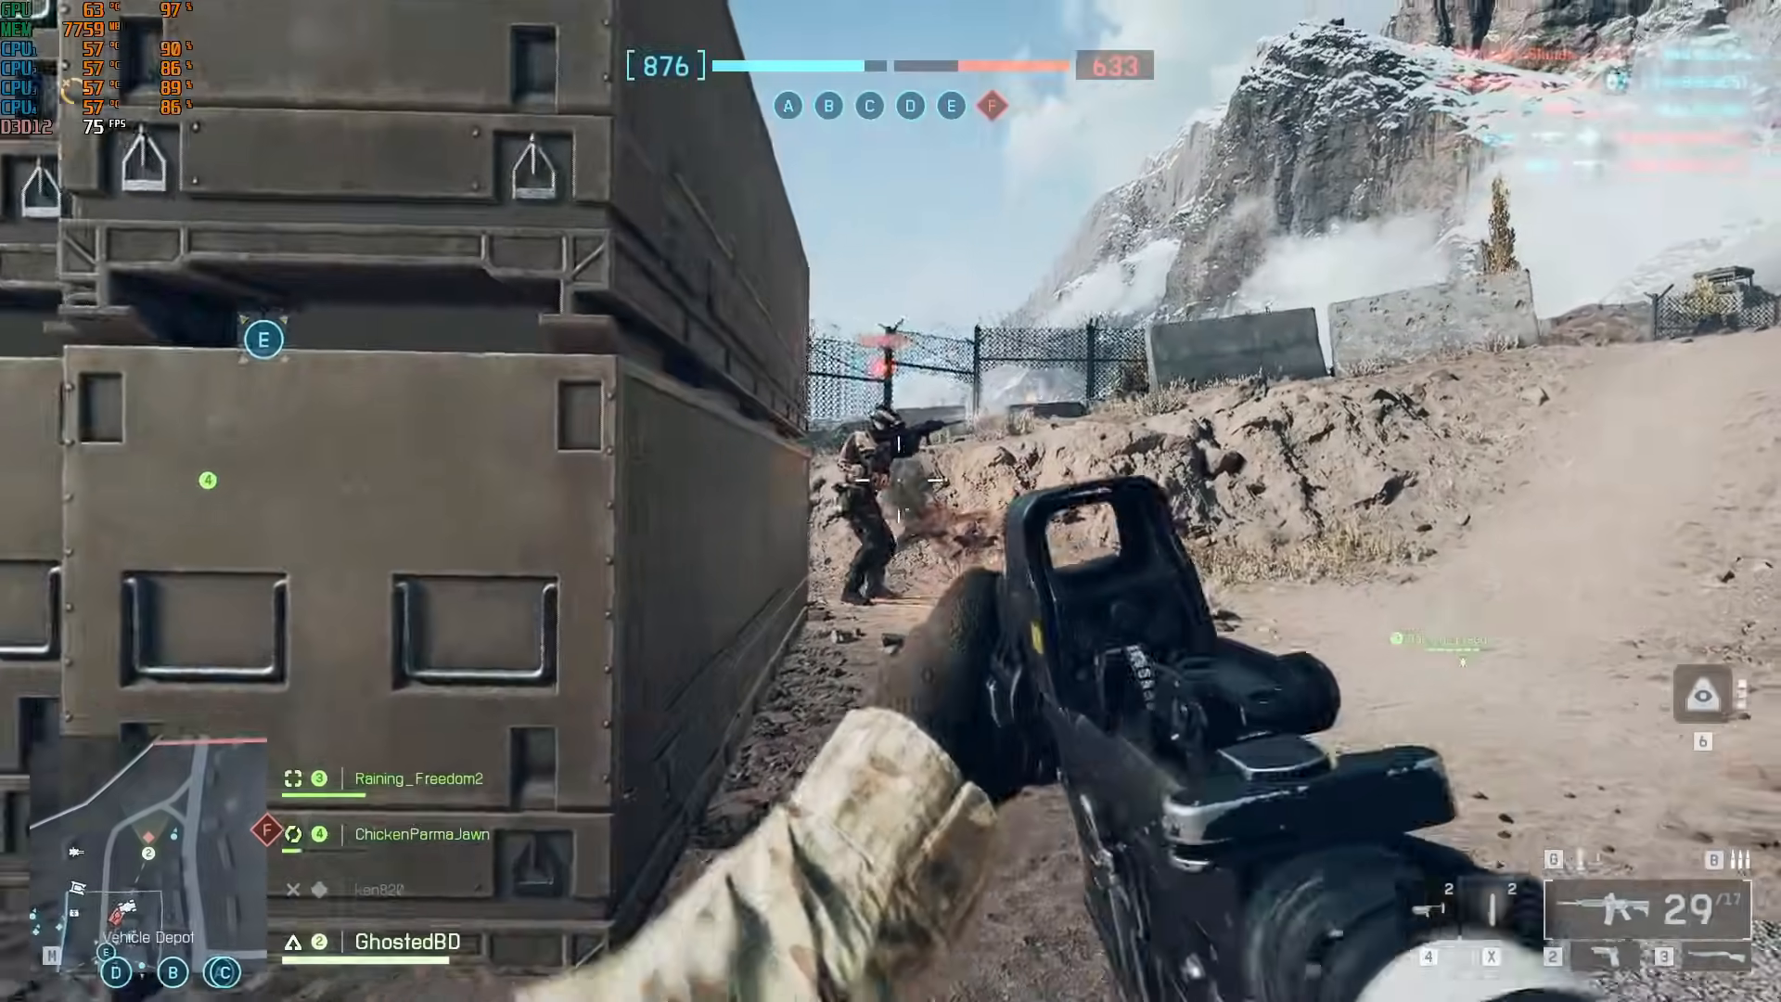
- Fire at the enemy soldier ahead during the Battlefield 6 Open Beta match
left_click(886, 497)
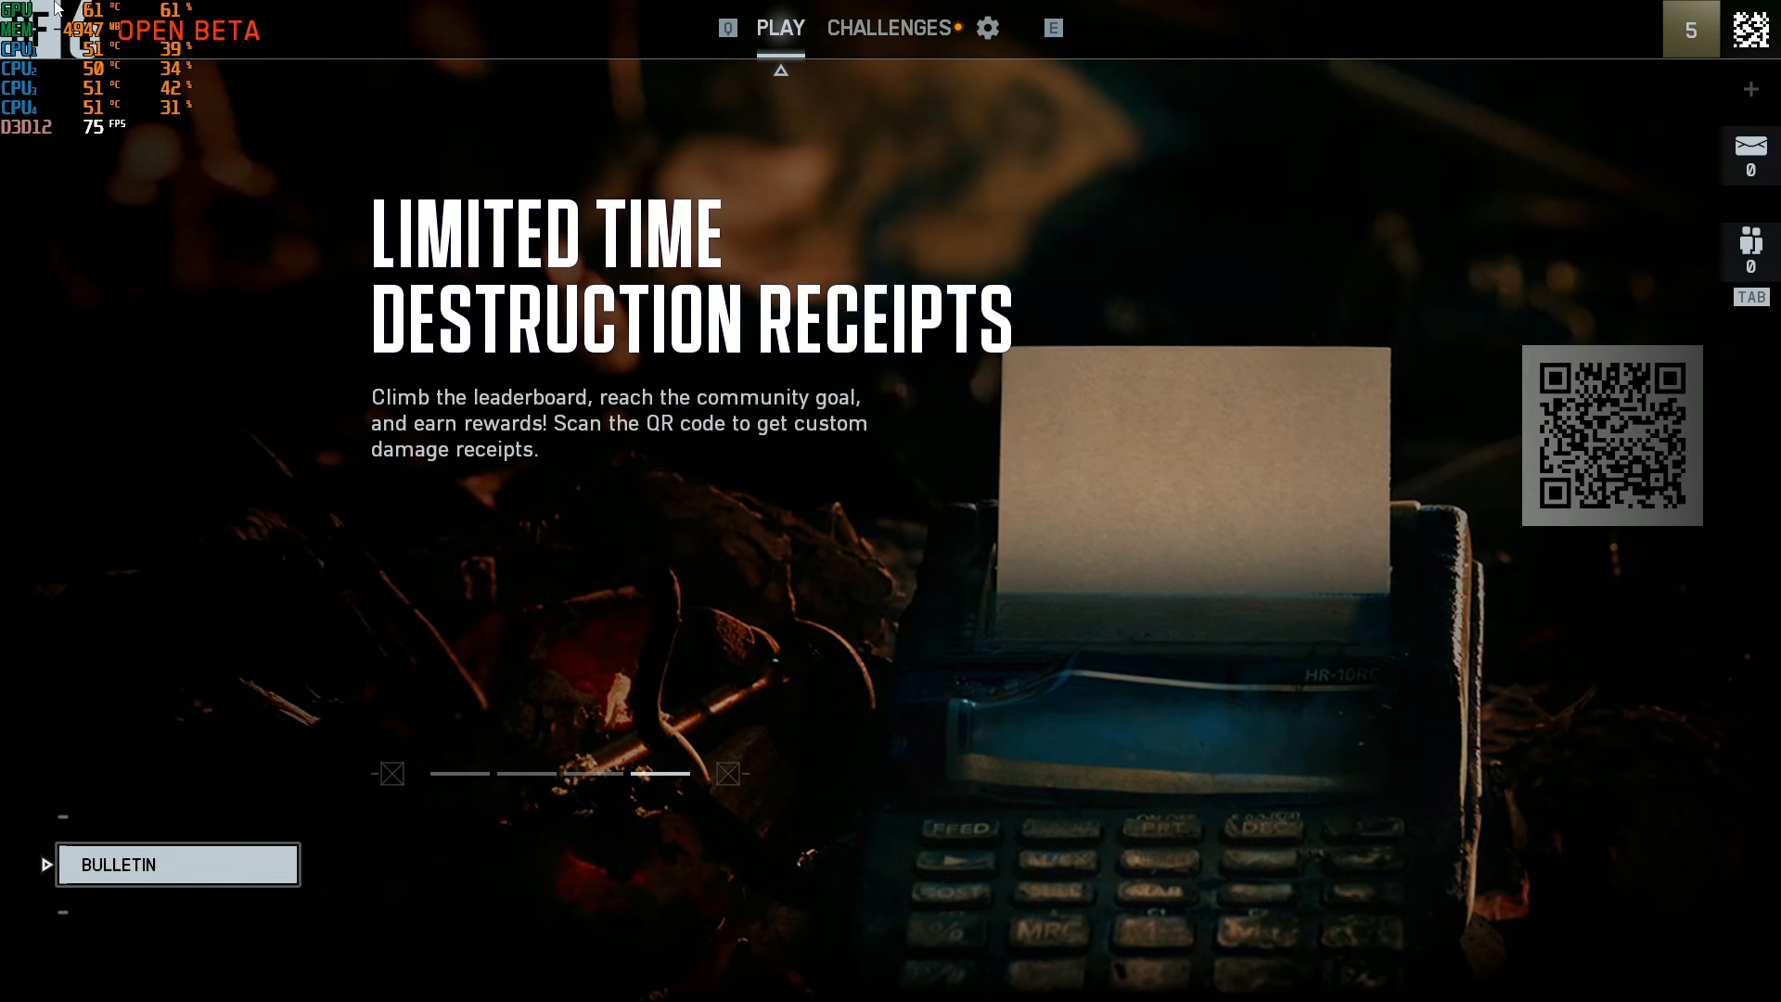
mouse_move(308, 49)
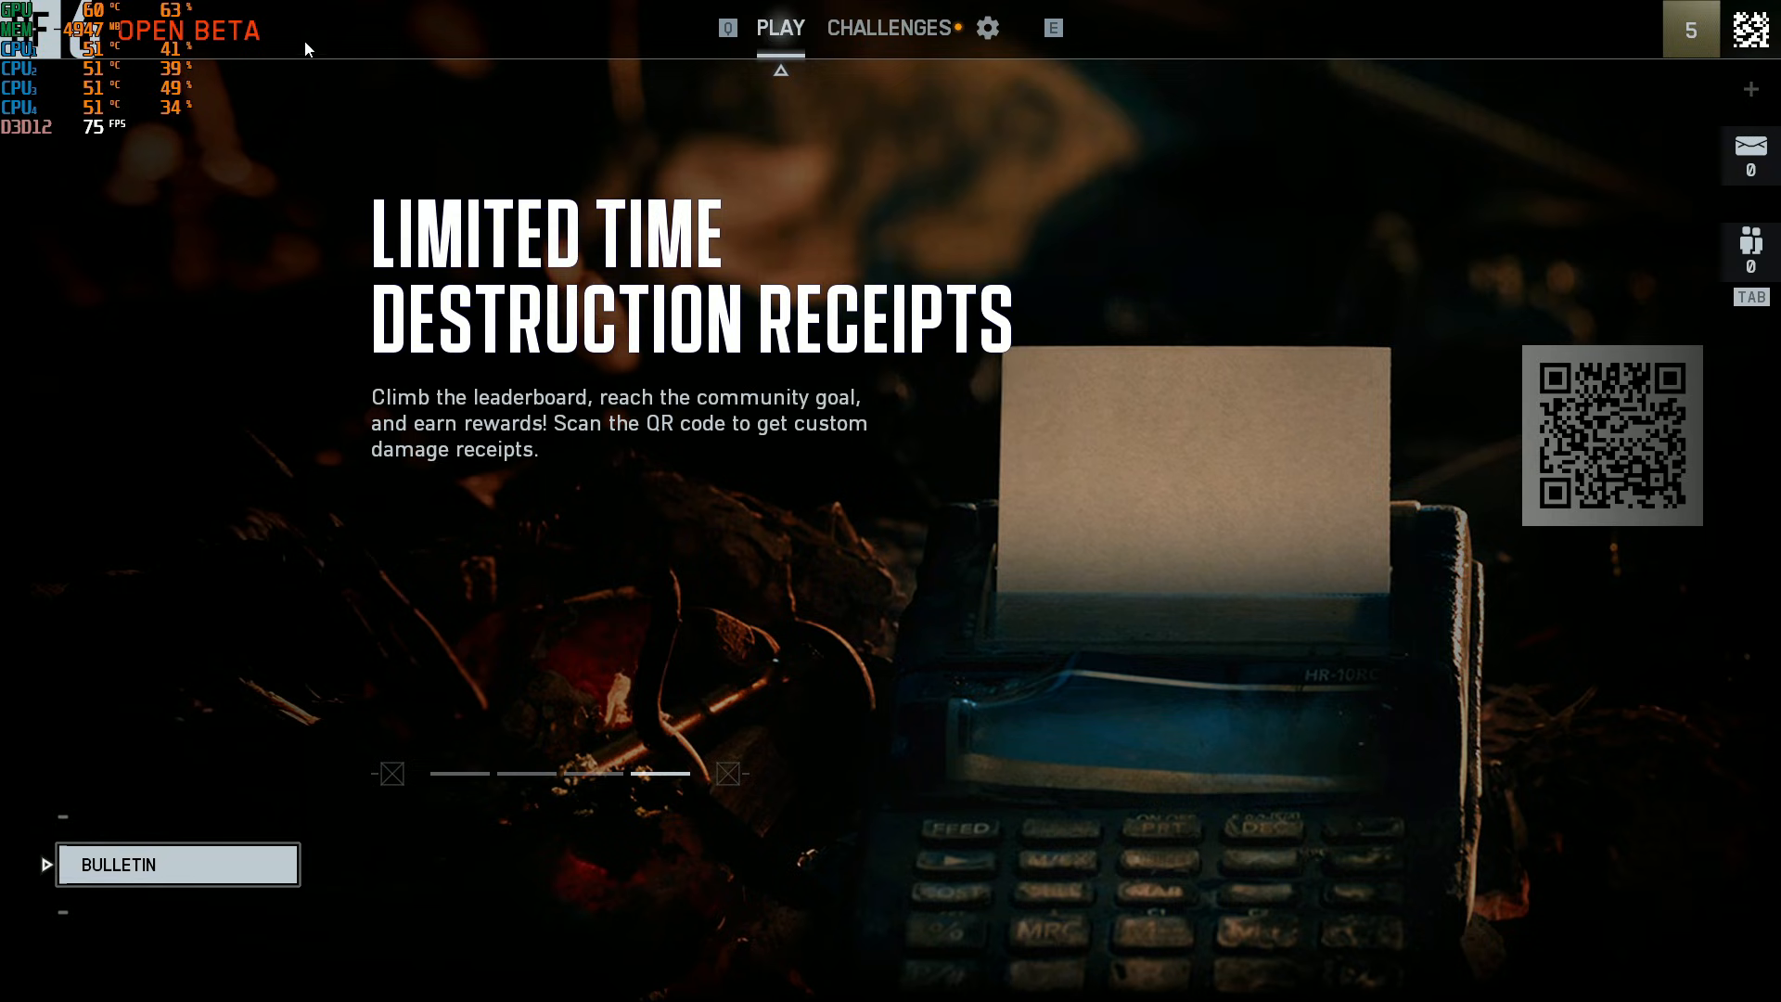
mouse_move(139, 35)
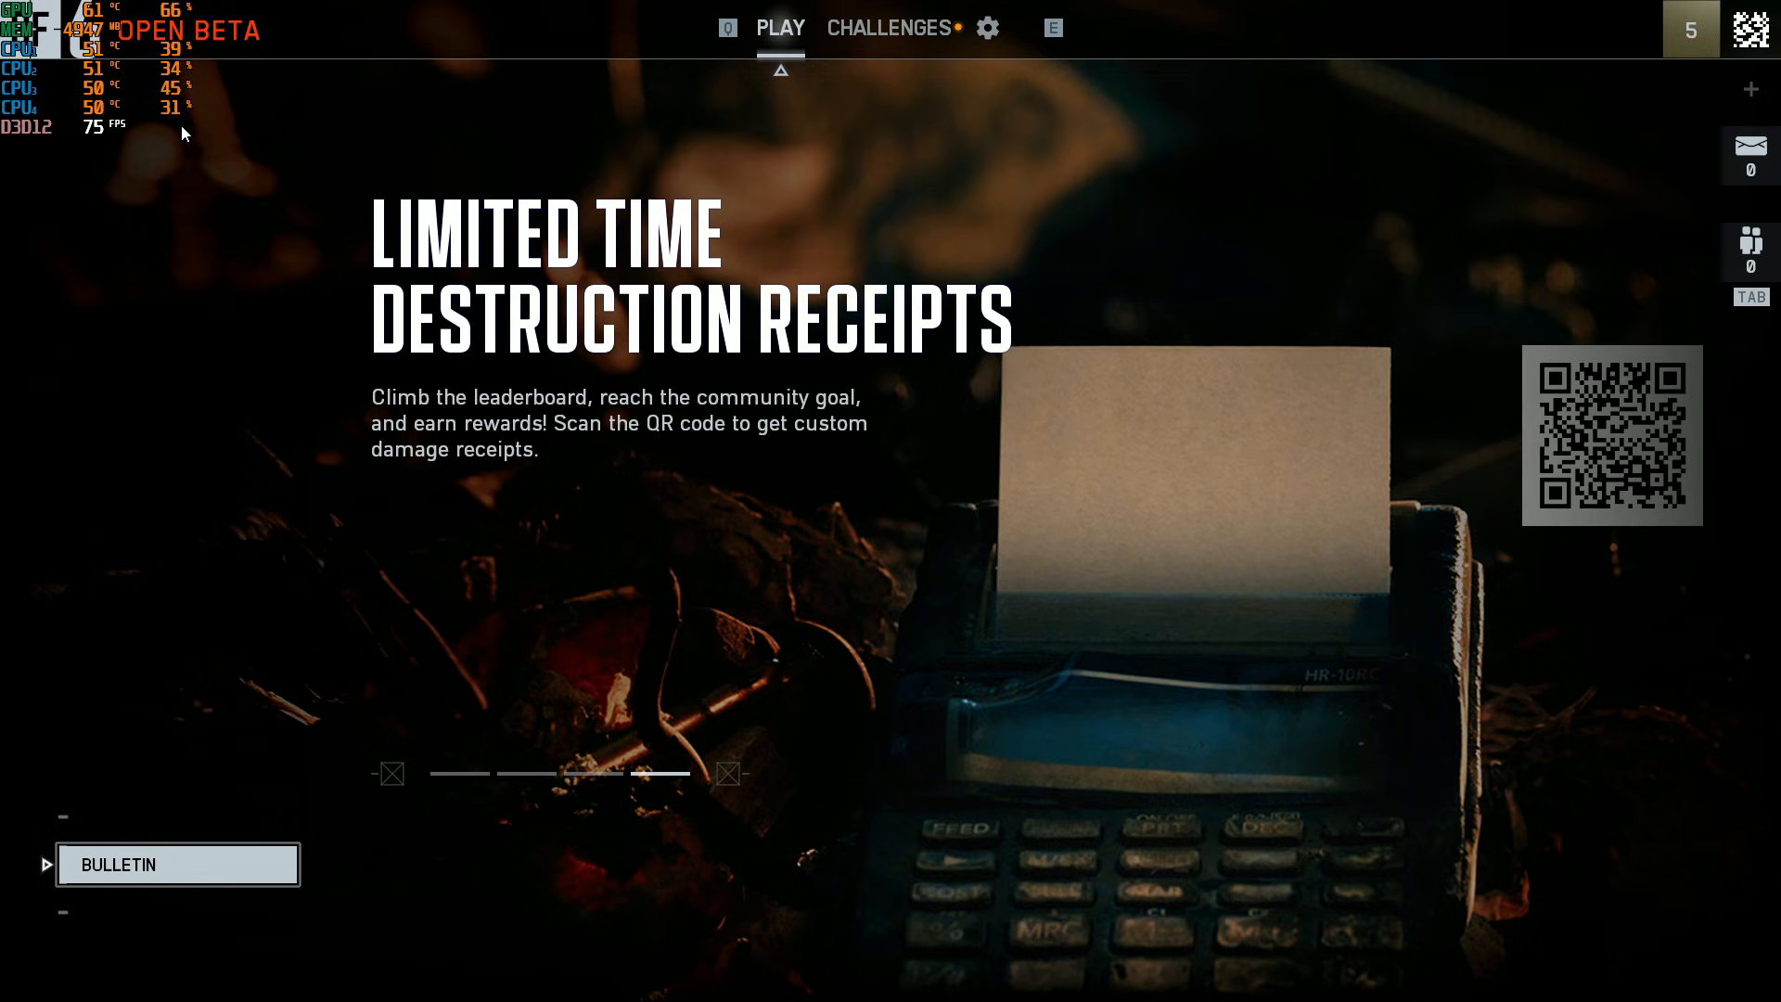
mouse_move(306, 42)
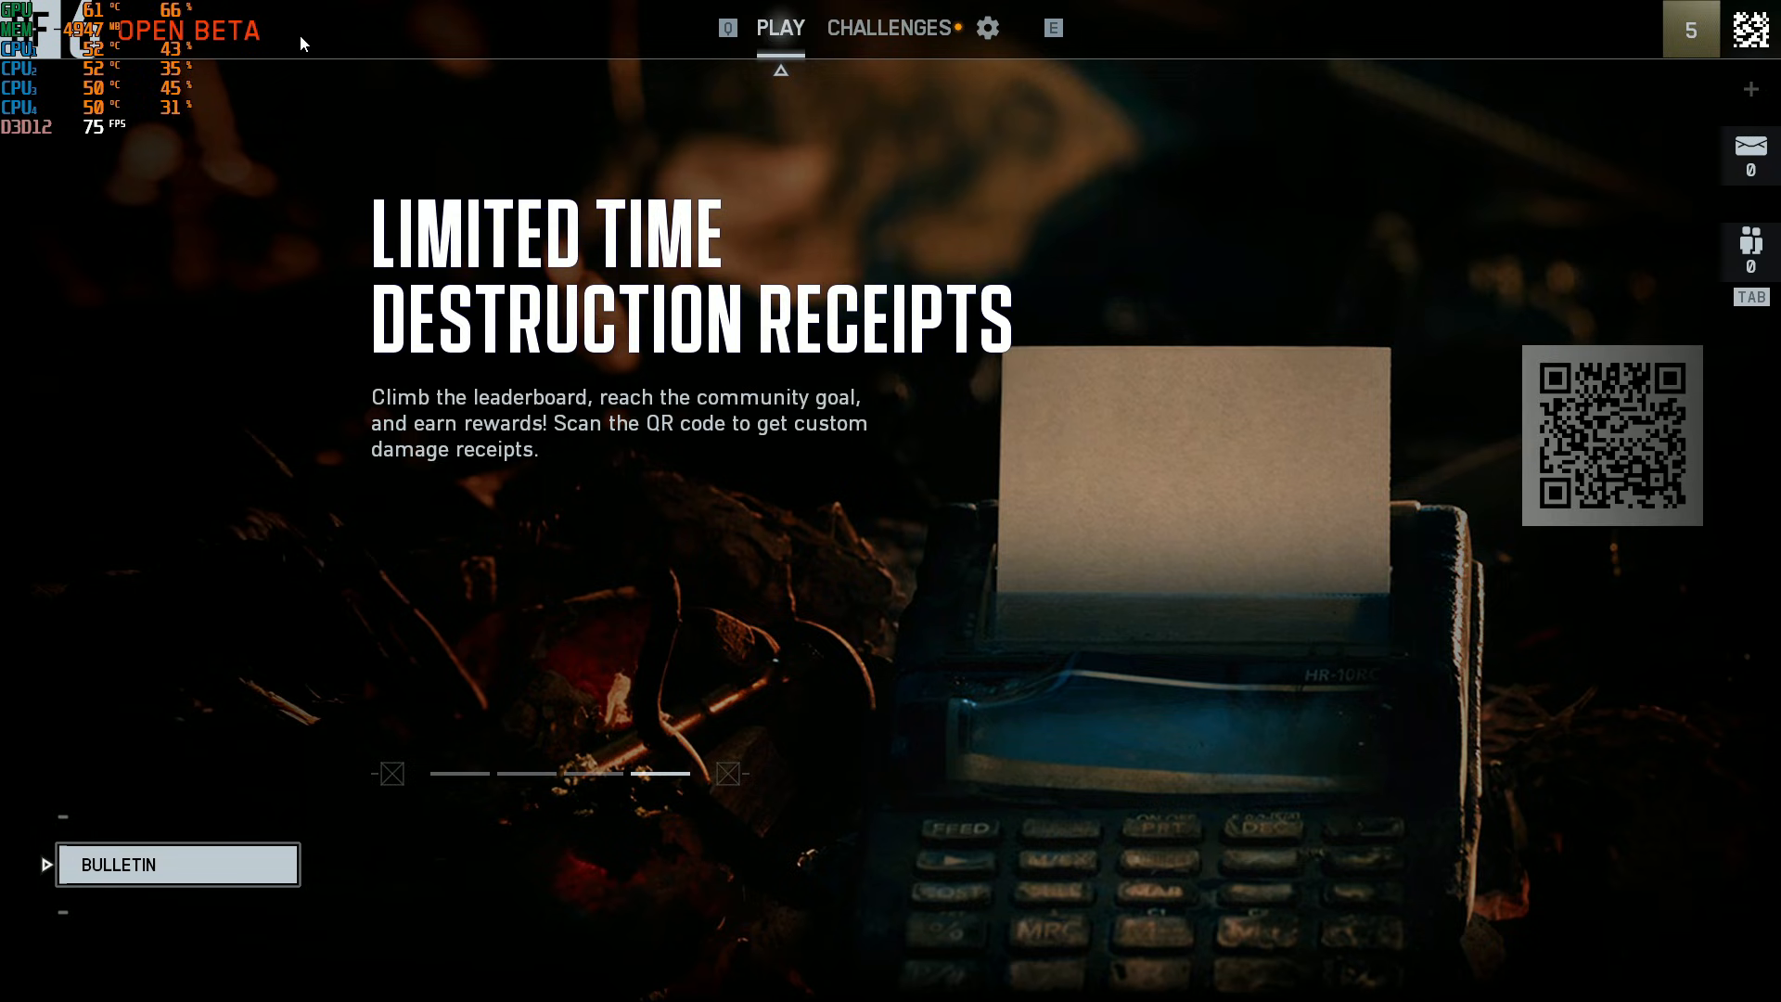